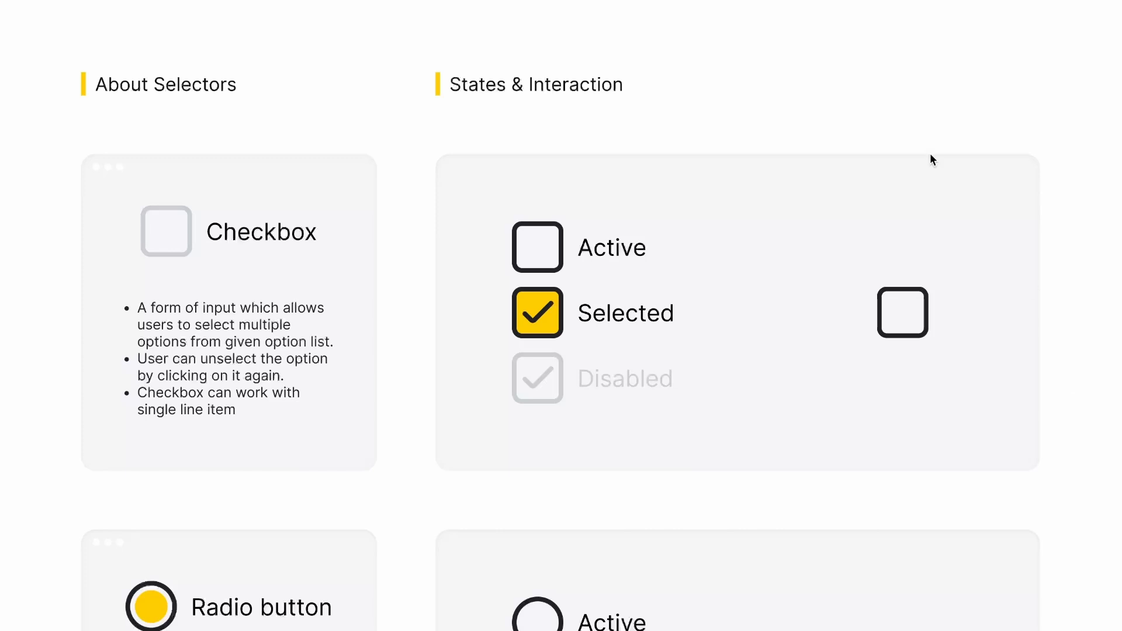
pyautogui.moveTo(846, 134)
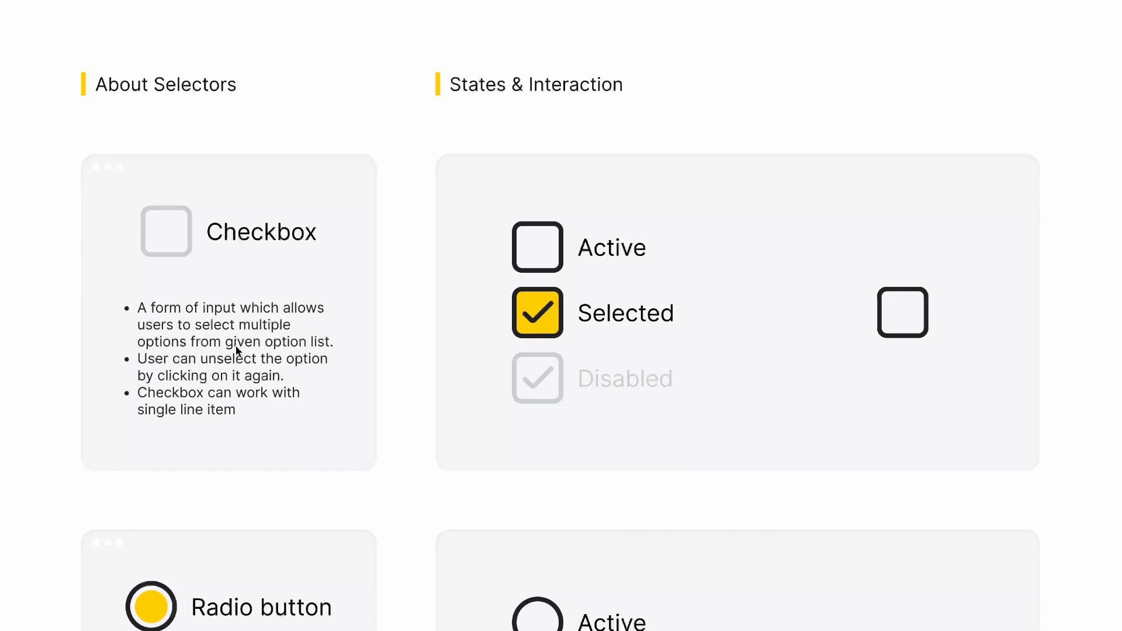
pyautogui.moveTo(162, 368)
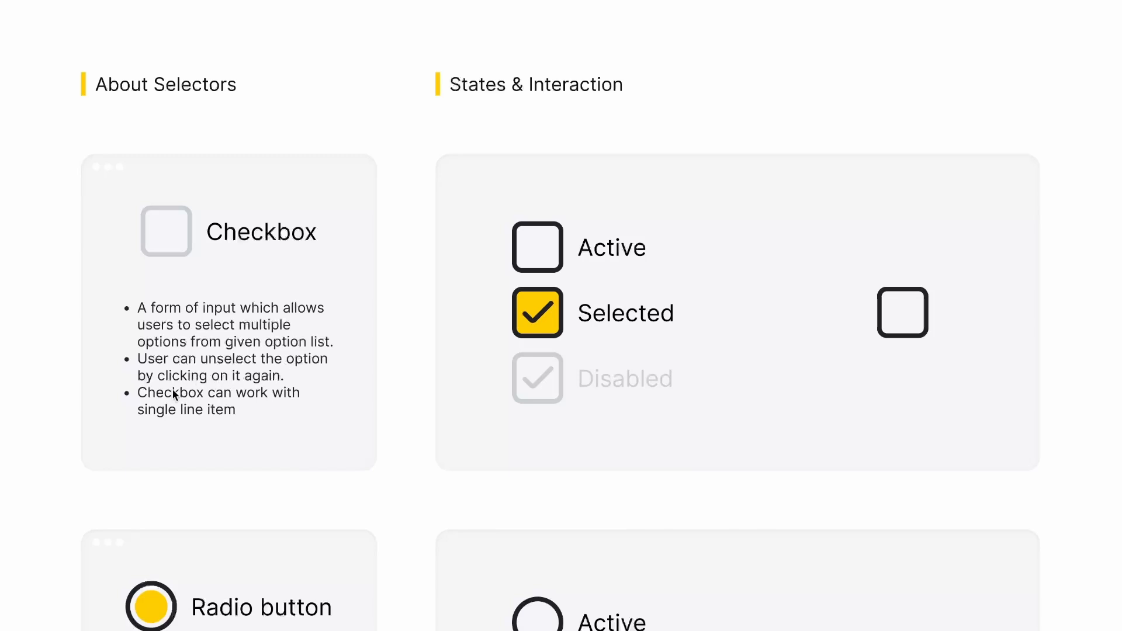
pyautogui.moveTo(233, 402)
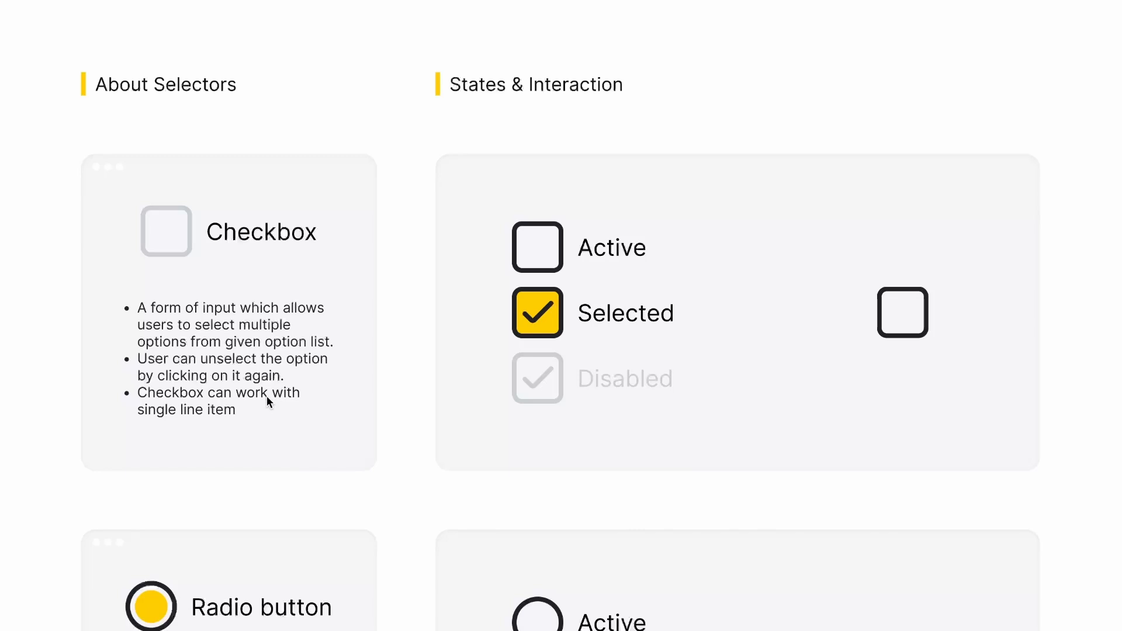
pyautogui.moveTo(411, 468)
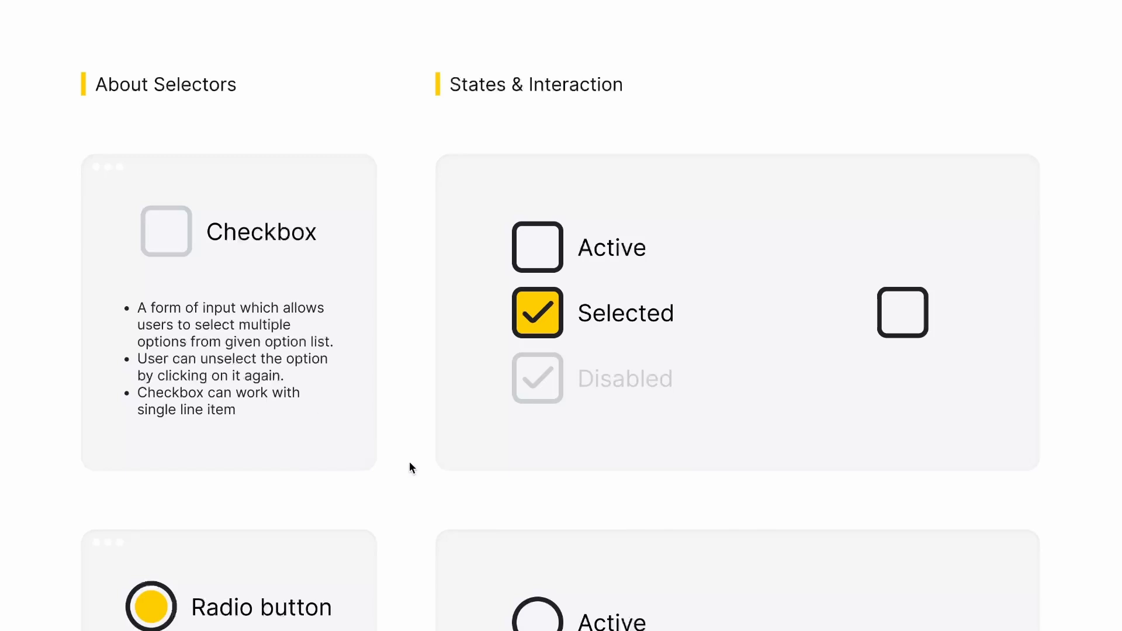
pyautogui.moveTo(668, 282)
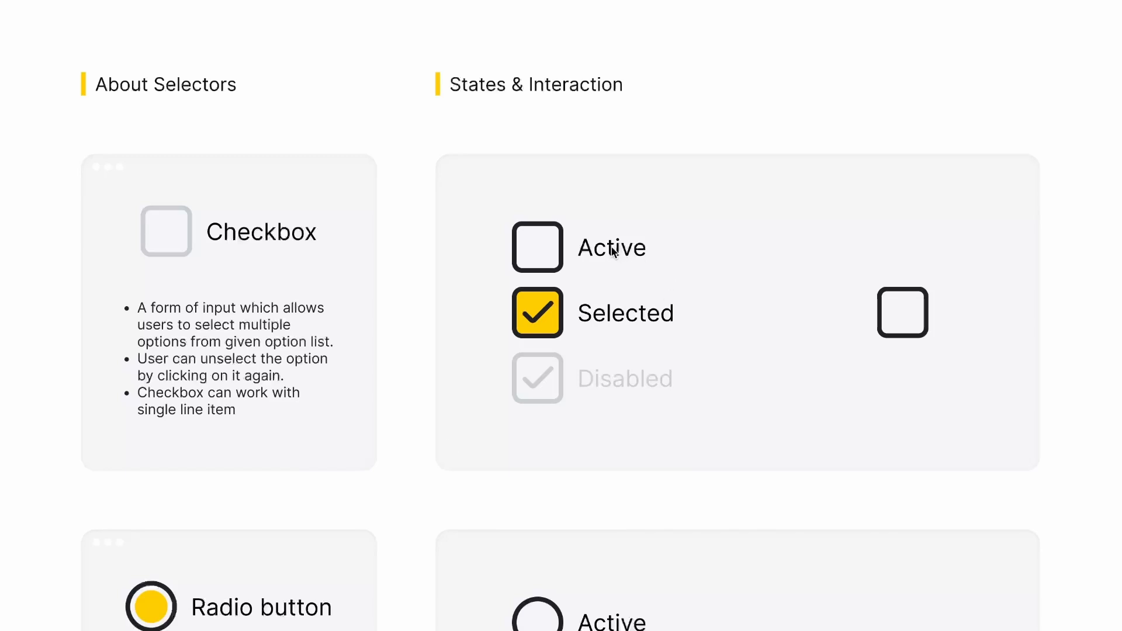
pyautogui.moveTo(624, 328)
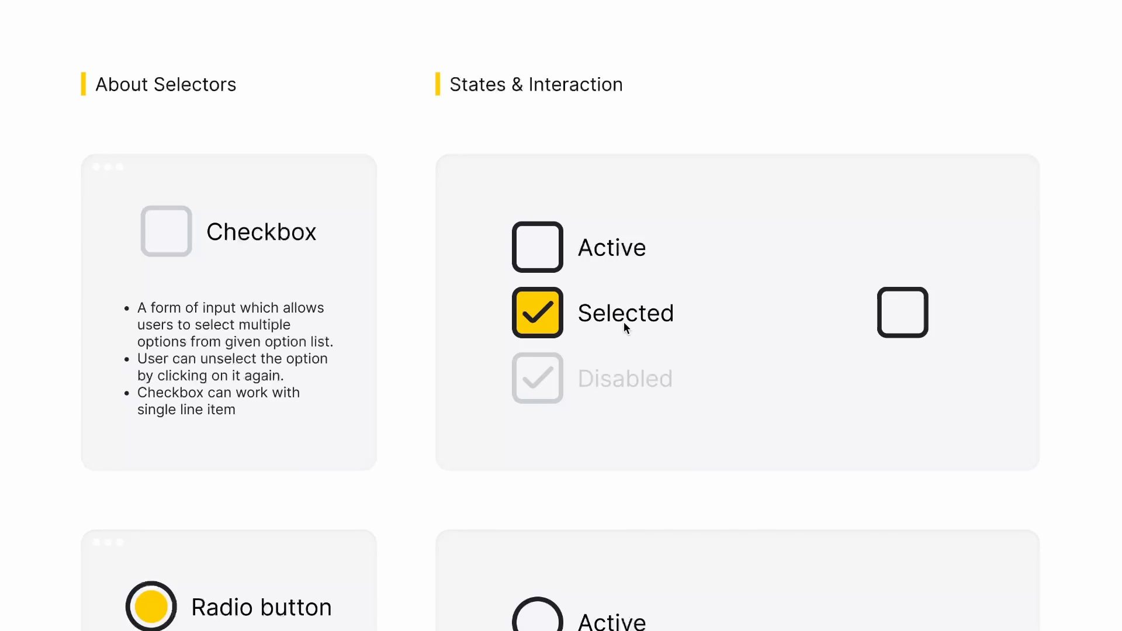
pyautogui.moveTo(611, 387)
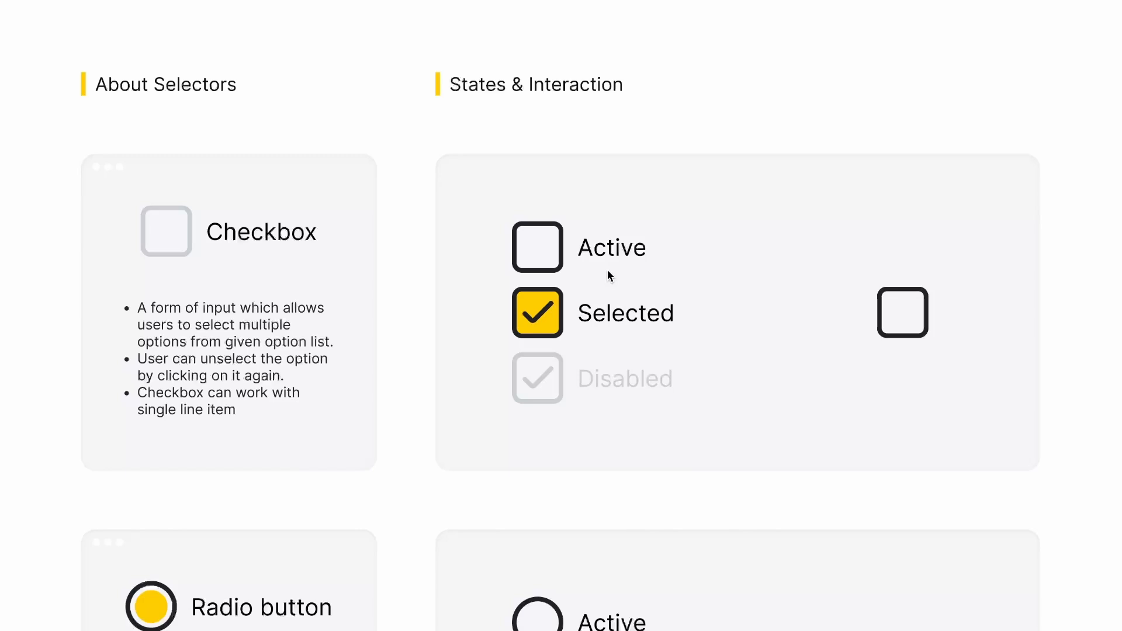
pyautogui.moveTo(865, 363)
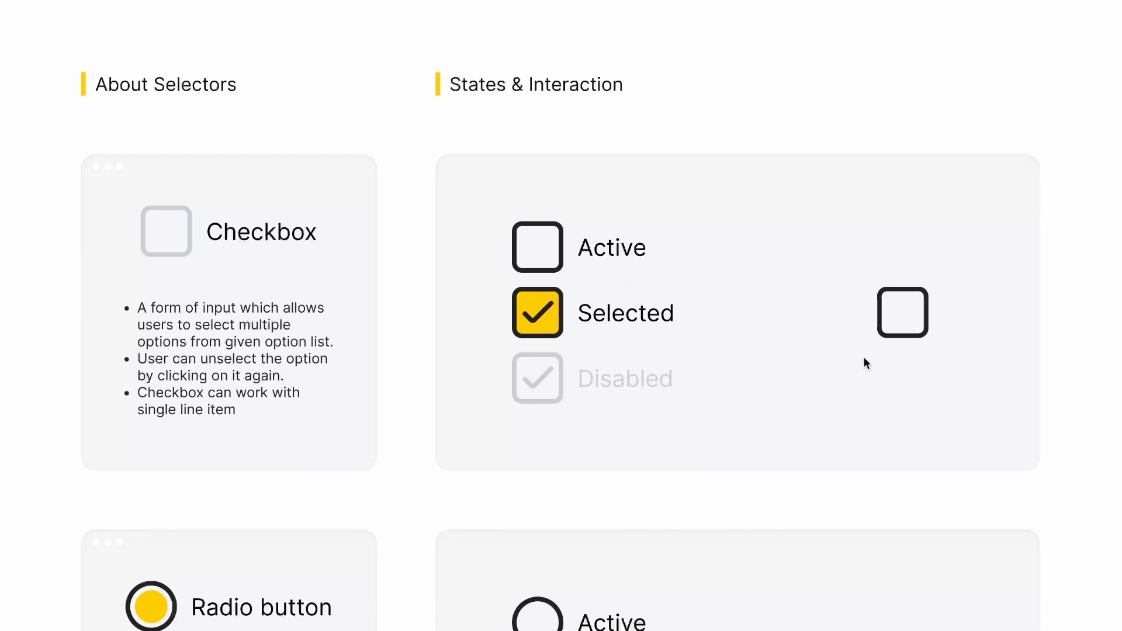
pyautogui.moveTo(902, 331)
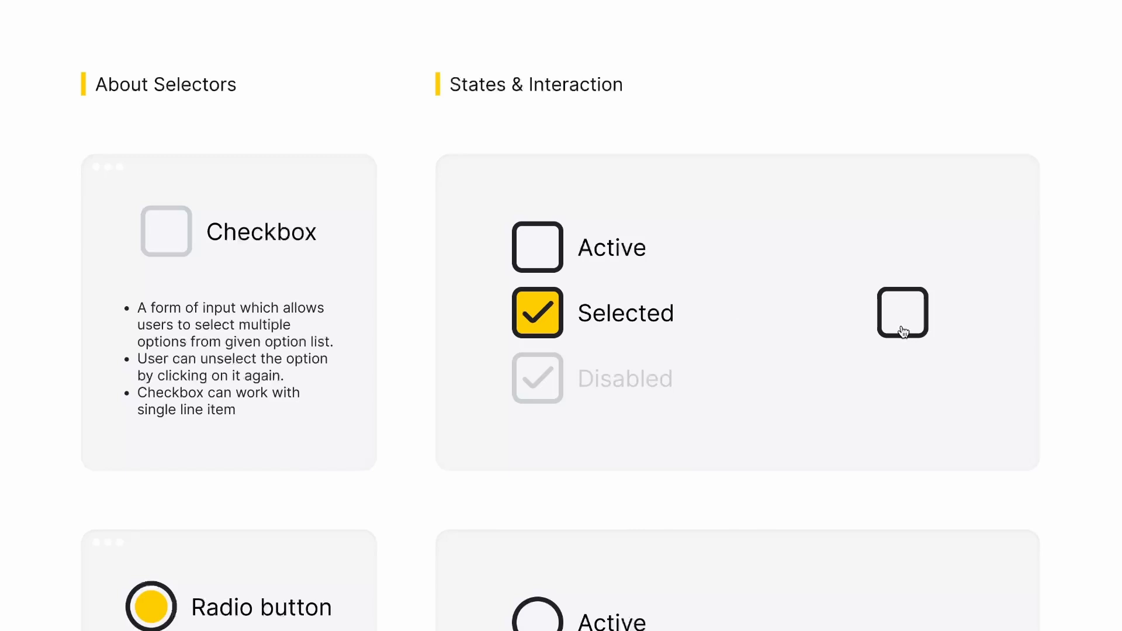
pyautogui.moveTo(907, 317)
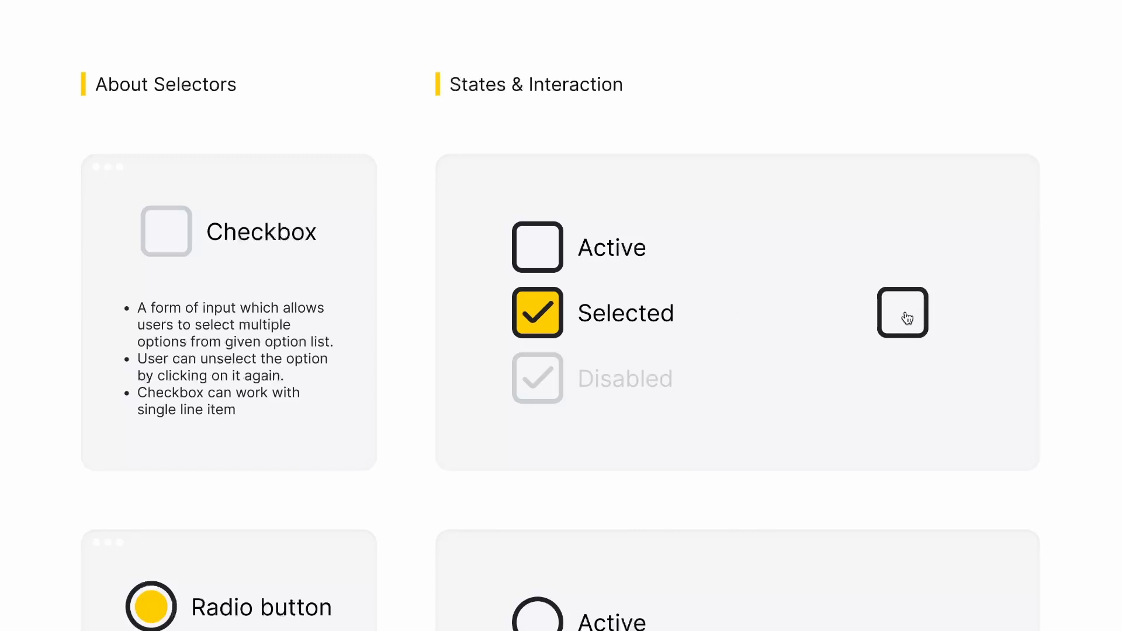
# Step: Tick the lone demo checkbox and clear it again in the running prototype
pyautogui.click(902, 313)
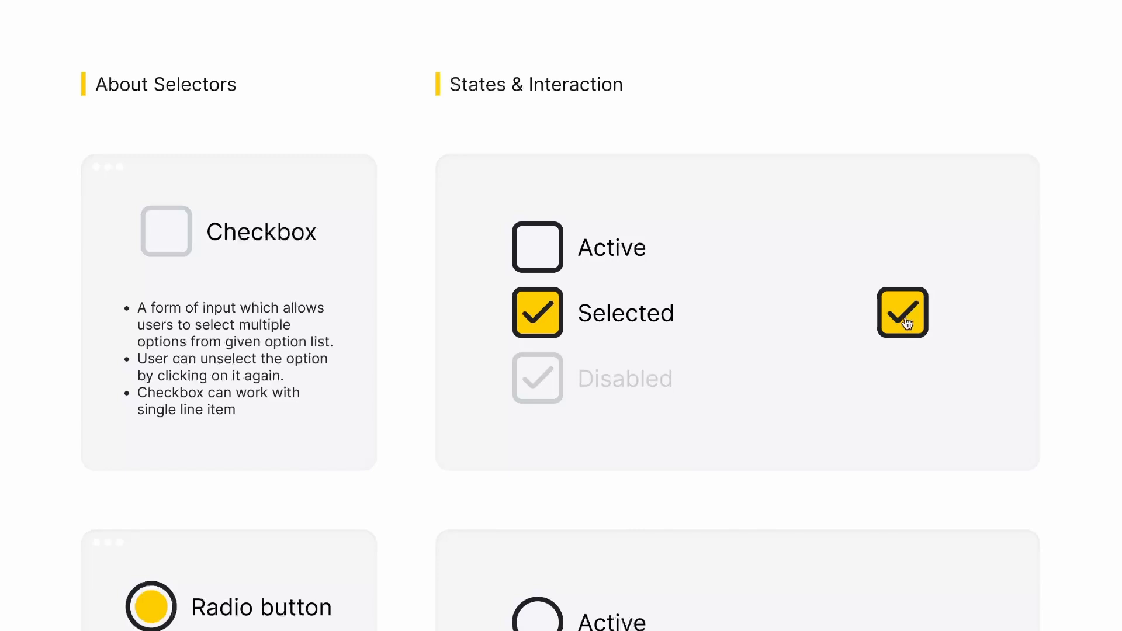
pyautogui.click(902, 314)
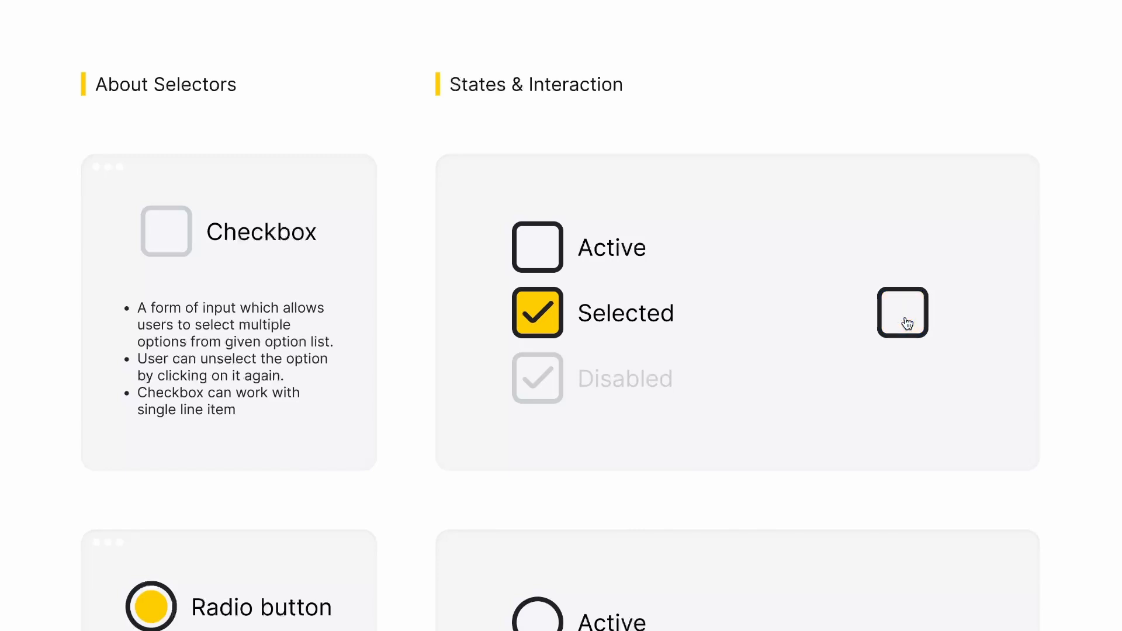
pyautogui.moveTo(877, 401)
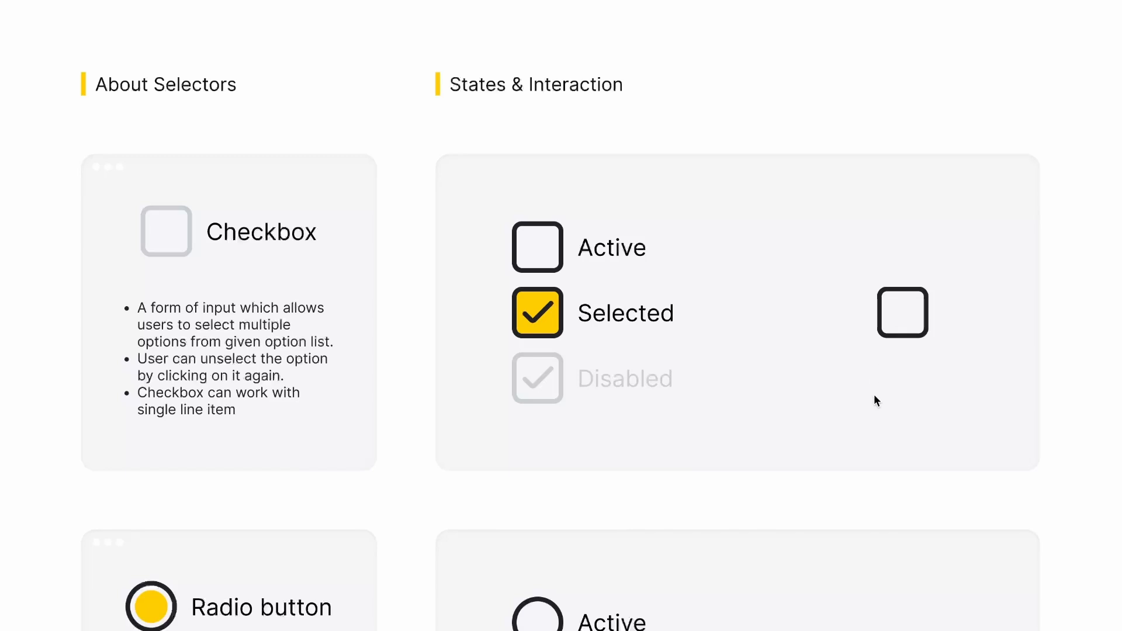
# Step: Select the standalone radio button in the Radio button demo so it shows filled yellow
pyautogui.scroll(-3)
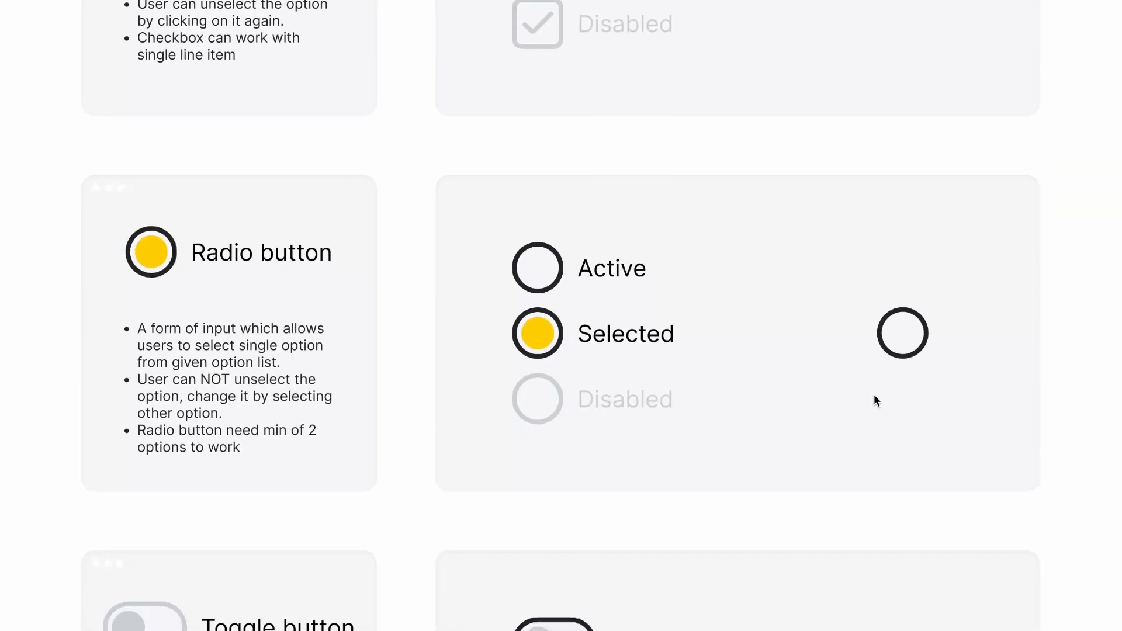
pyautogui.scroll(-3)
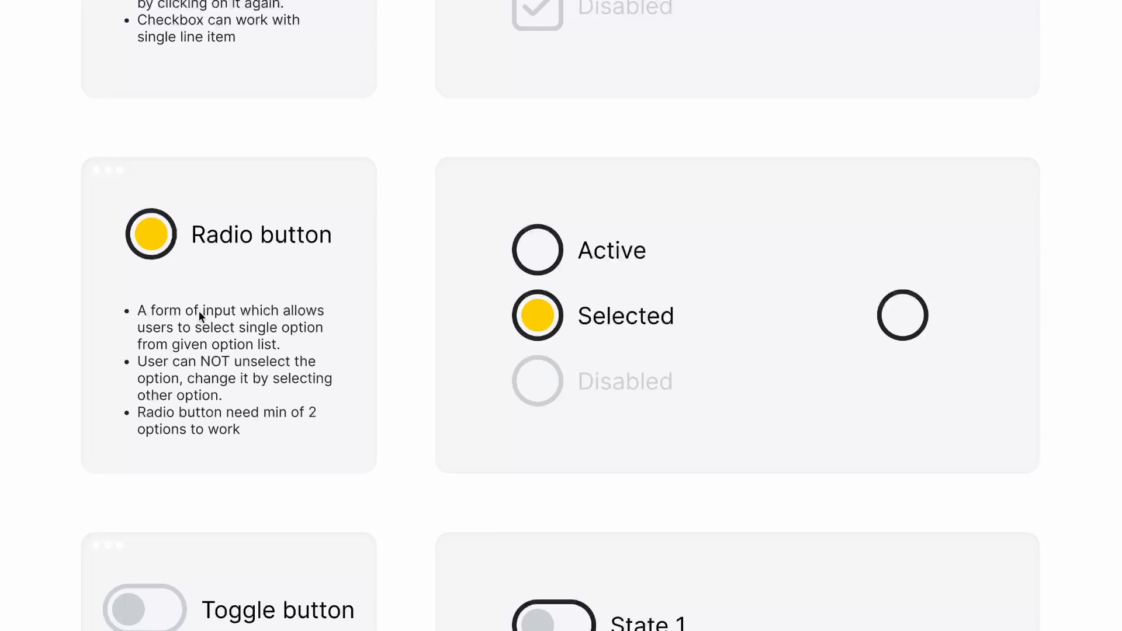
pyautogui.moveTo(208, 337)
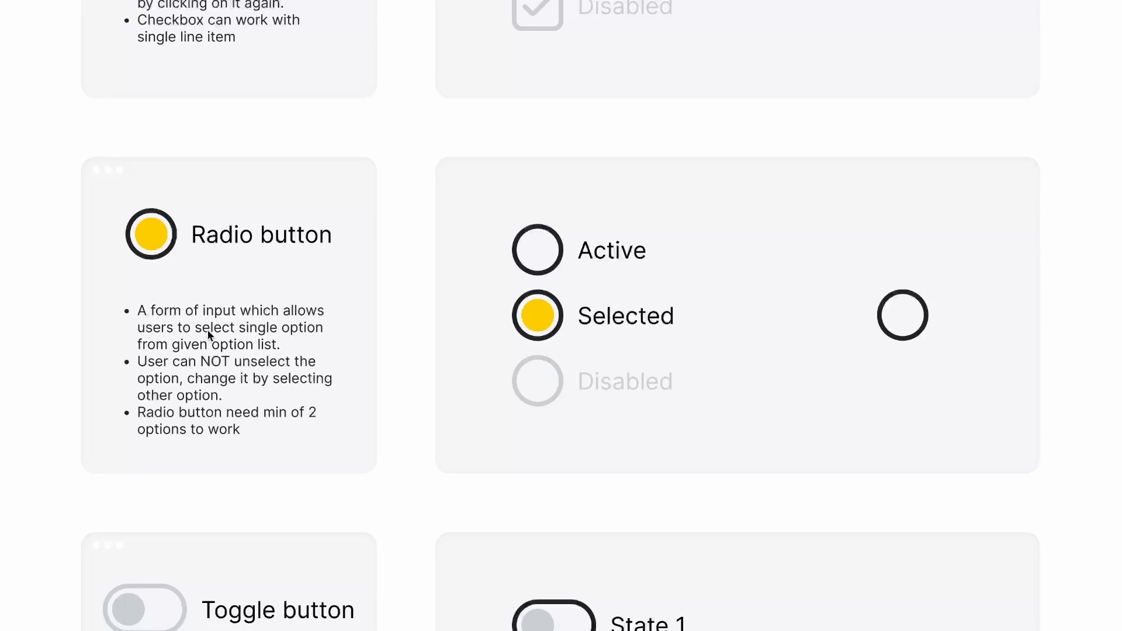
pyautogui.moveTo(221, 351)
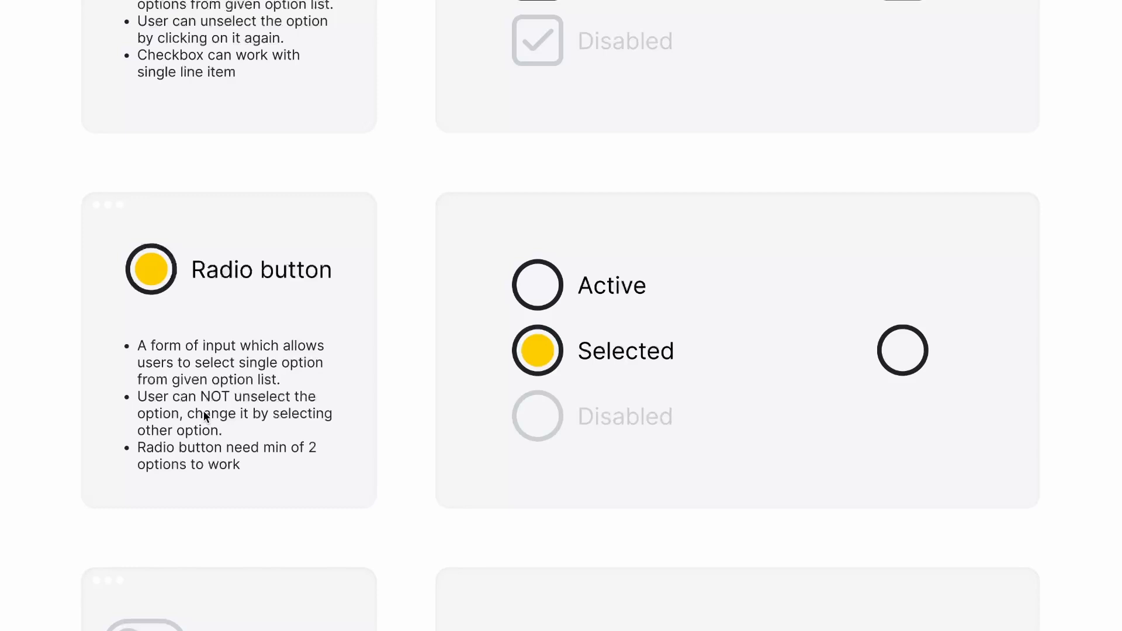
pyautogui.moveTo(248, 428)
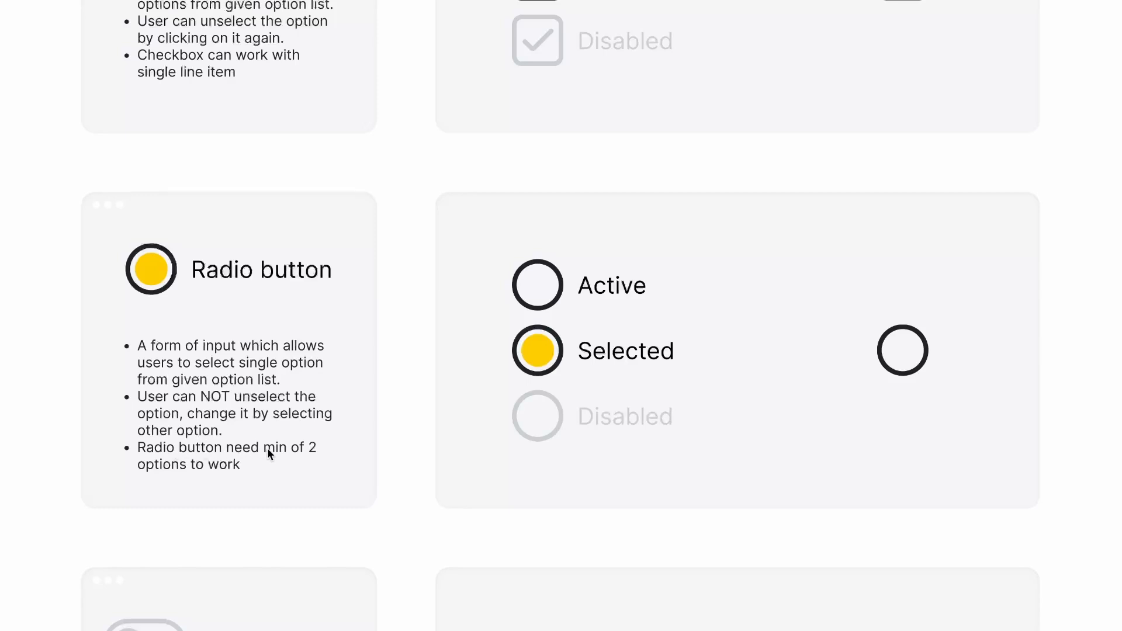
pyautogui.moveTo(385, 414)
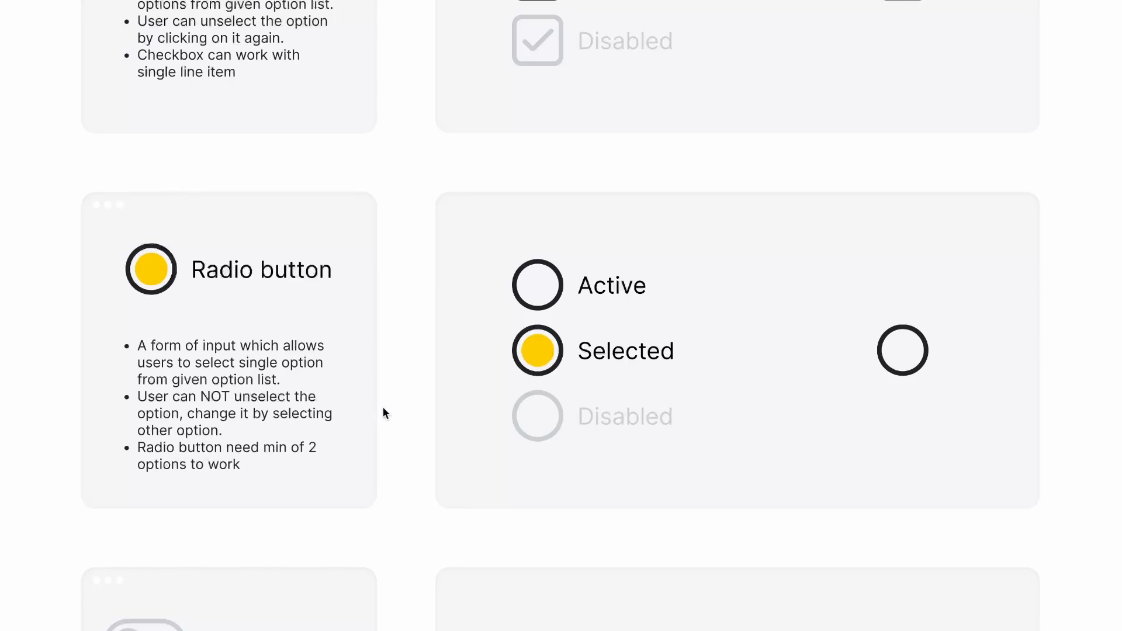
pyautogui.scroll(-3)
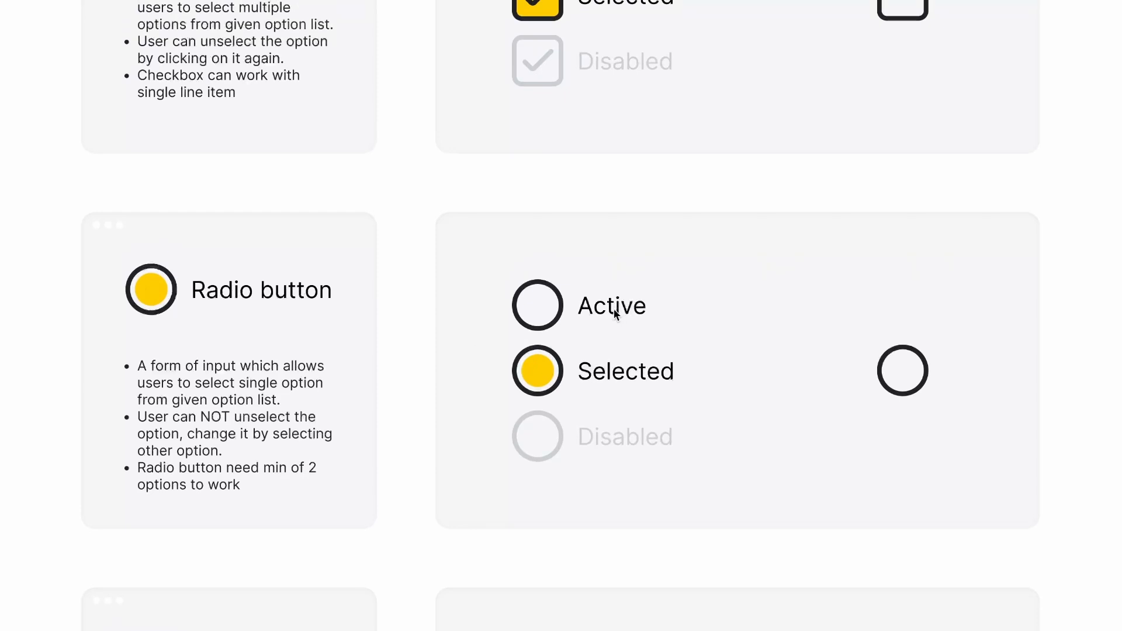
pyautogui.moveTo(610, 440)
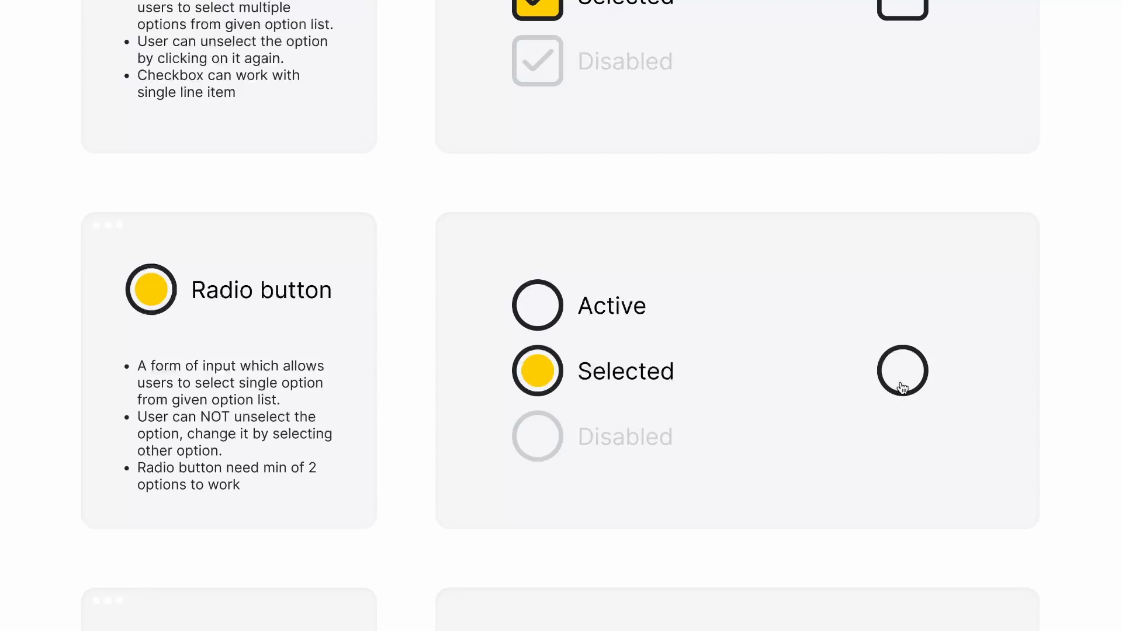
pyautogui.moveTo(884, 408)
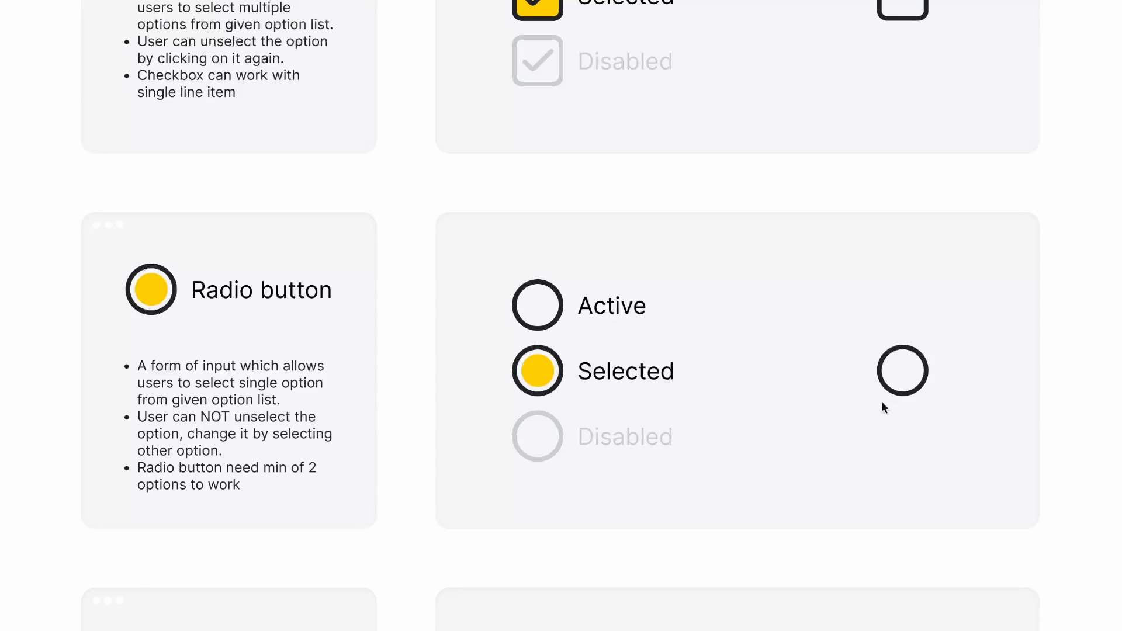
pyautogui.click(902, 371)
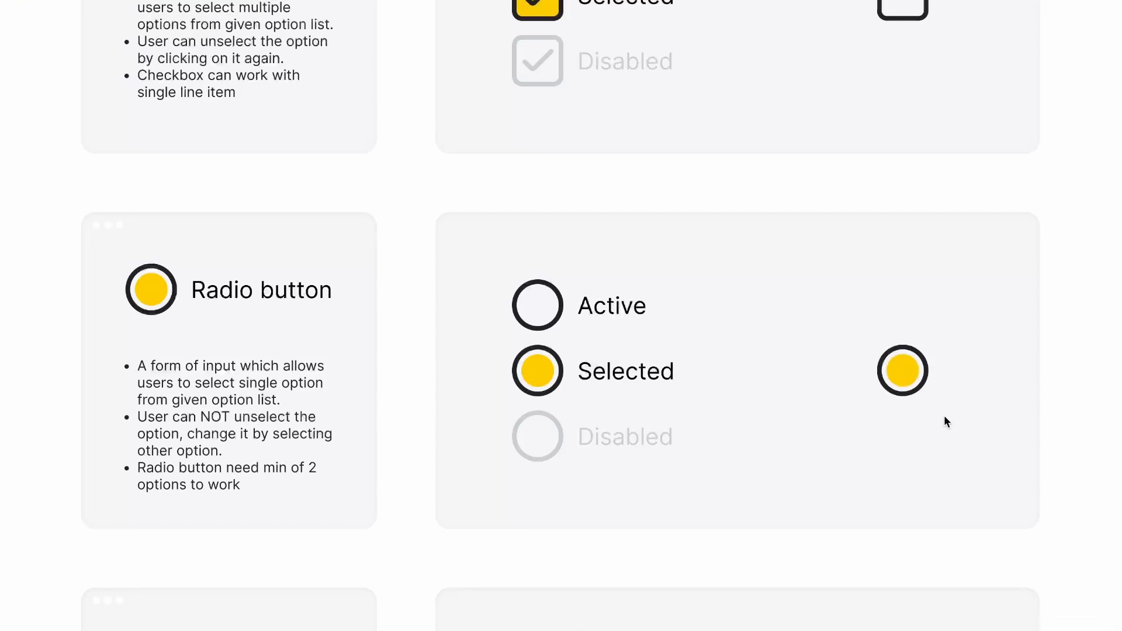
pyautogui.scroll(-3)
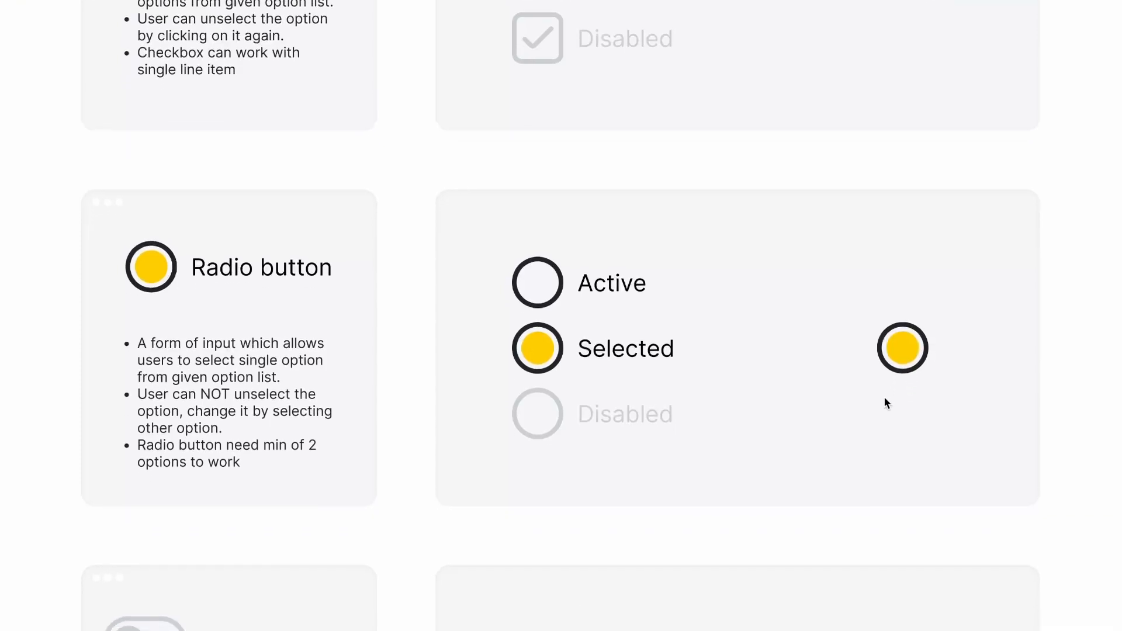
pyautogui.scroll(-3)
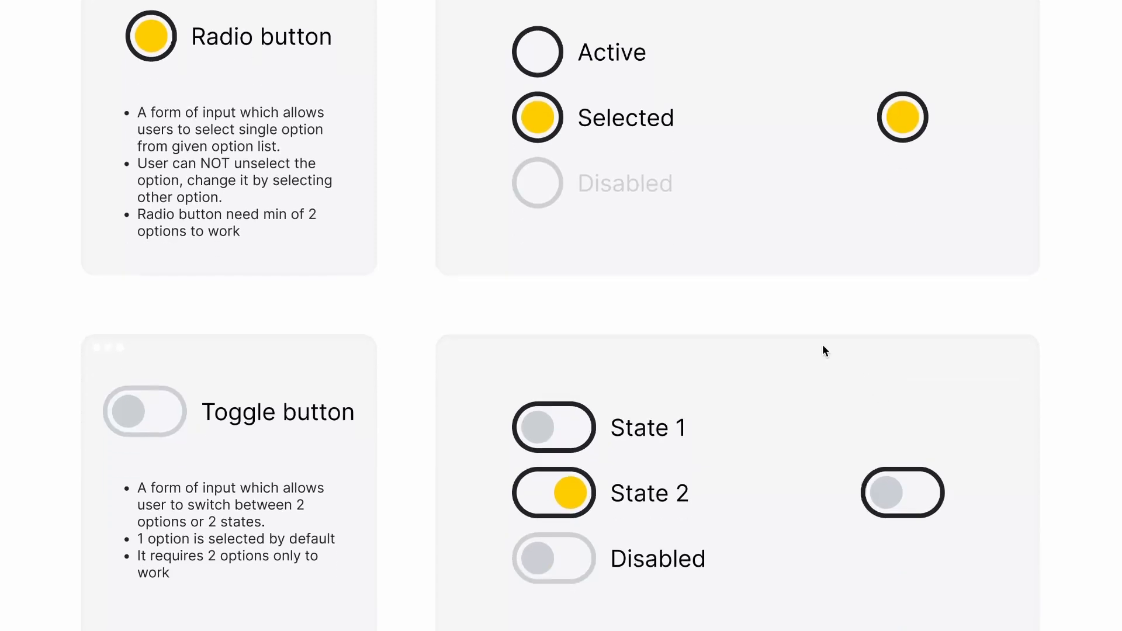
pyautogui.scroll(-3)
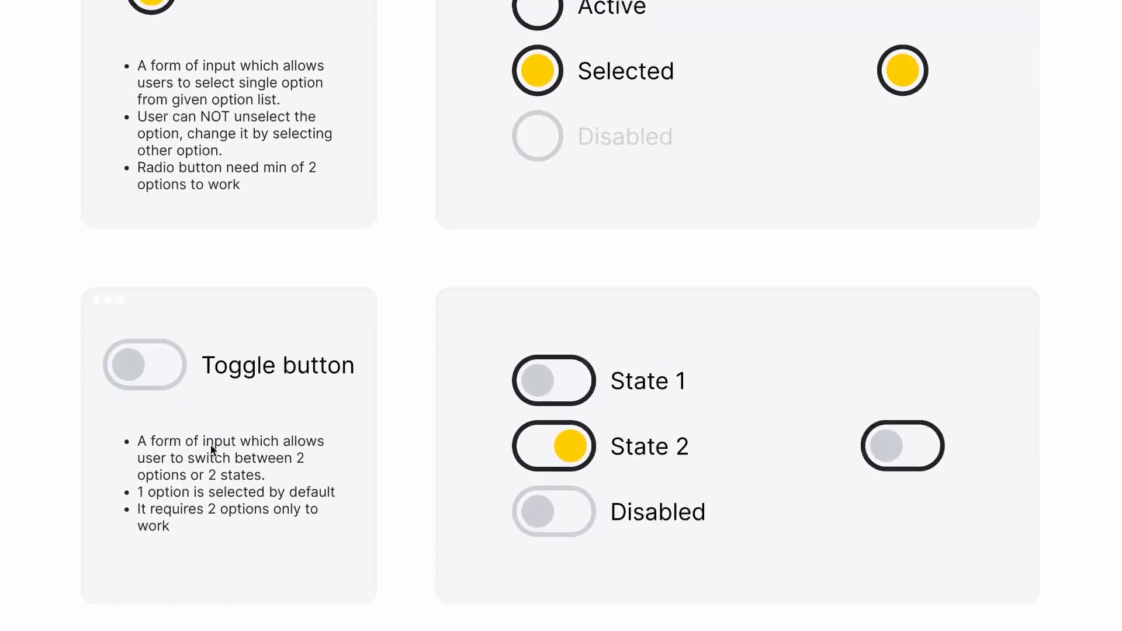
pyautogui.moveTo(235, 462)
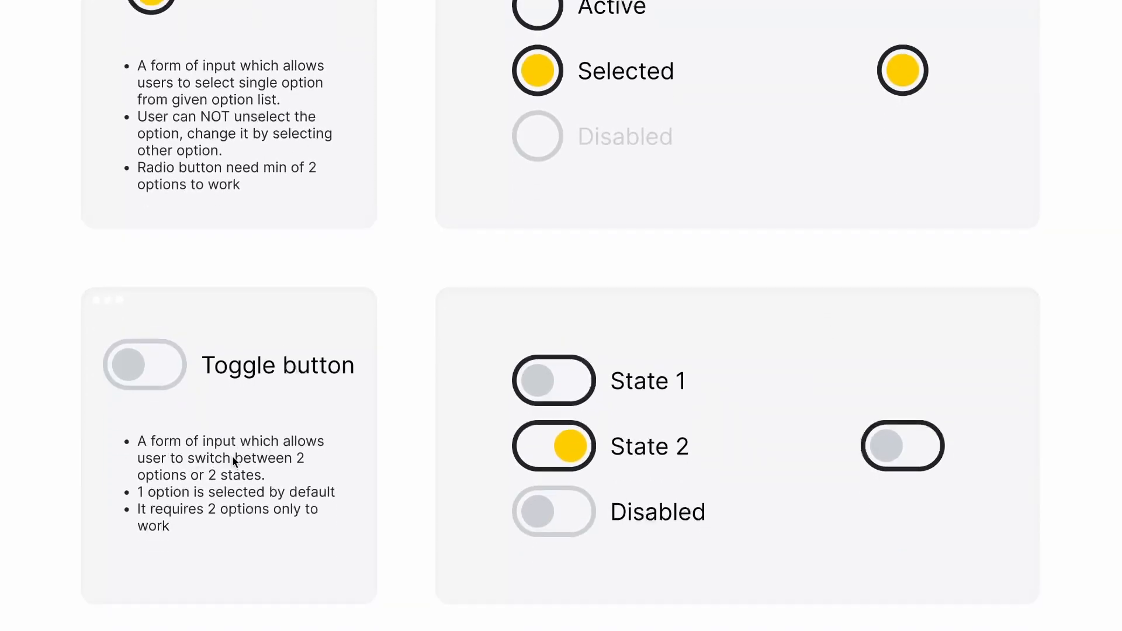
pyautogui.moveTo(223, 480)
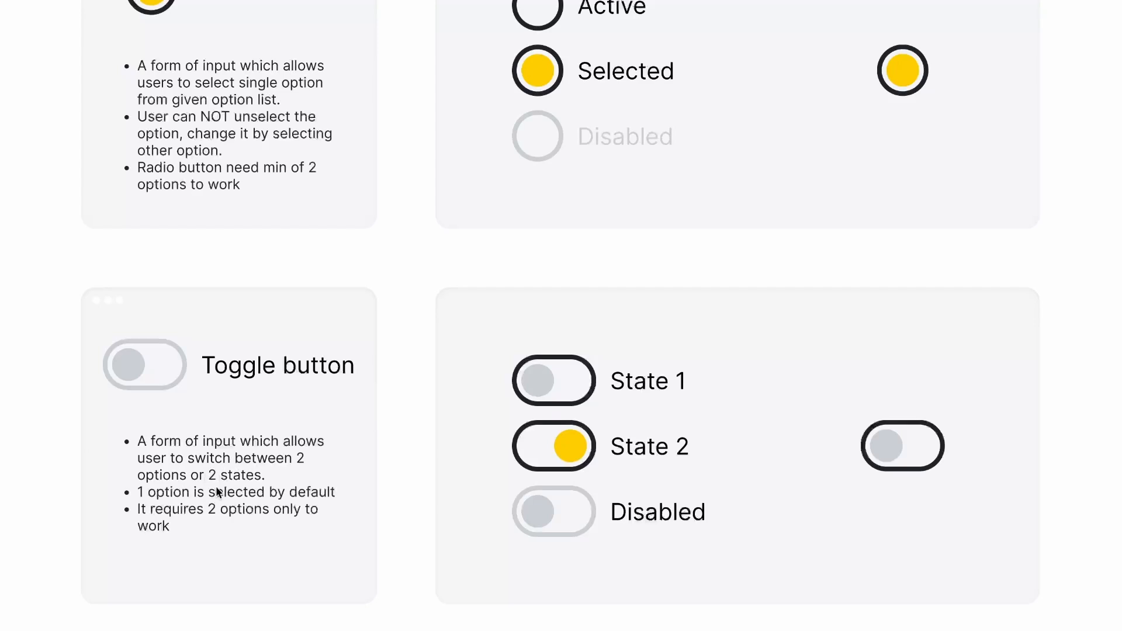
pyautogui.moveTo(177, 523)
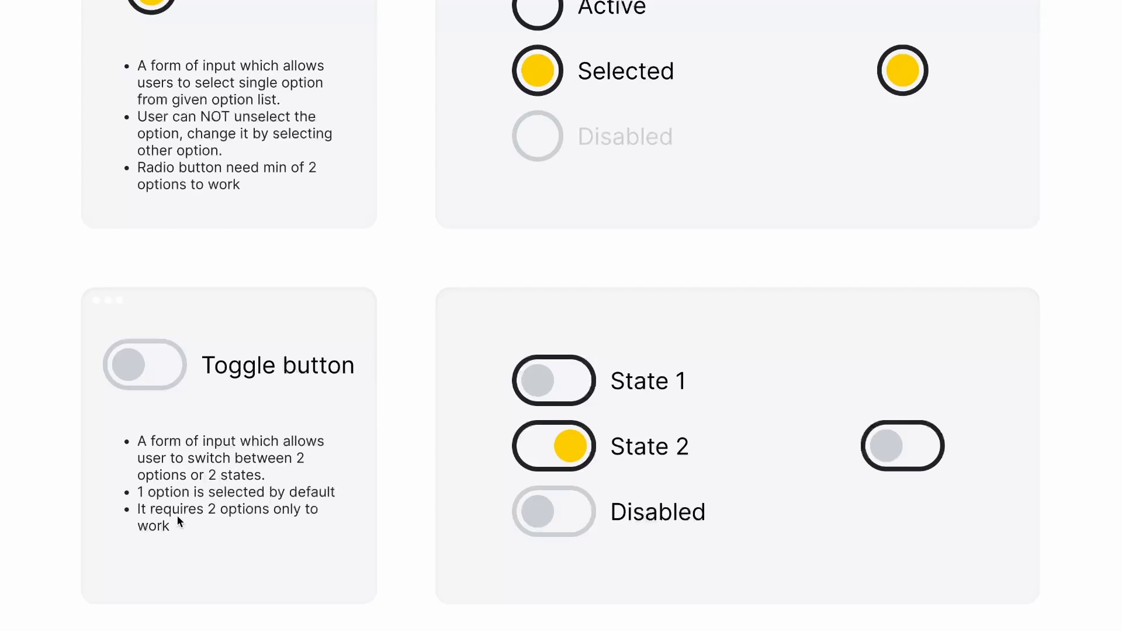
pyautogui.moveTo(212, 519)
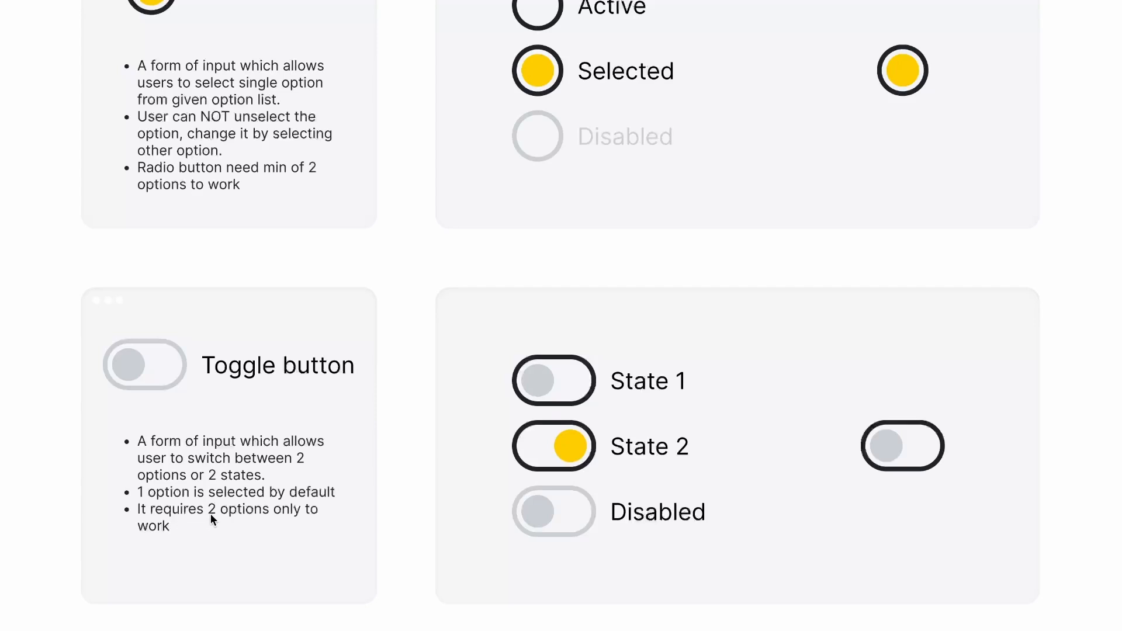
pyautogui.scroll(-3)
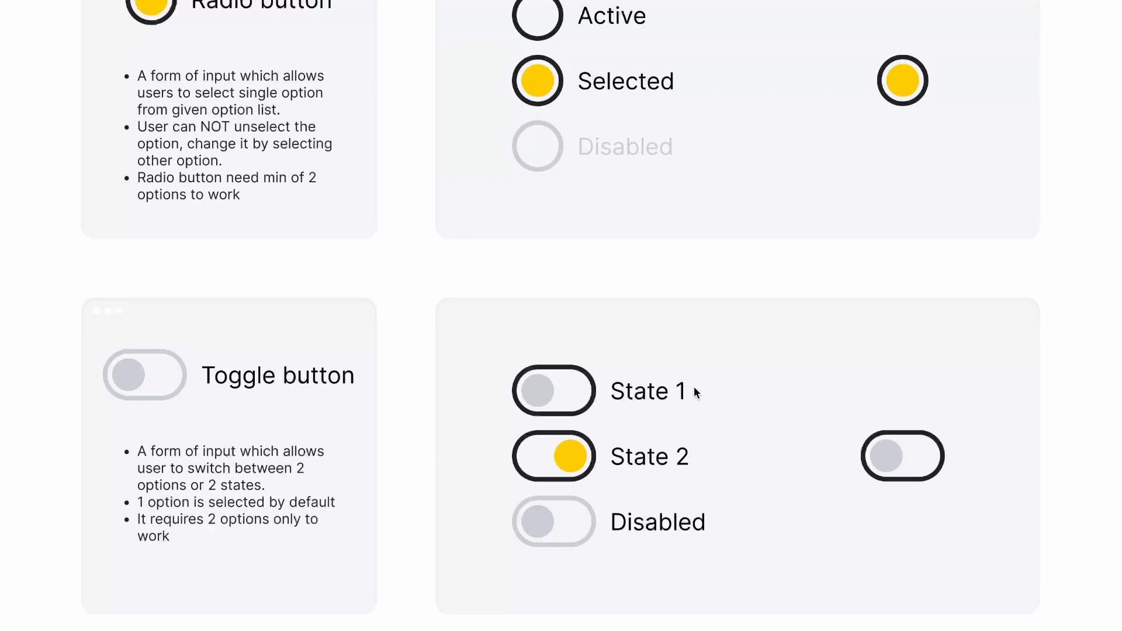
pyautogui.scroll(-3)
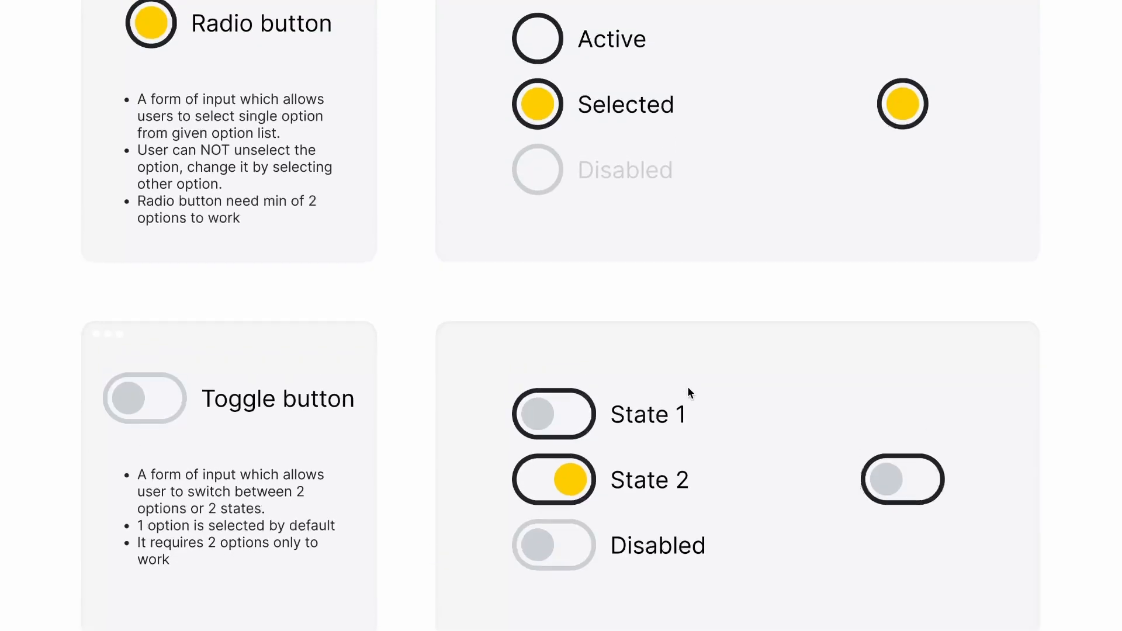
pyautogui.scroll(-3)
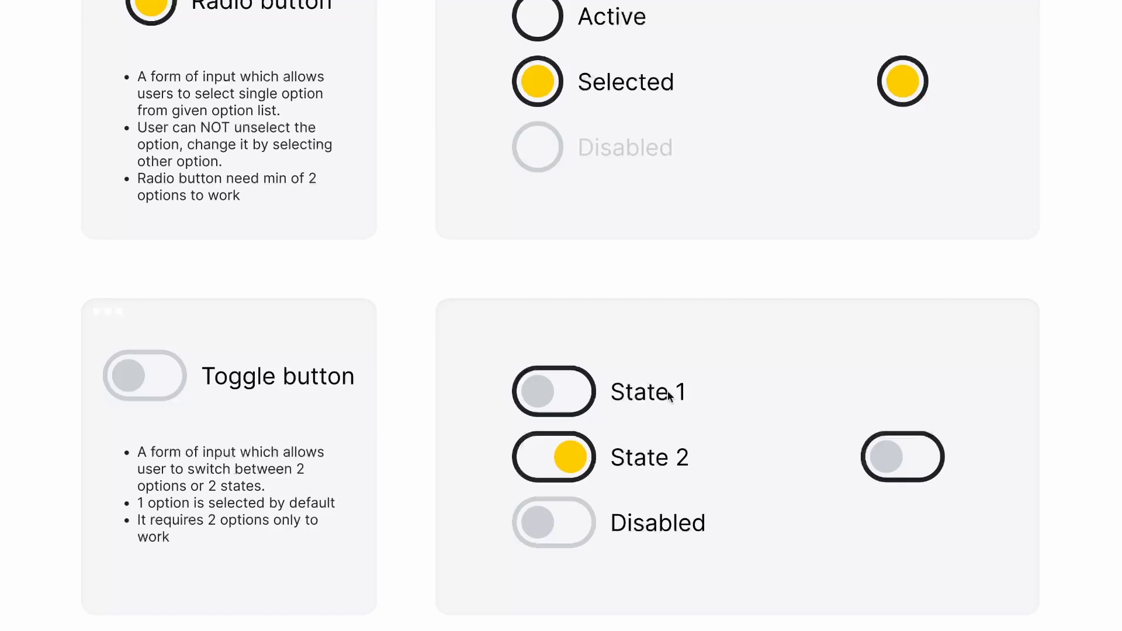
pyautogui.moveTo(669, 468)
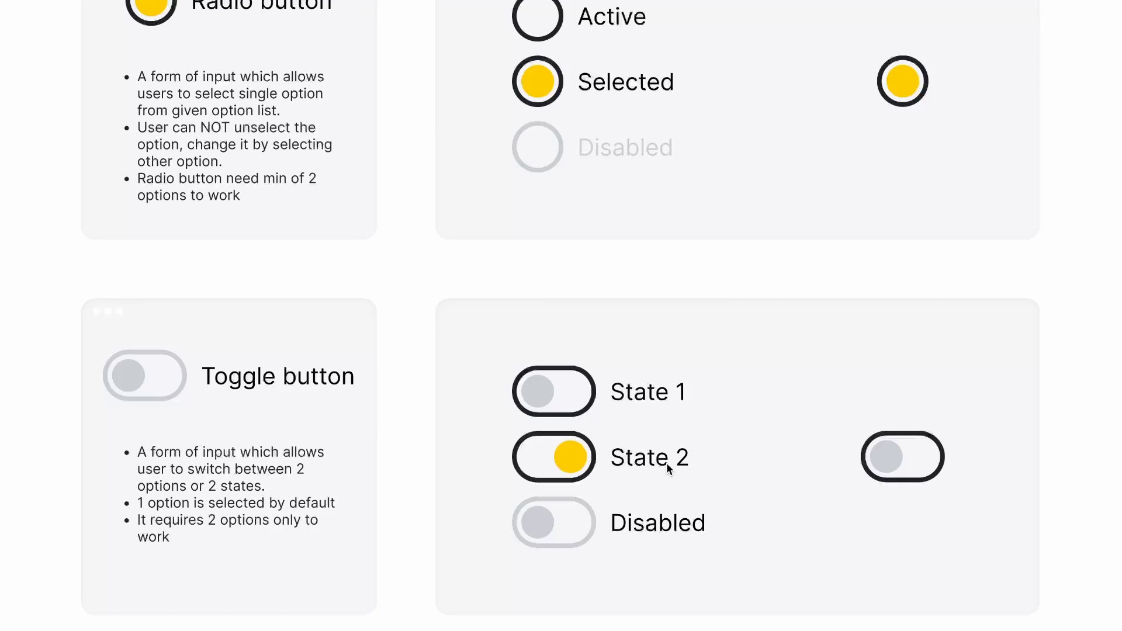
pyautogui.scroll(-3)
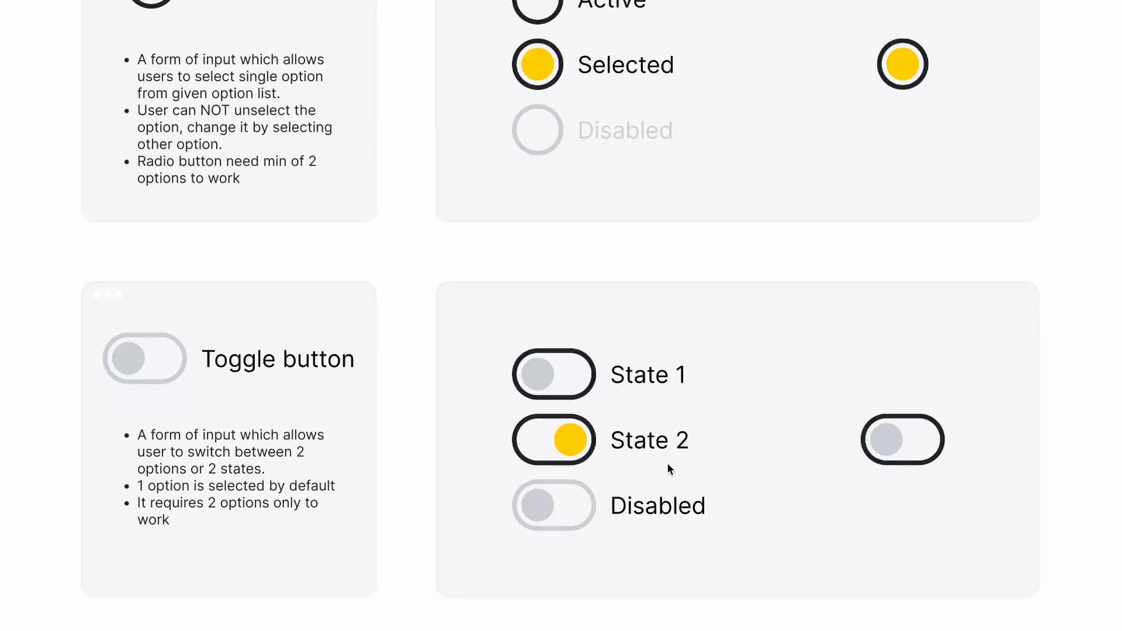
pyautogui.scroll(-3)
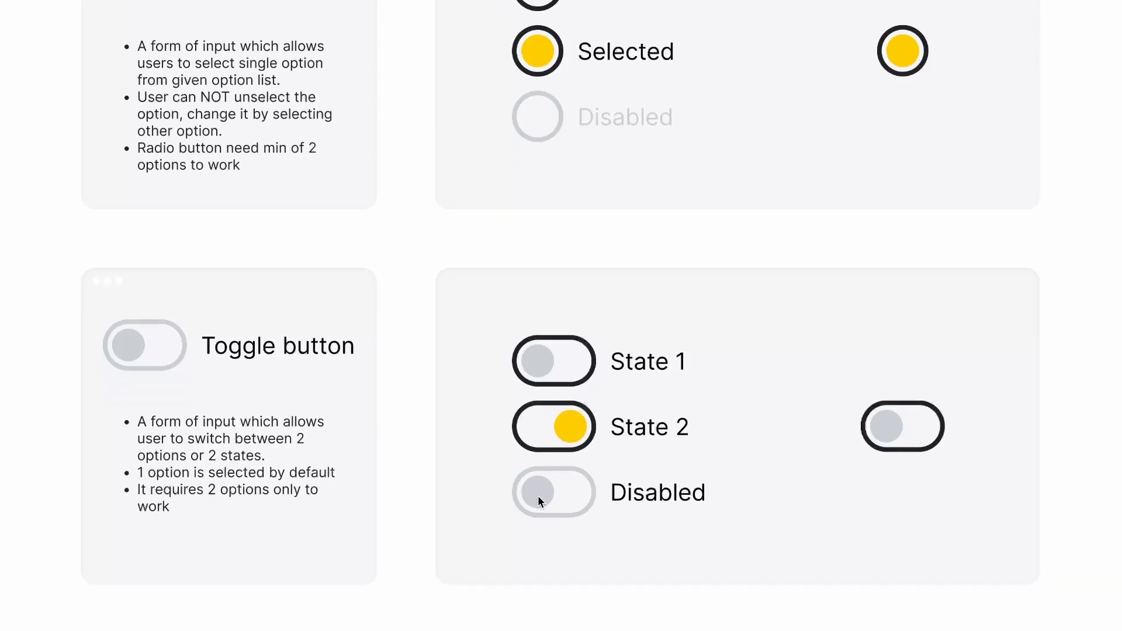
pyautogui.moveTo(875, 492)
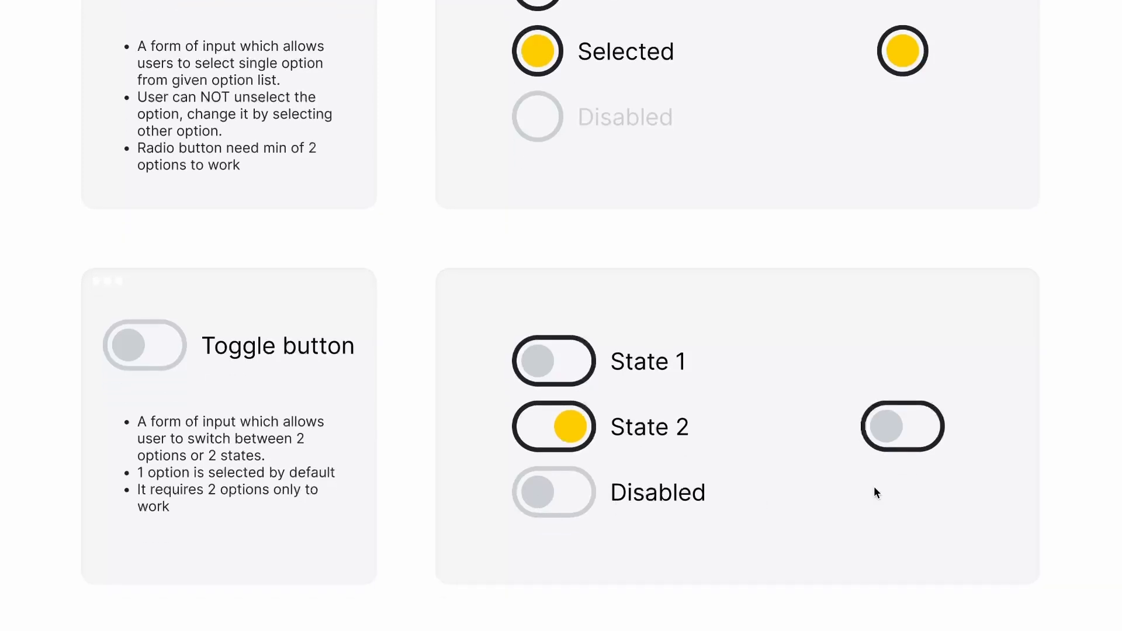
pyautogui.moveTo(885, 434)
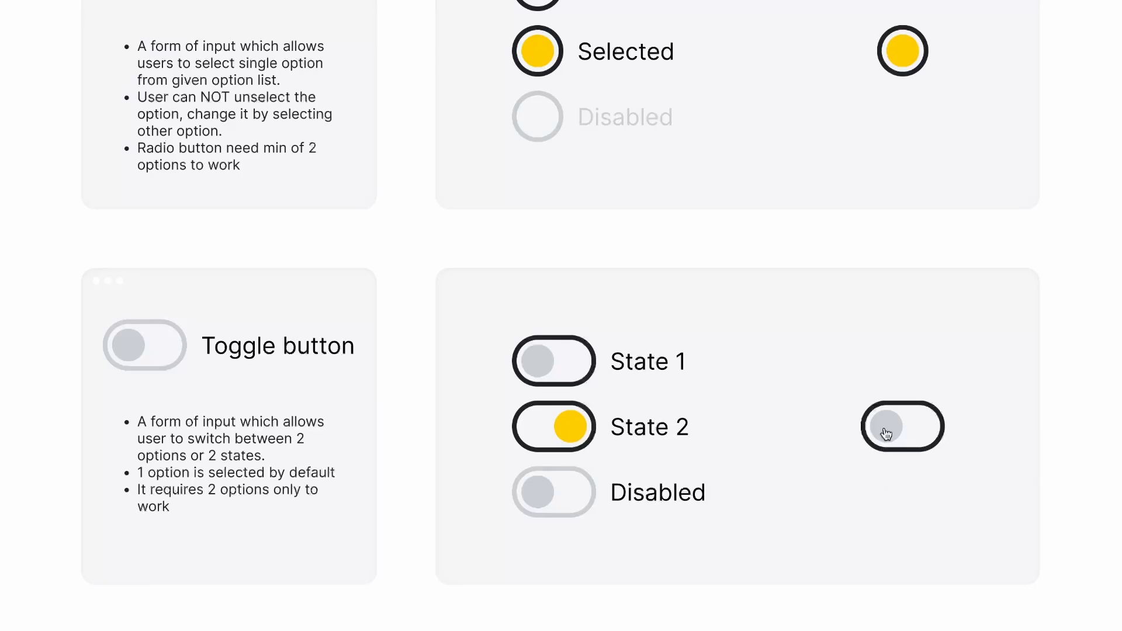
pyautogui.click(902, 426)
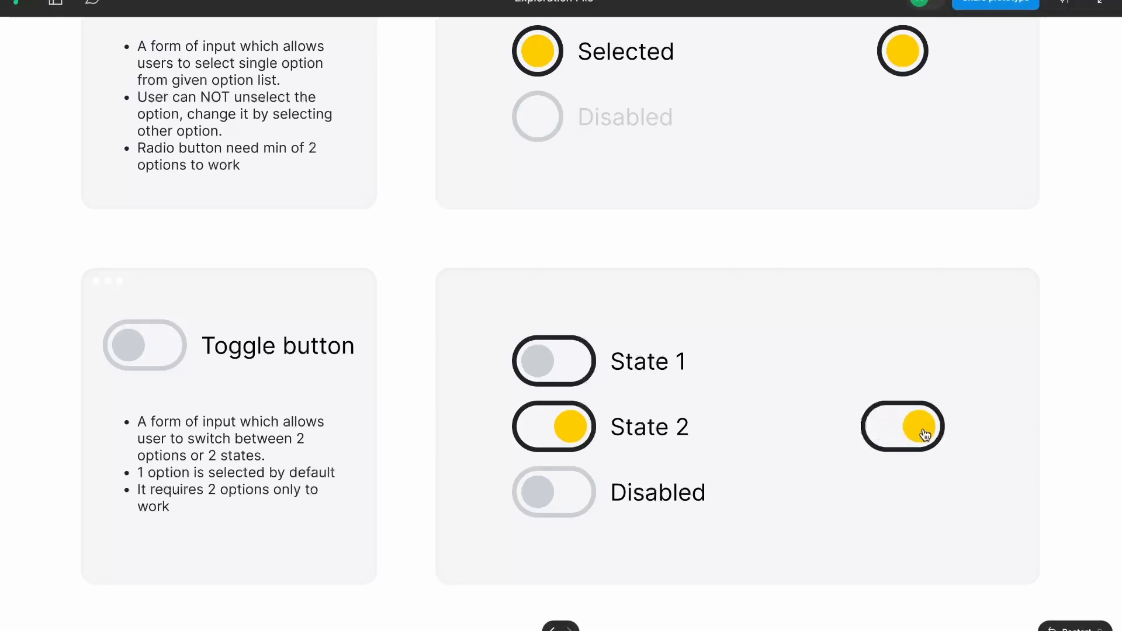
pyautogui.scroll(-3)
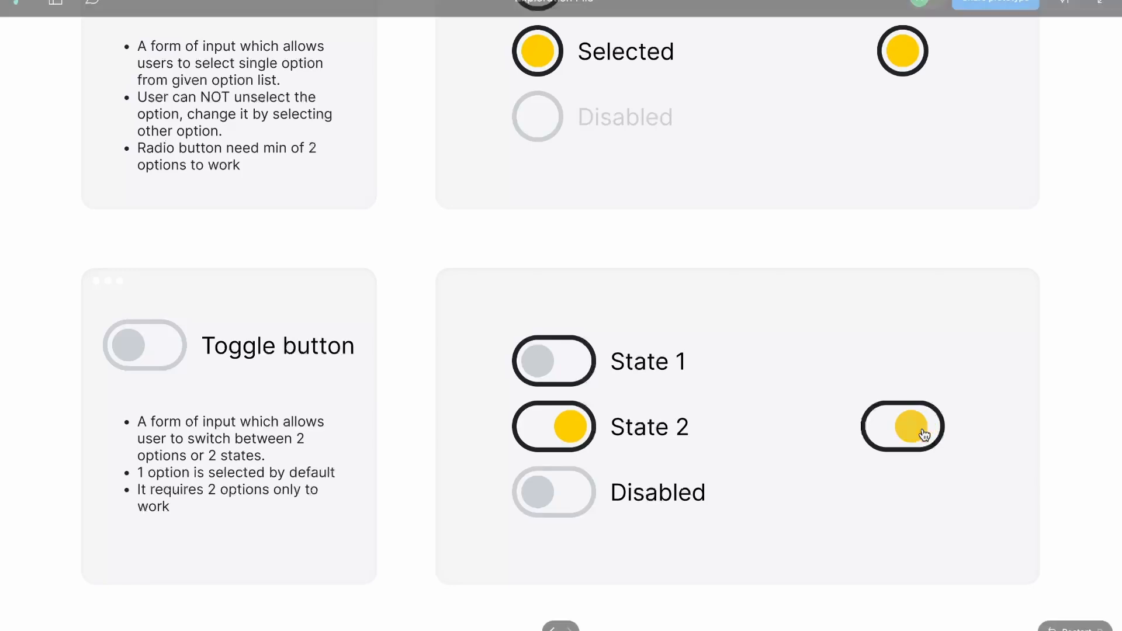
pyautogui.click(902, 427)
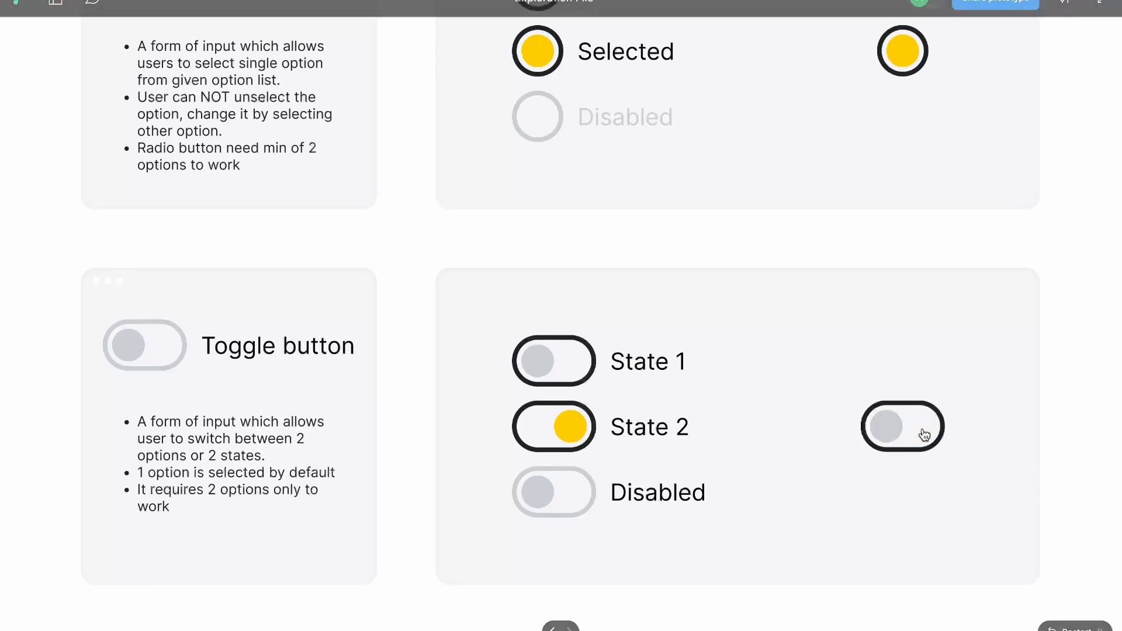
pyautogui.scroll(-3)
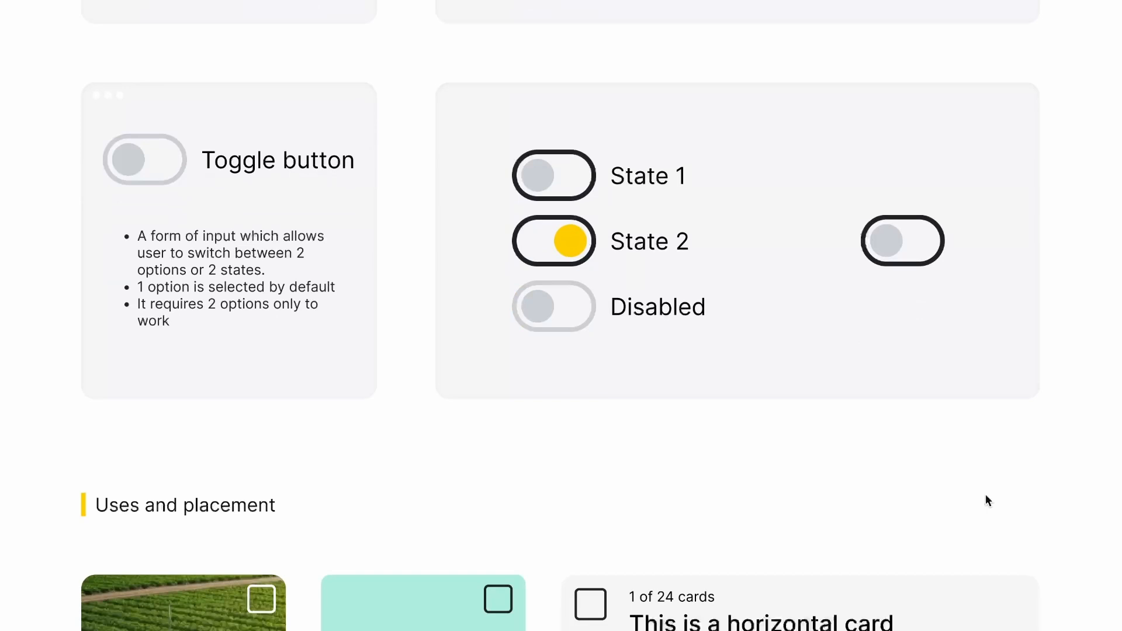
pyautogui.scroll(-3)
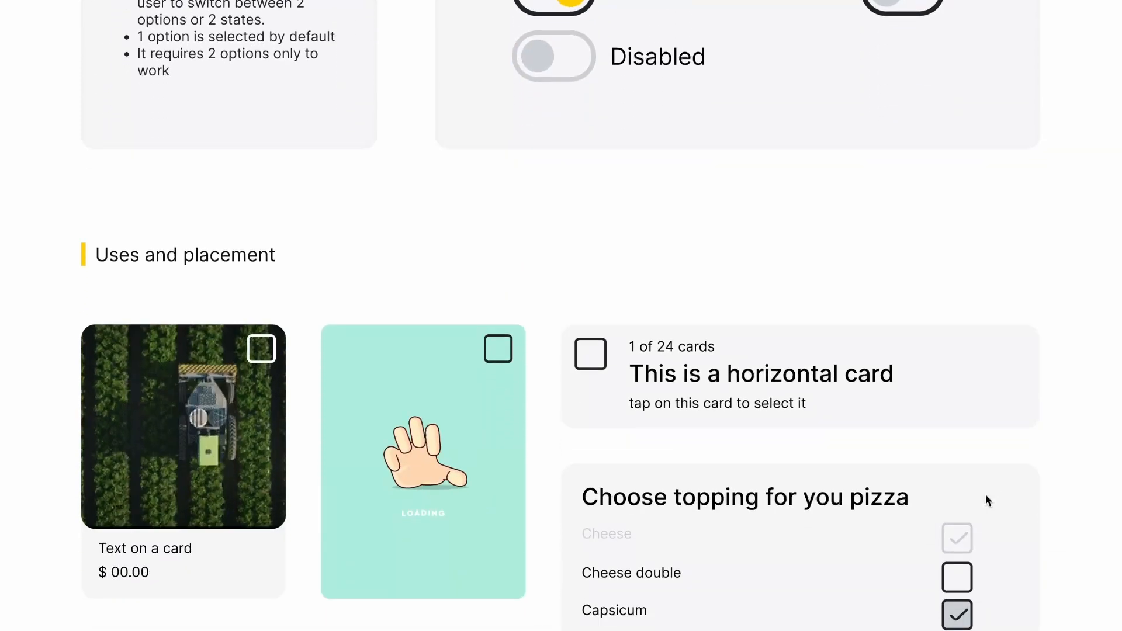
pyautogui.scroll(-3)
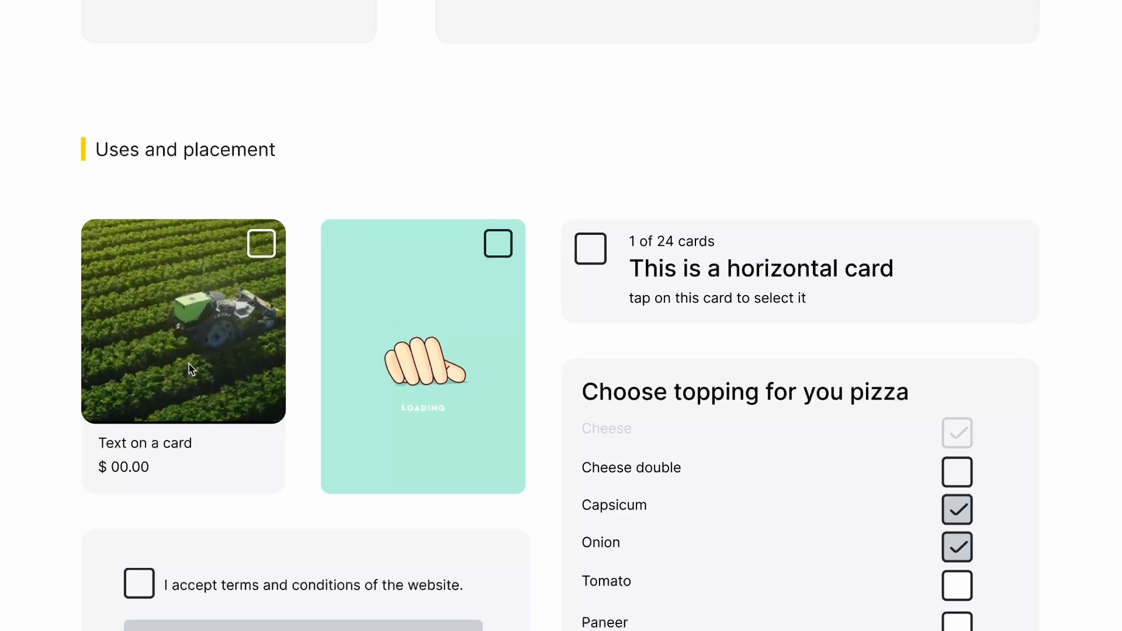
pyautogui.scroll(-3)
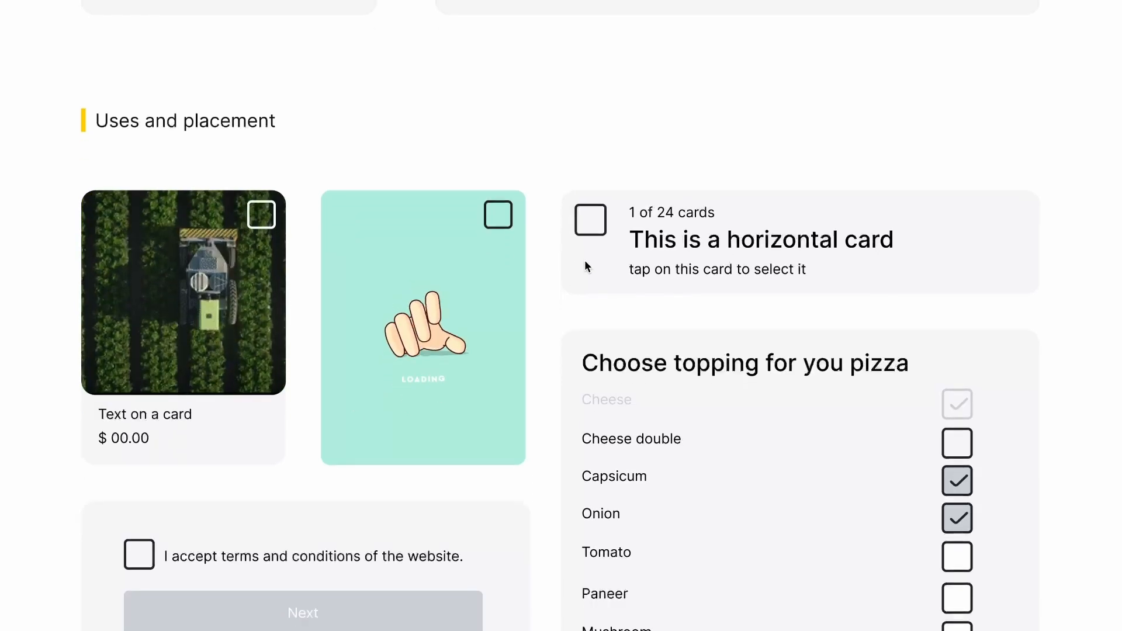
pyautogui.scroll(-3)
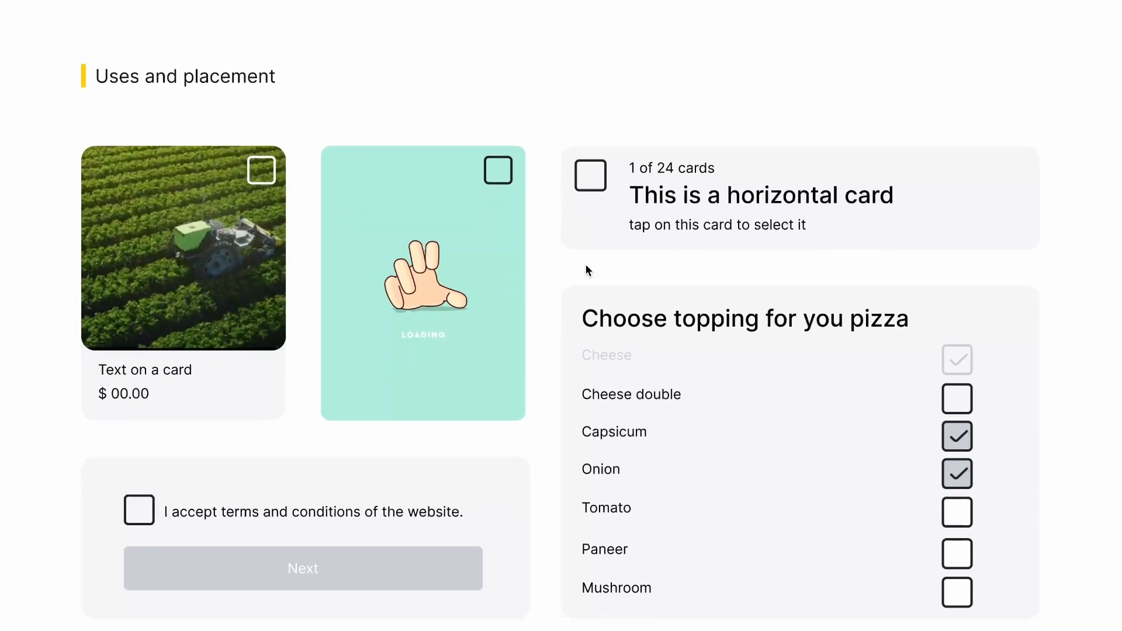
pyautogui.scroll(-3)
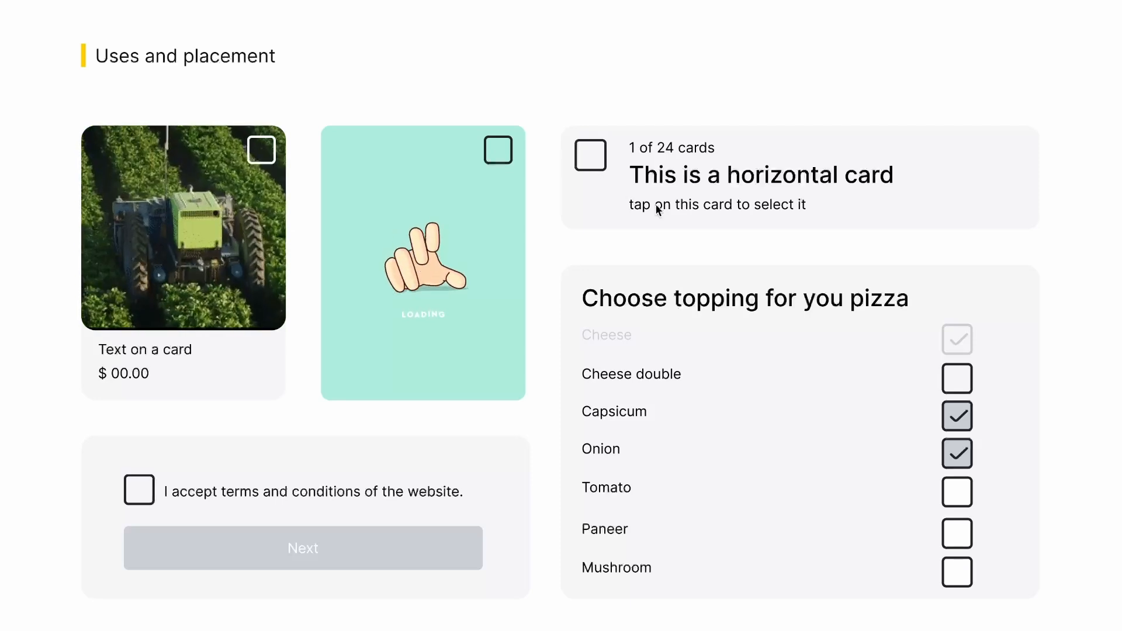
pyautogui.scroll(-3)
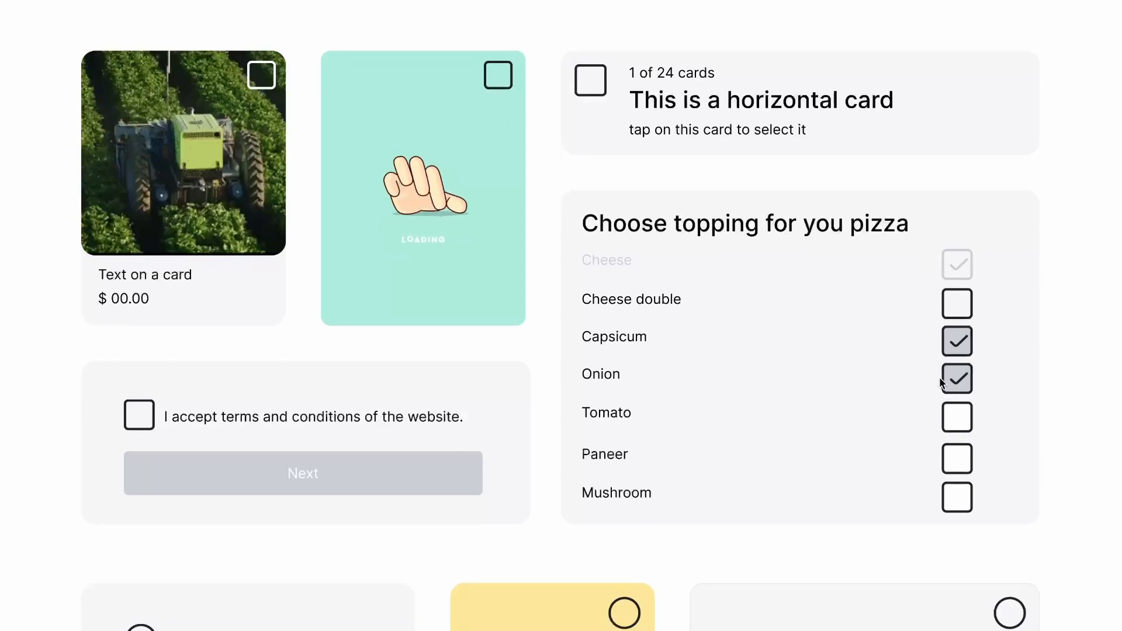
pyautogui.scroll(-3)
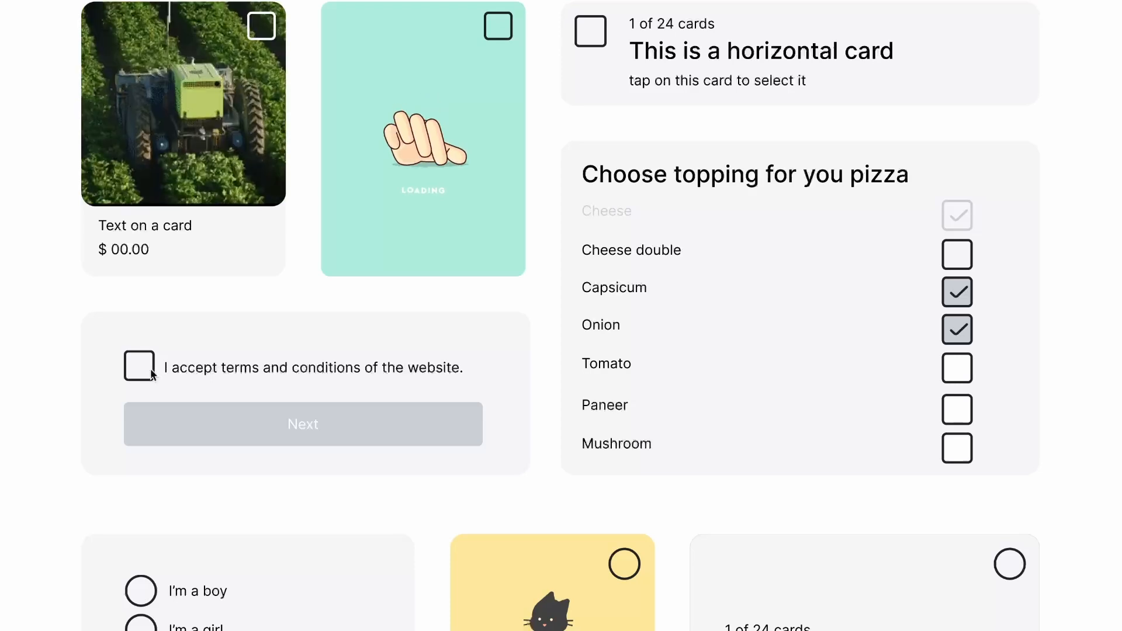
# Step: Flip the Make it online toggle on and back off, then turn the light/dark mode switch on
pyautogui.scroll(-3)
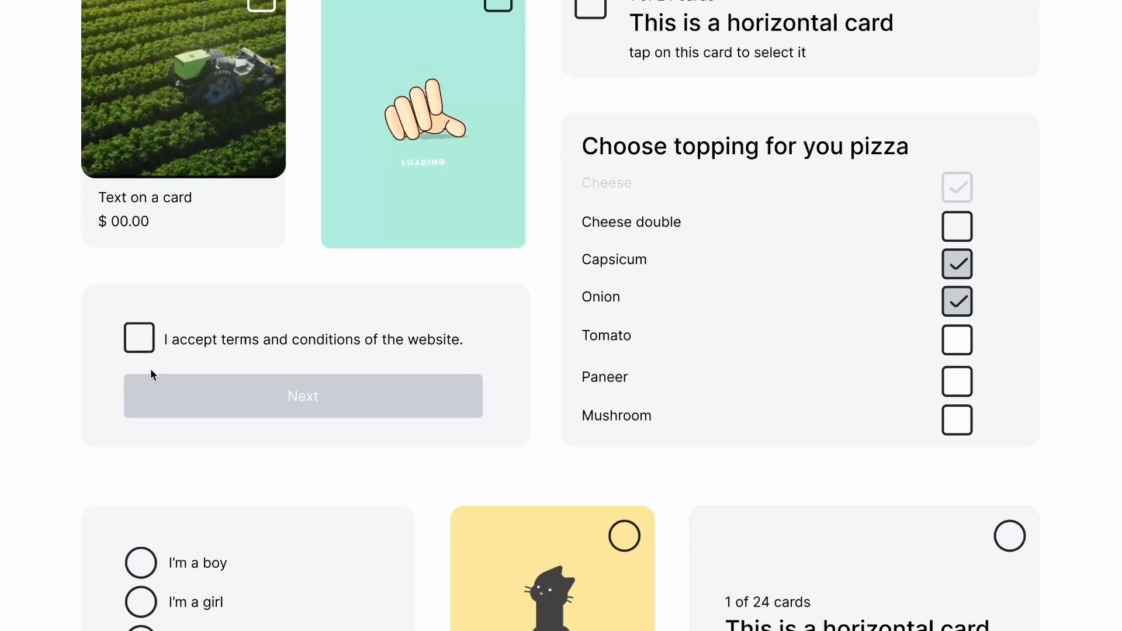
pyautogui.scroll(-3)
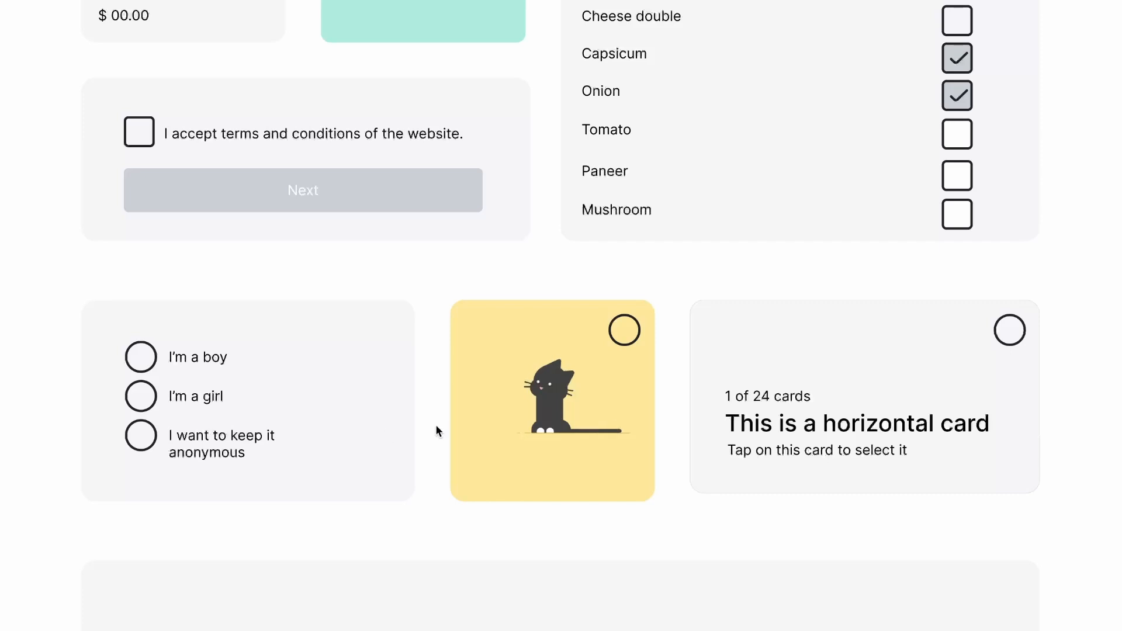
pyautogui.moveTo(648, 369)
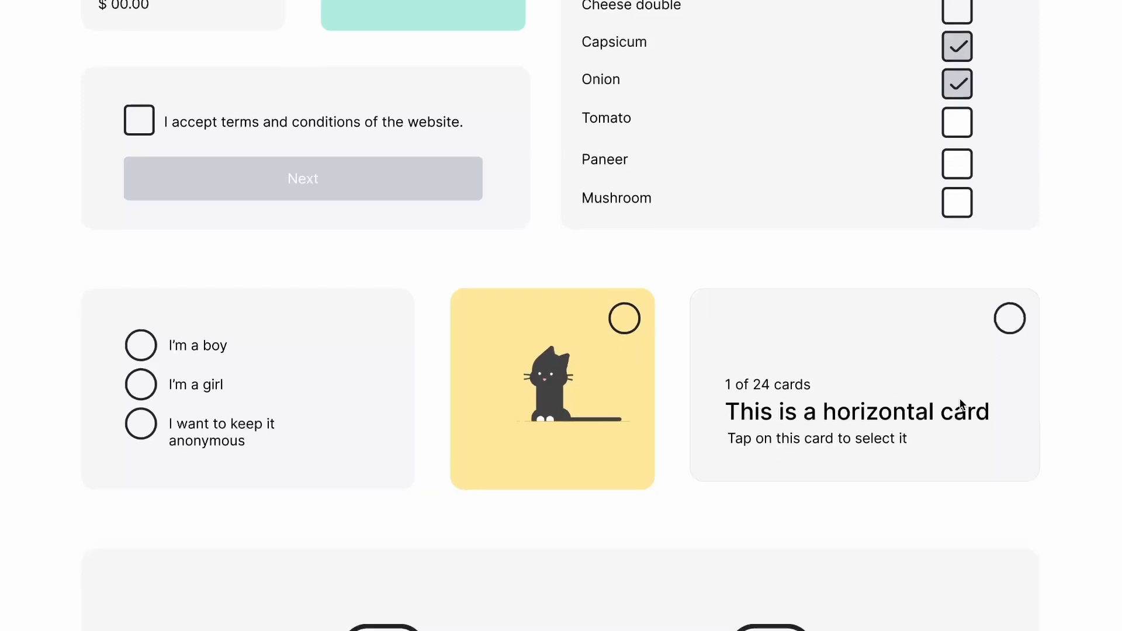
pyautogui.scroll(-3)
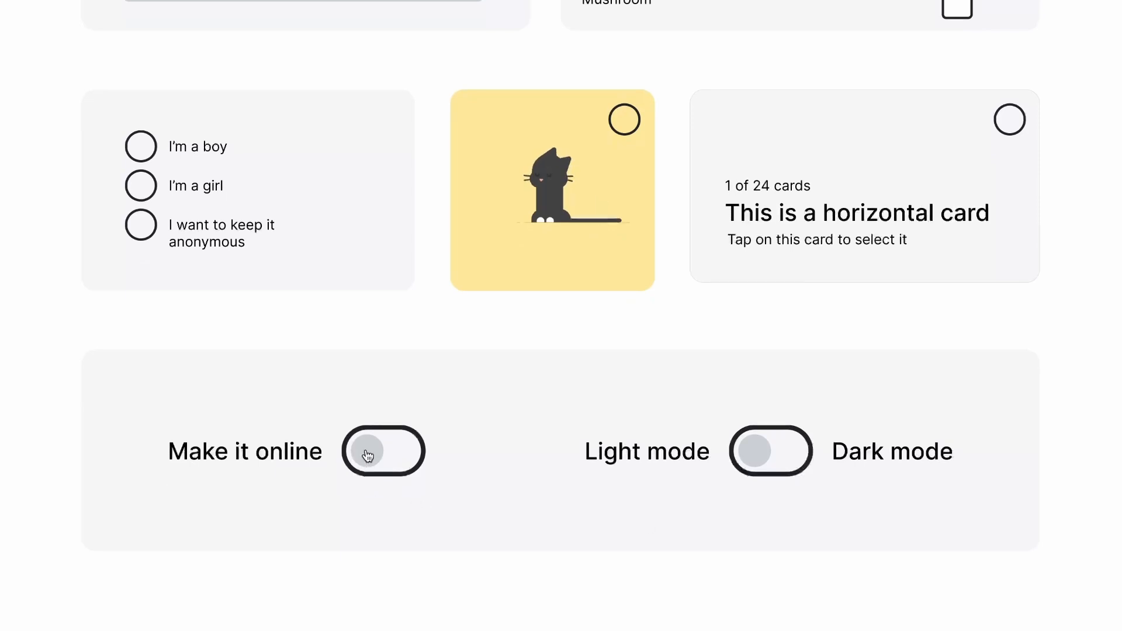
pyautogui.moveTo(297, 459)
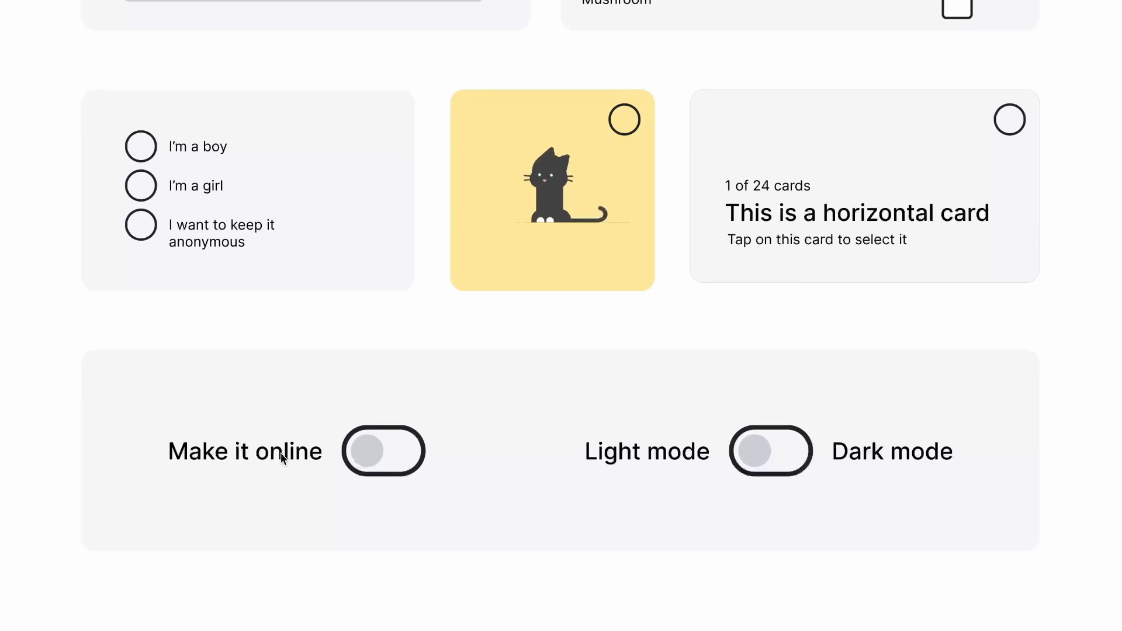
pyautogui.click(383, 451)
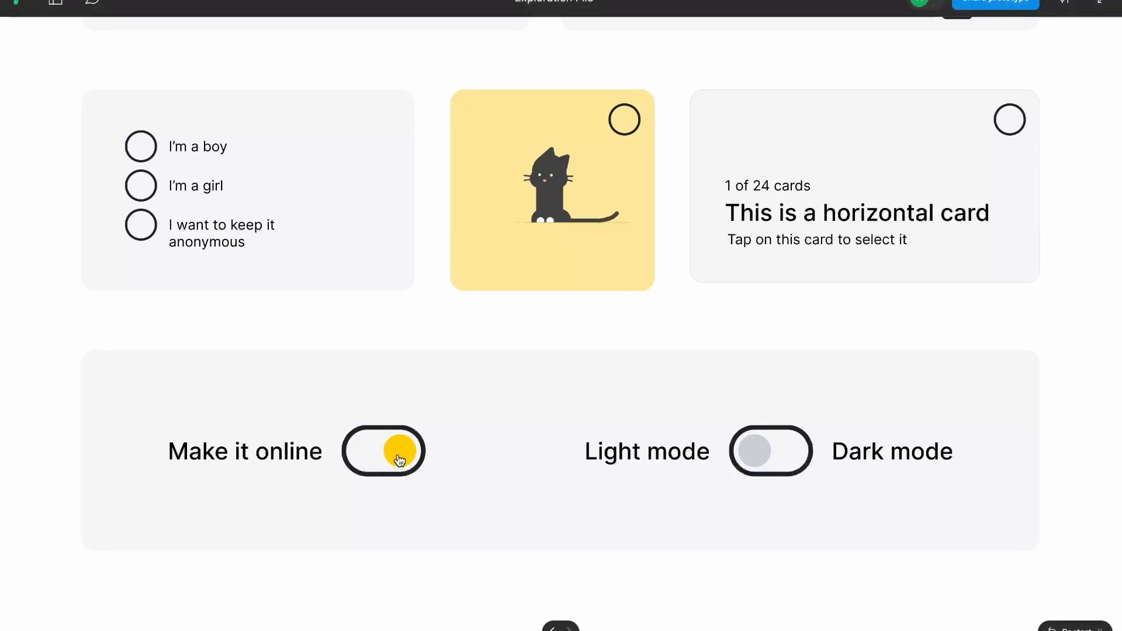
pyautogui.click(384, 451)
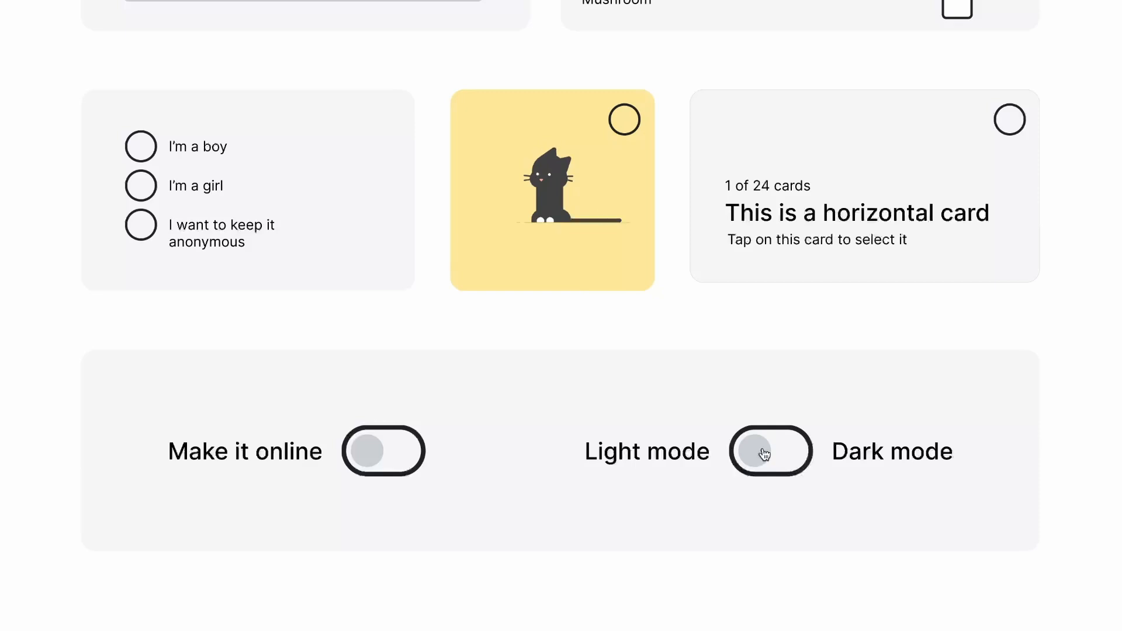
pyautogui.click(770, 451)
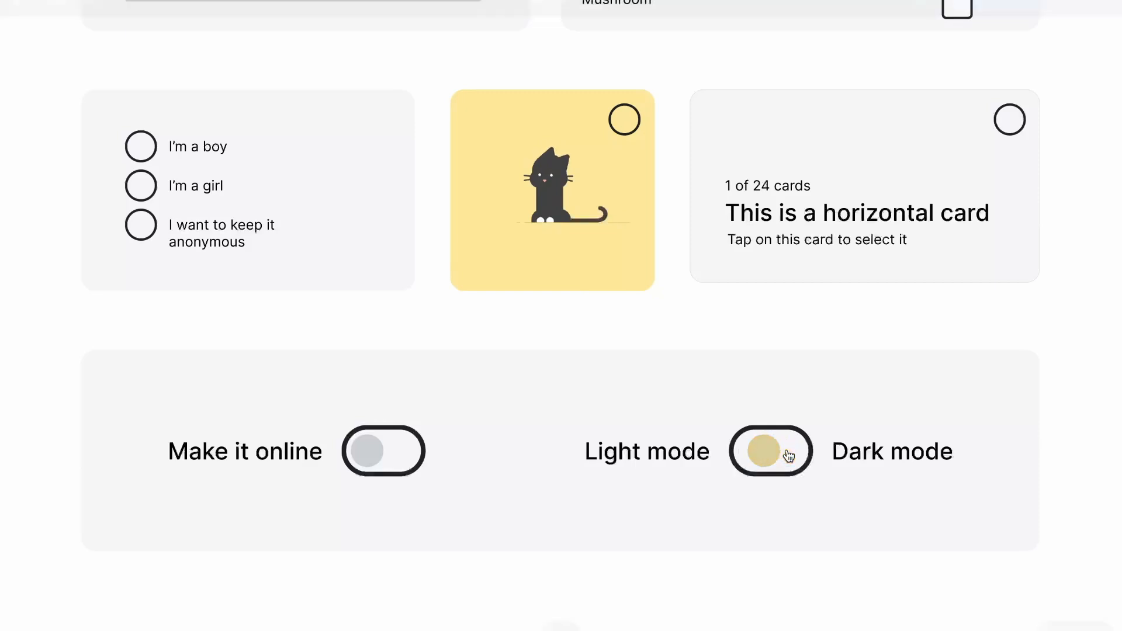
# Step: Turn the small sample toggle on and off, then slide the rocket switch to its on side
pyautogui.scroll(-3)
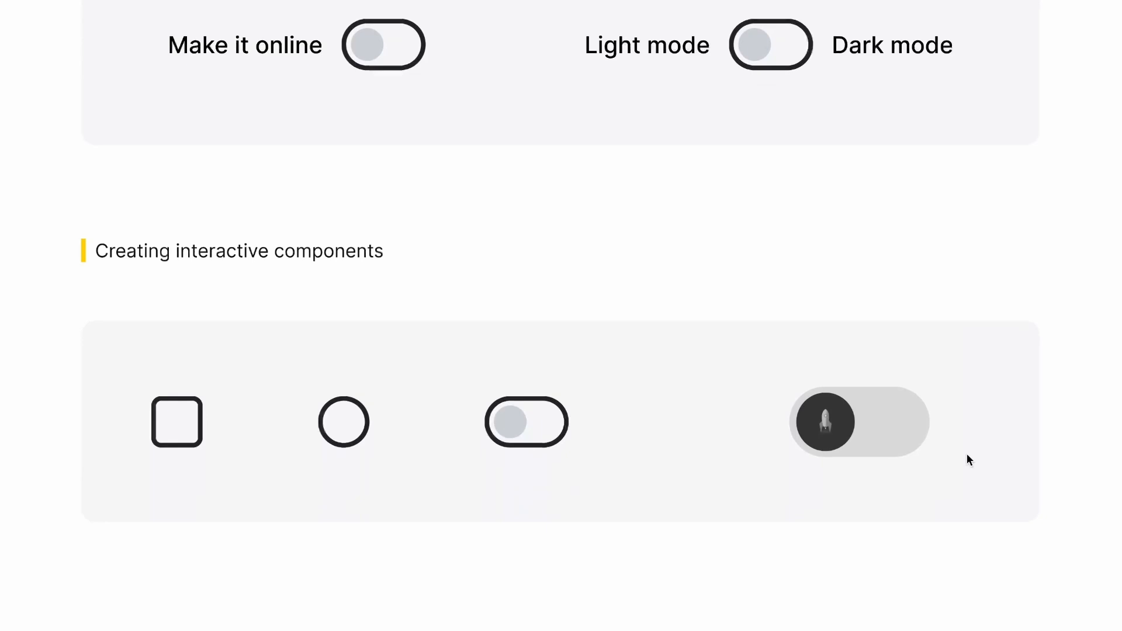
pyautogui.scroll(-3)
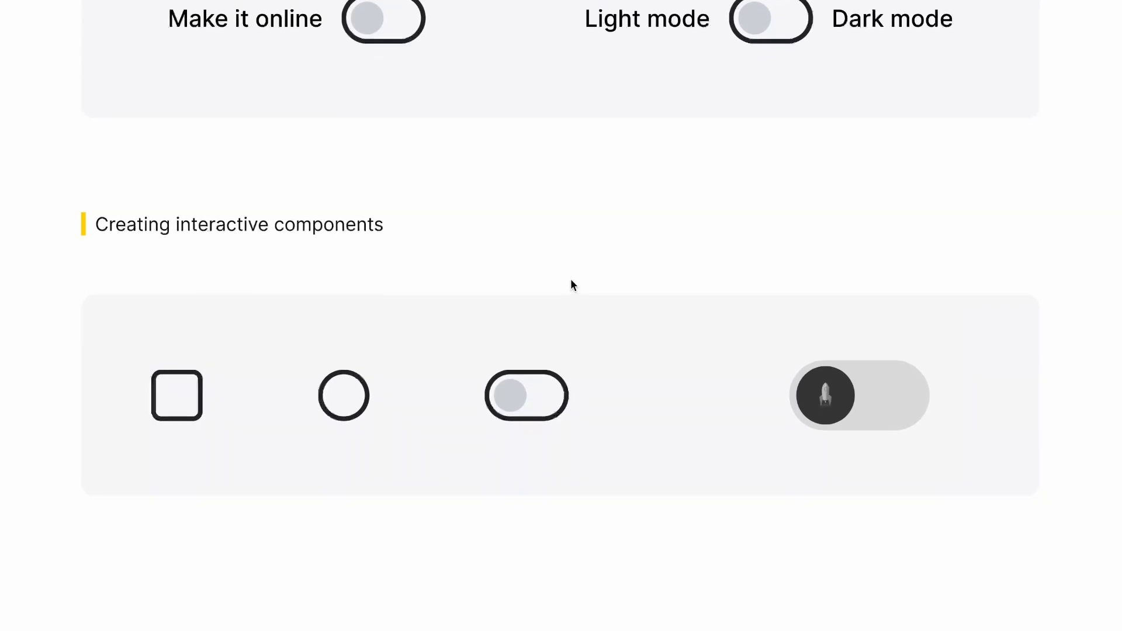
pyautogui.moveTo(182, 455)
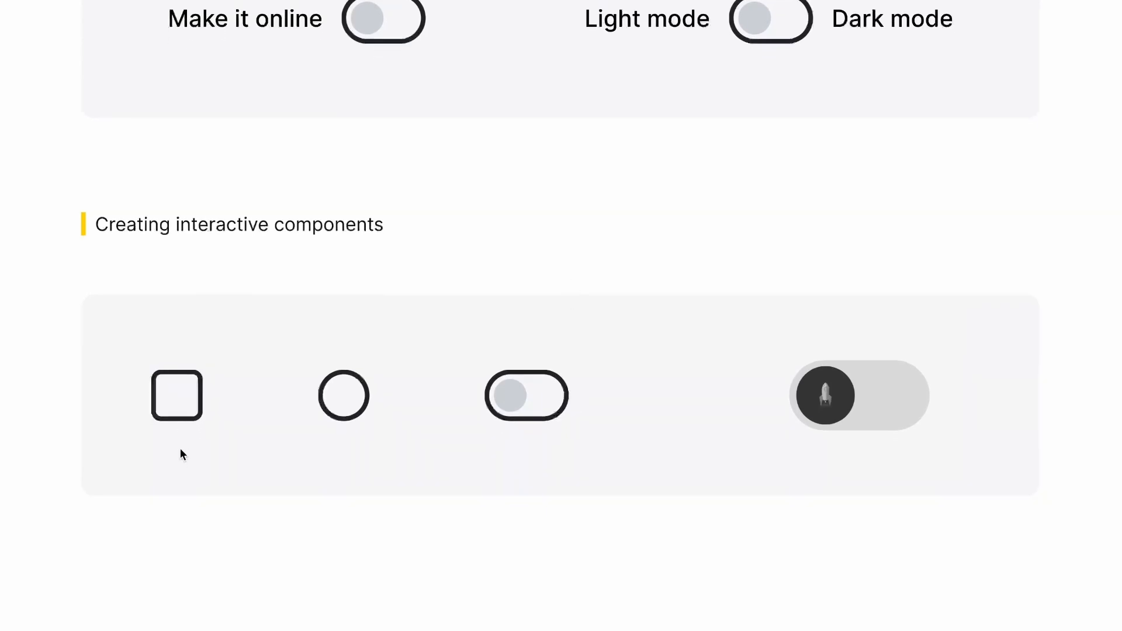
pyautogui.moveTo(282, 413)
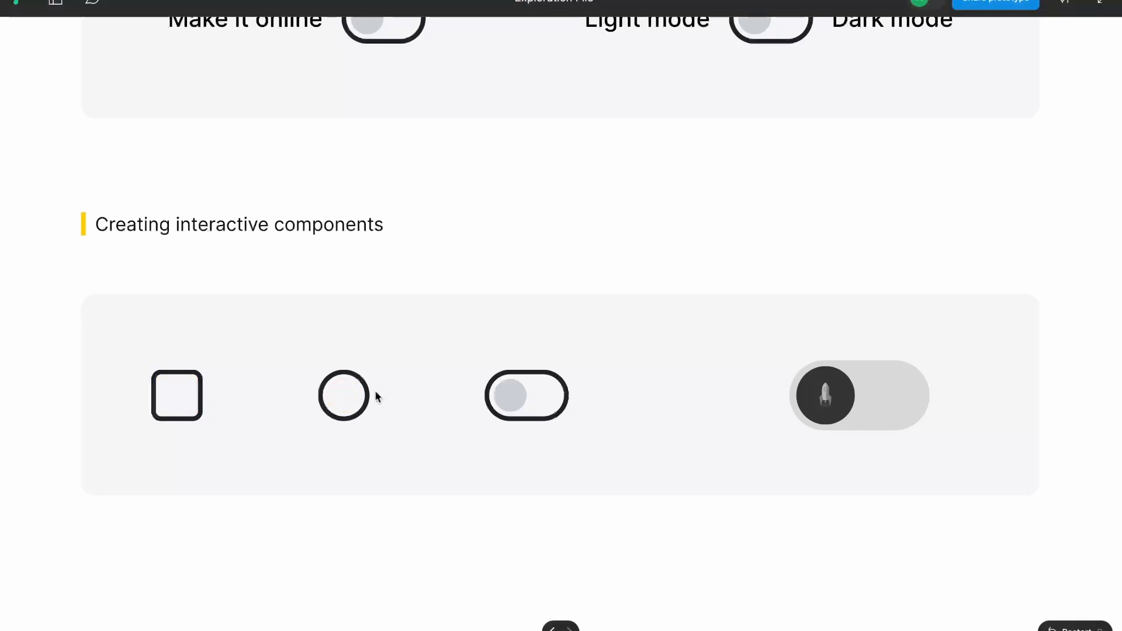
pyautogui.click(526, 396)
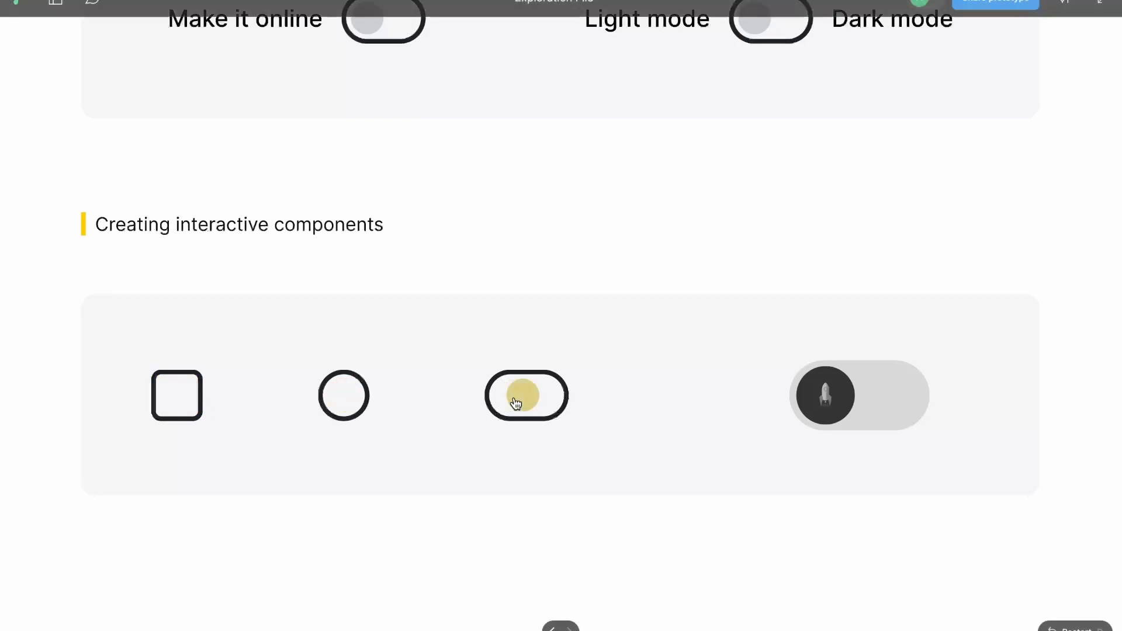
pyautogui.click(525, 396)
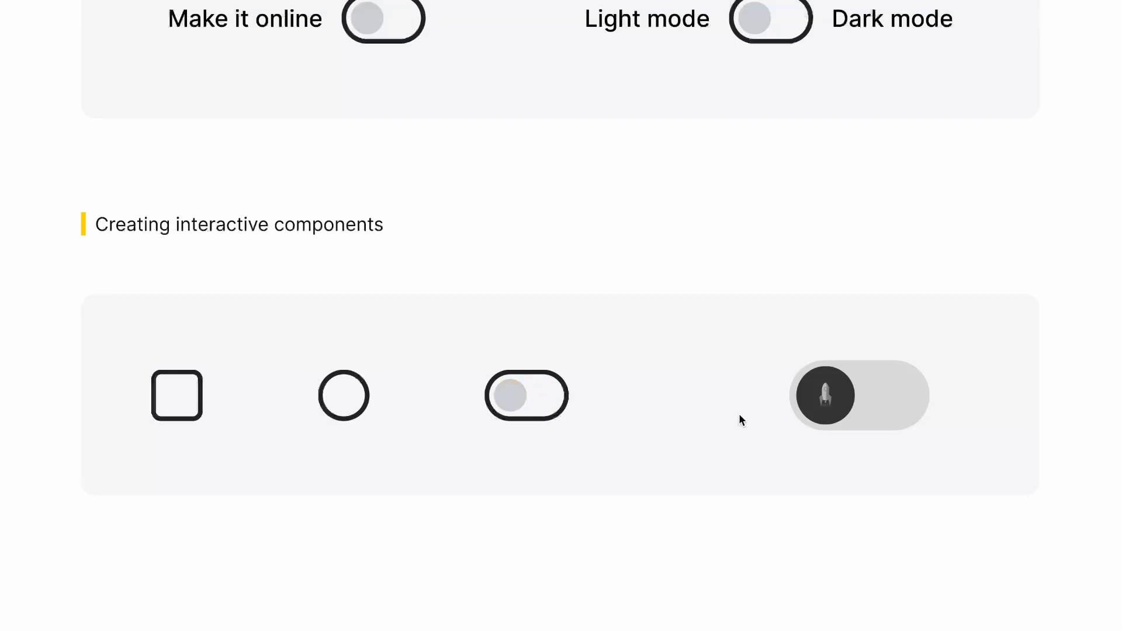
pyautogui.click(823, 397)
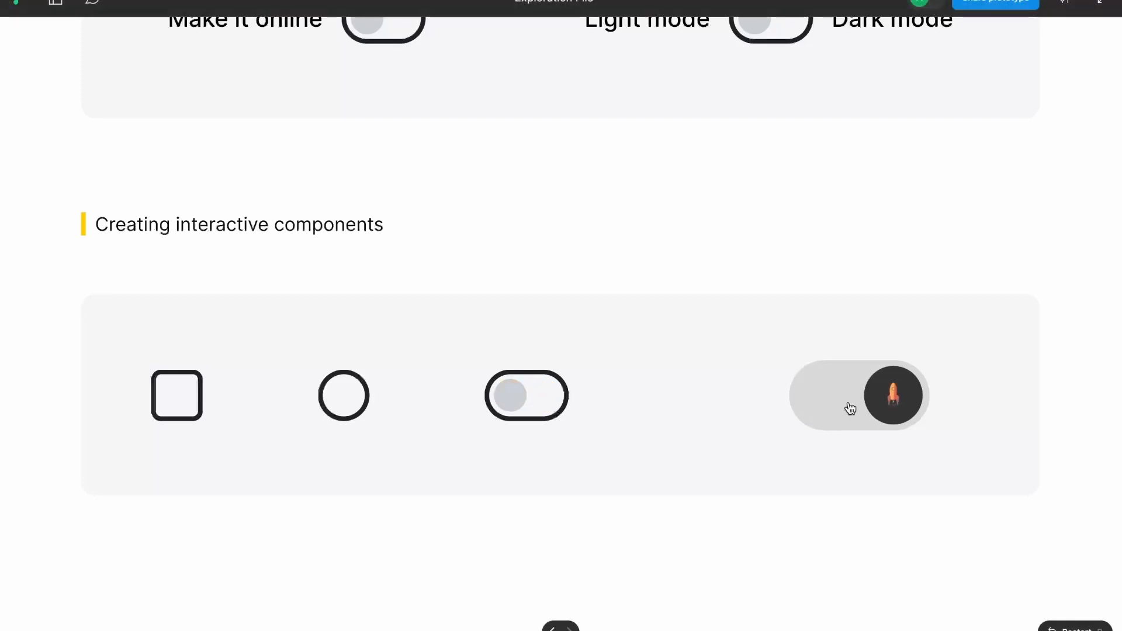
pyautogui.click(892, 395)
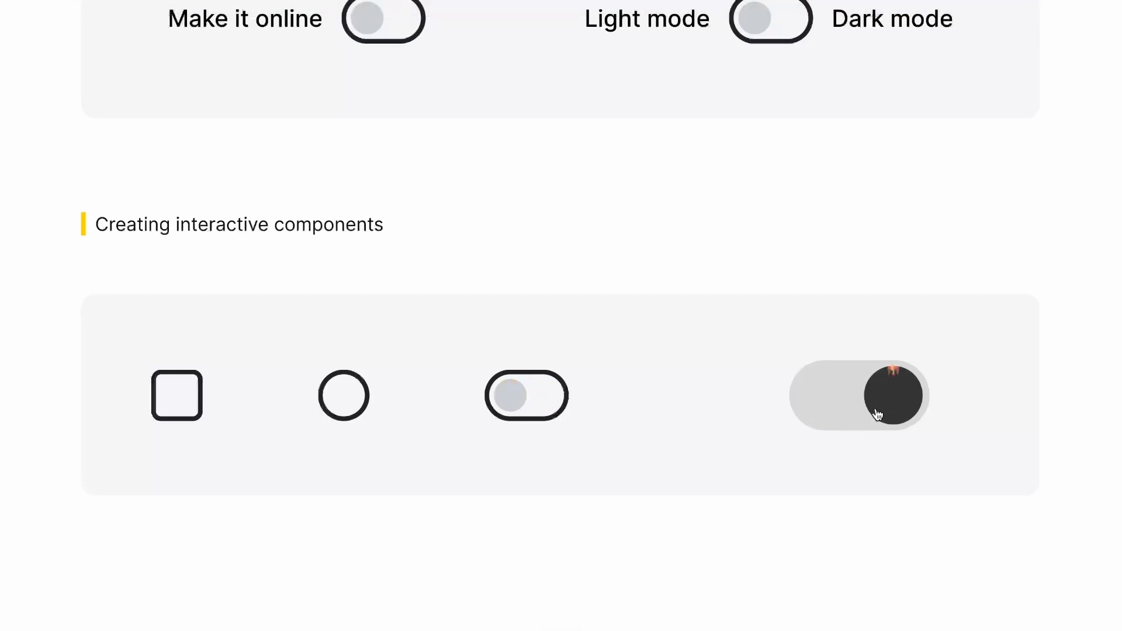
# Step: Return to the Creating Selectors page and Alt-drag a copy of the empty checkbox square above it
pyautogui.click(860, 396)
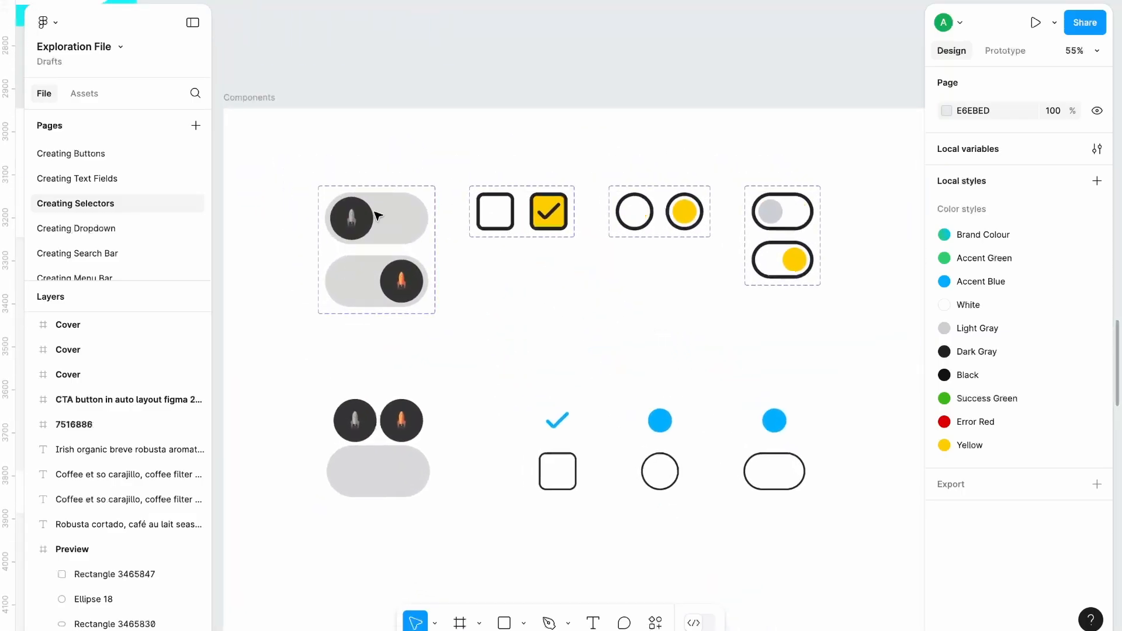
pyautogui.click(375, 218)
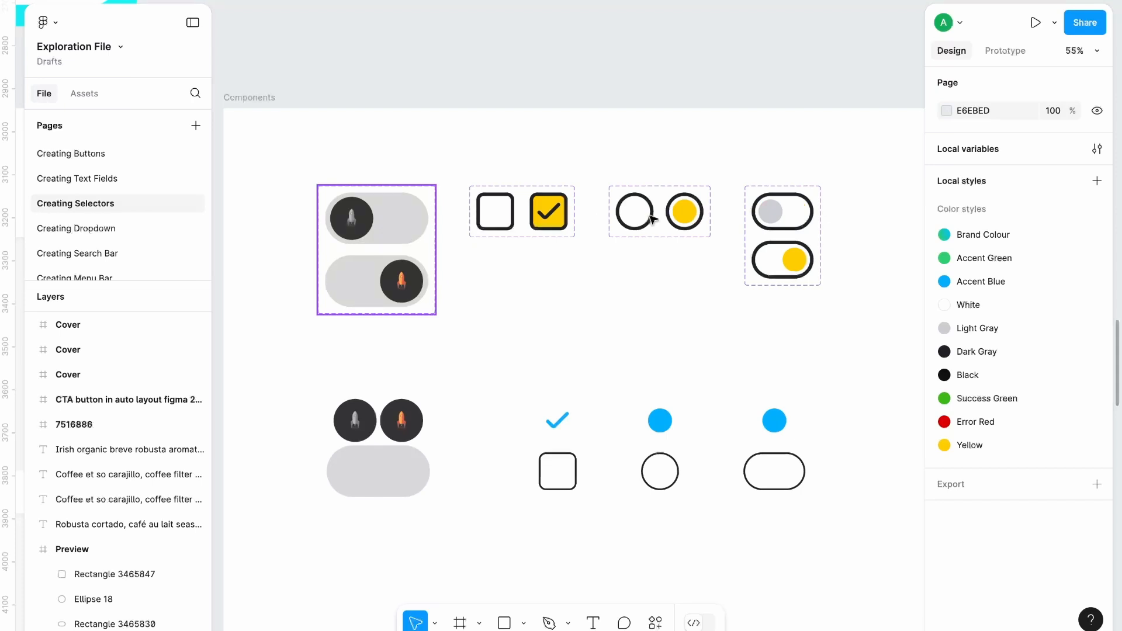
pyautogui.scroll(-3)
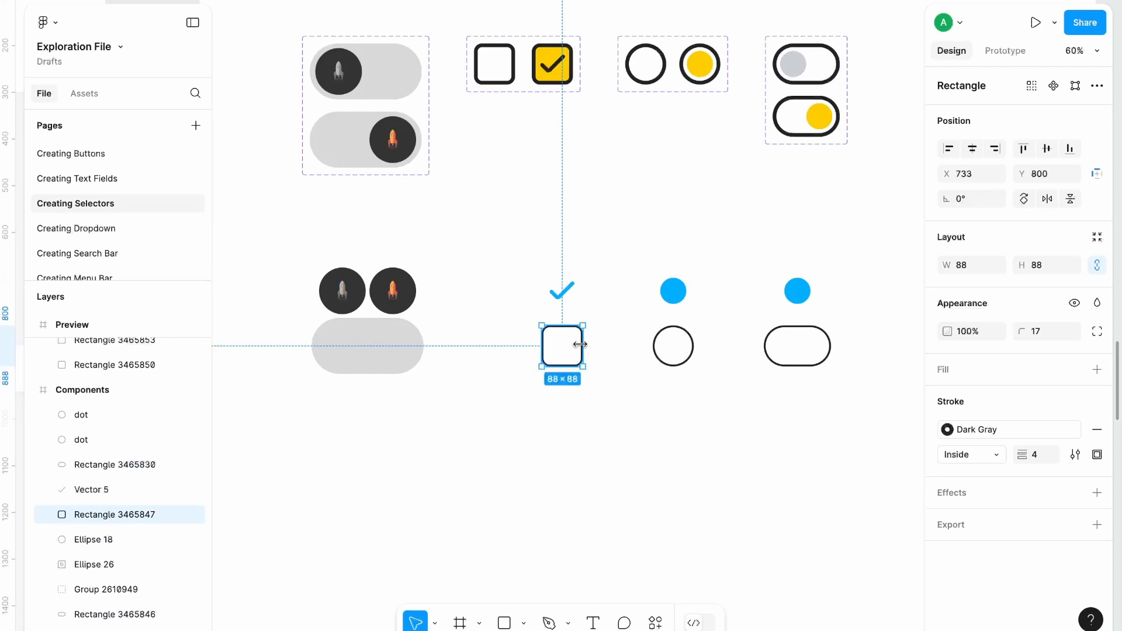
pyautogui.moveTo(569, 360)
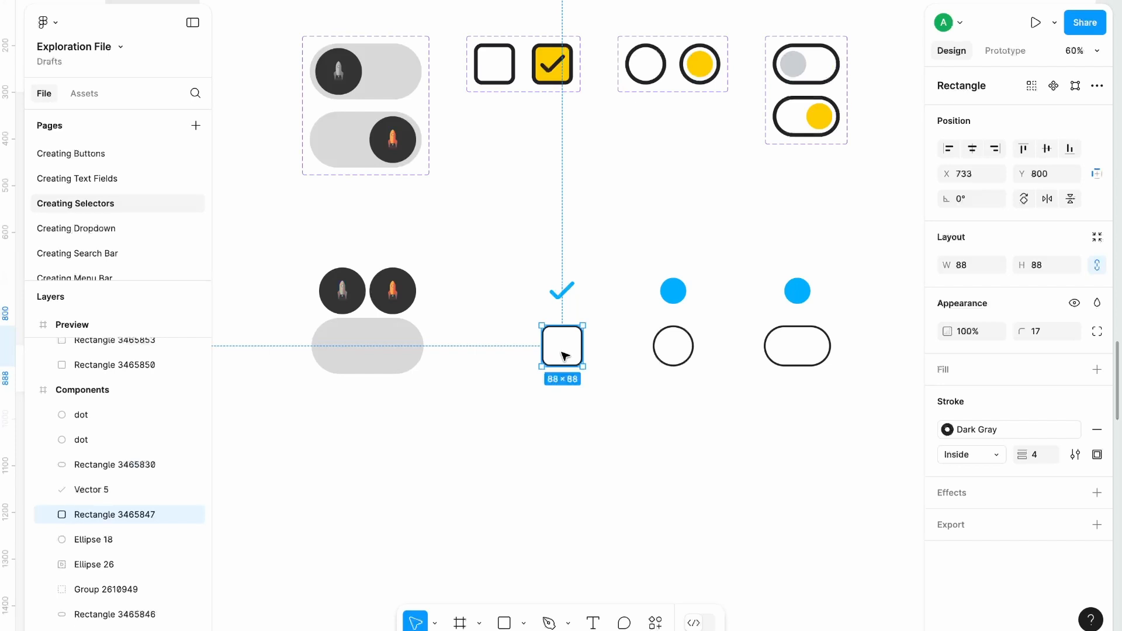
pyautogui.moveTo(563, 349); pyautogui.dragTo(562, 290)
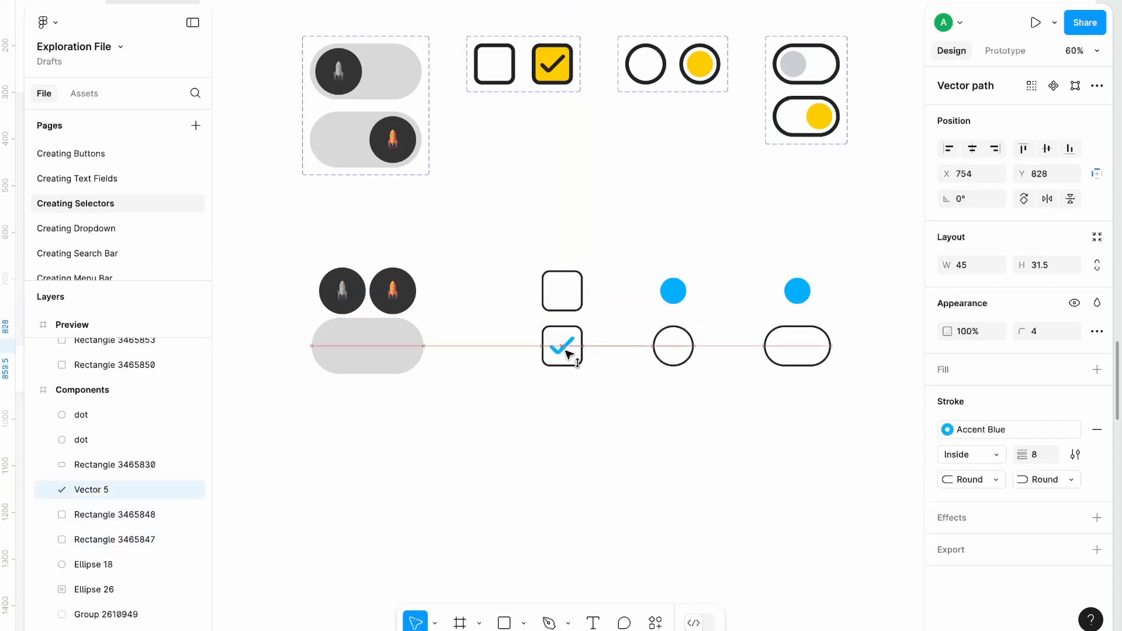
# Step: Fill the square holding the check mark with the Accent Blue colour style
pyautogui.click(594, 327)
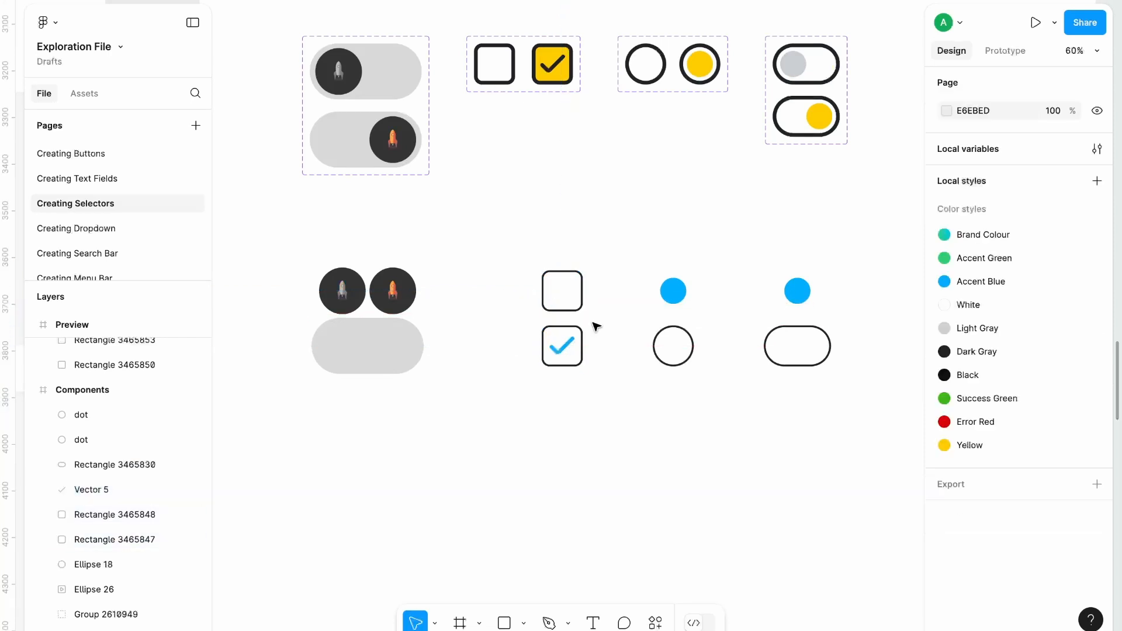
pyautogui.click(562, 346)
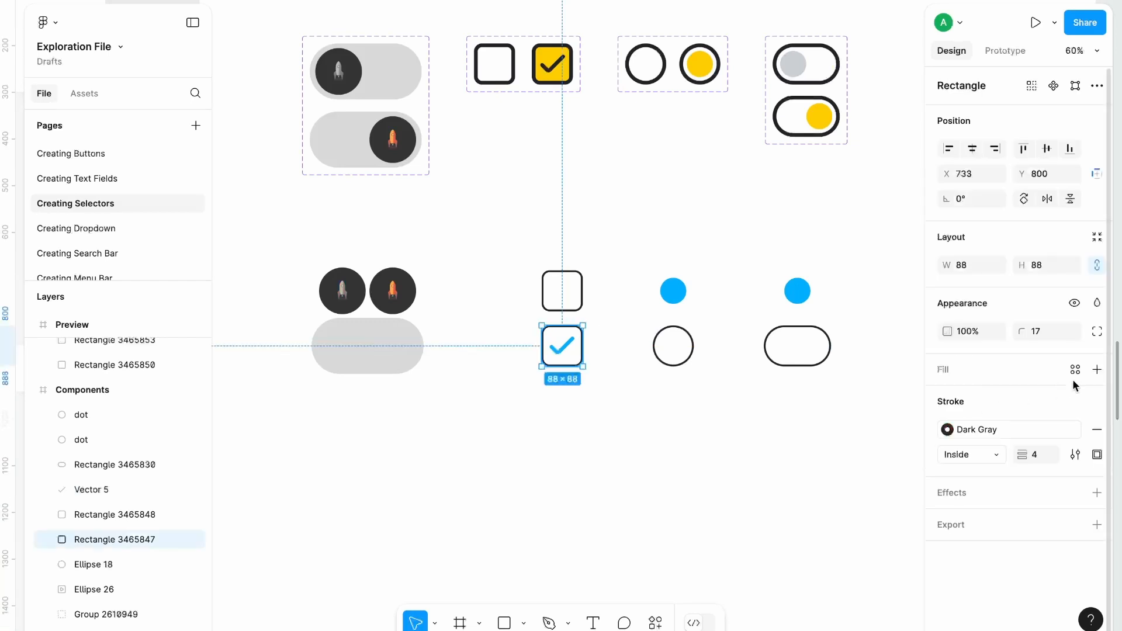
pyautogui.moveTo(1097, 370)
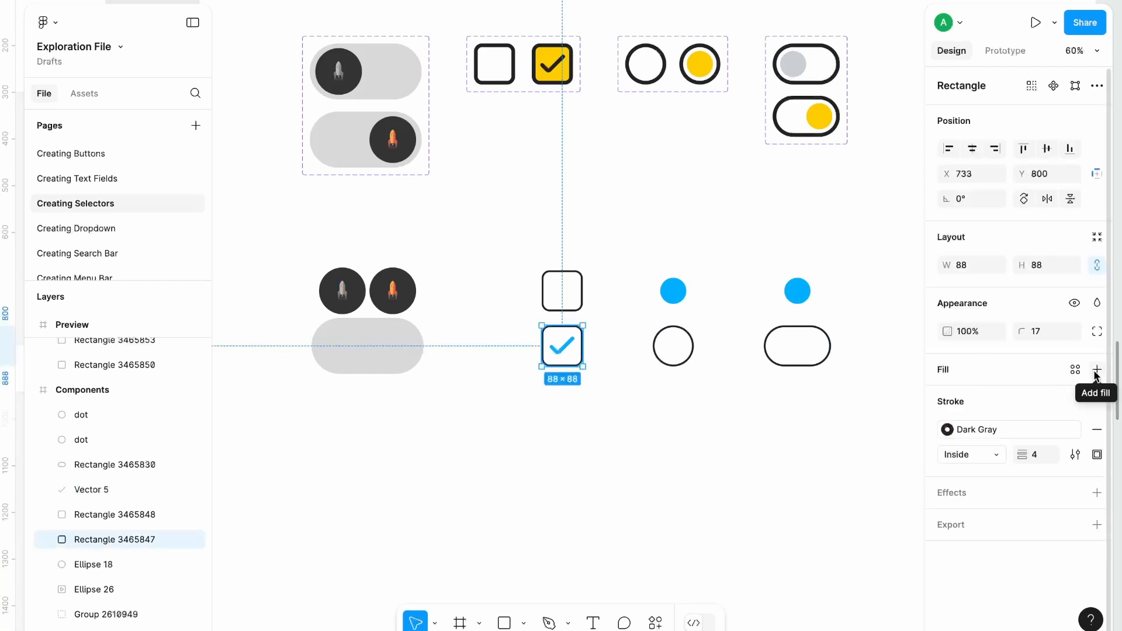
pyautogui.click(1098, 371)
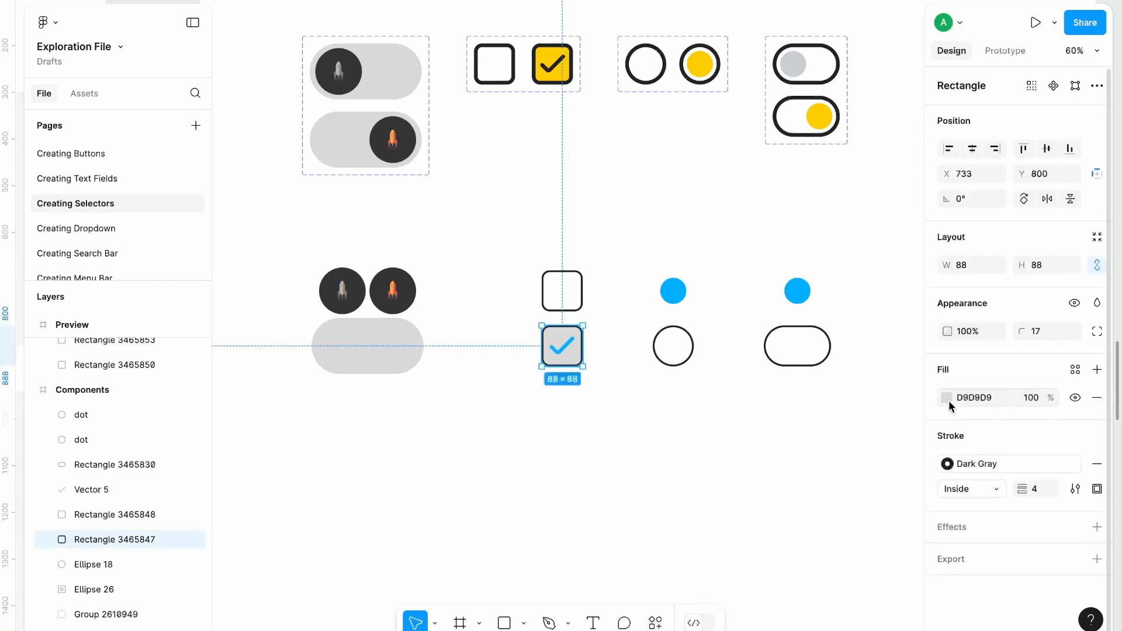
pyautogui.click(1076, 370)
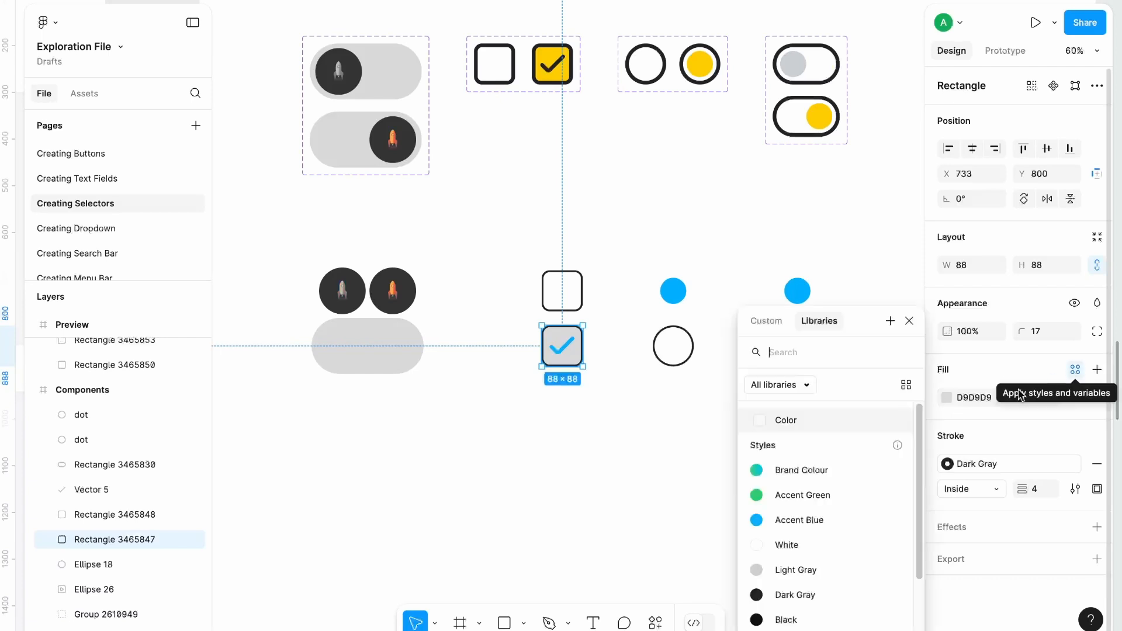
pyautogui.click(798, 519)
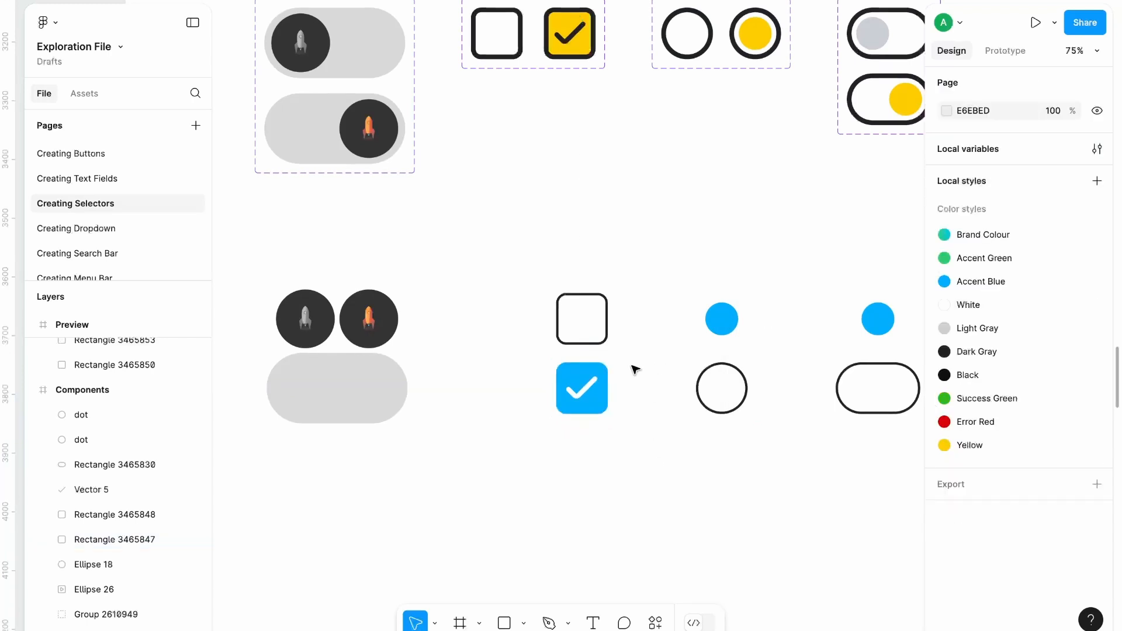
# Step: Set the checkmark's Appearance opacity to 0% so only the outlined square shows
pyautogui.click(582, 388)
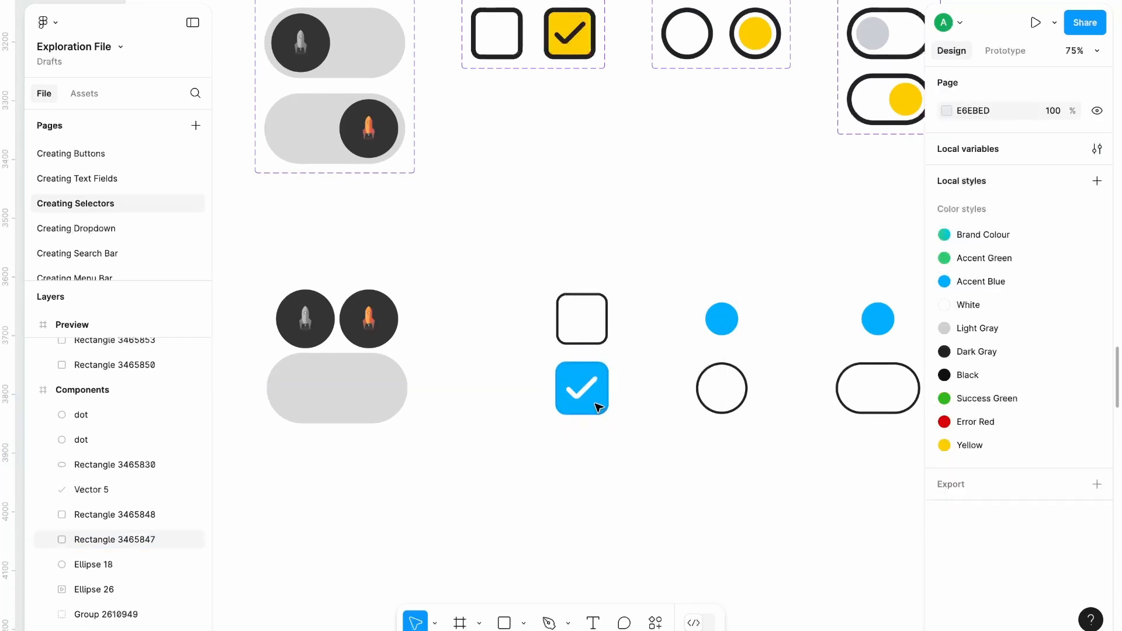
pyautogui.click(582, 388)
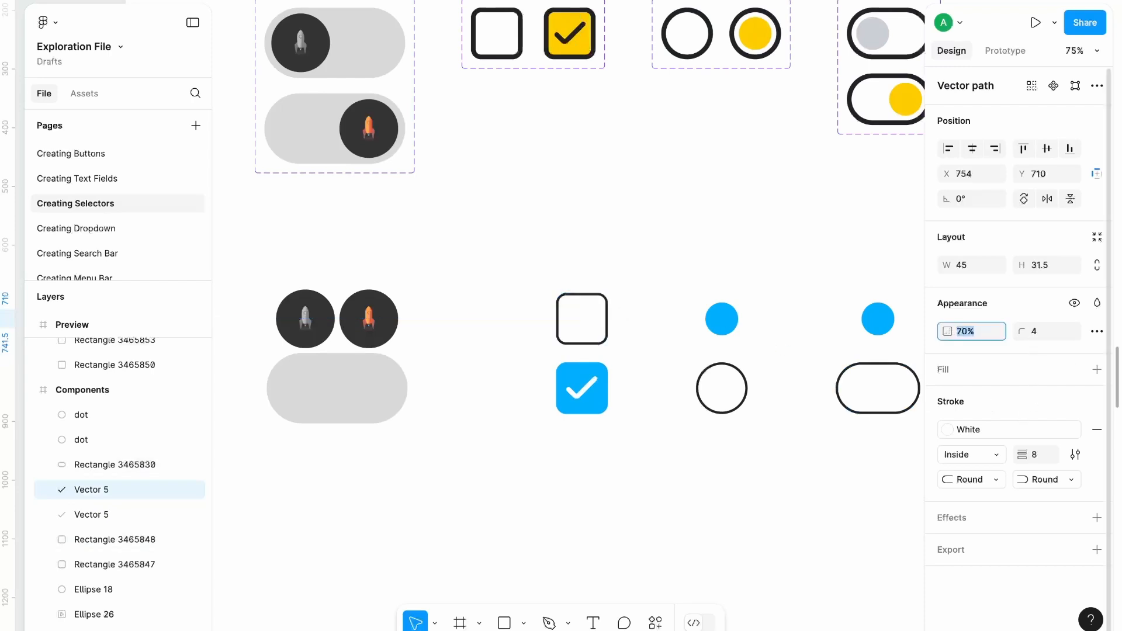
pyautogui.write('0%')
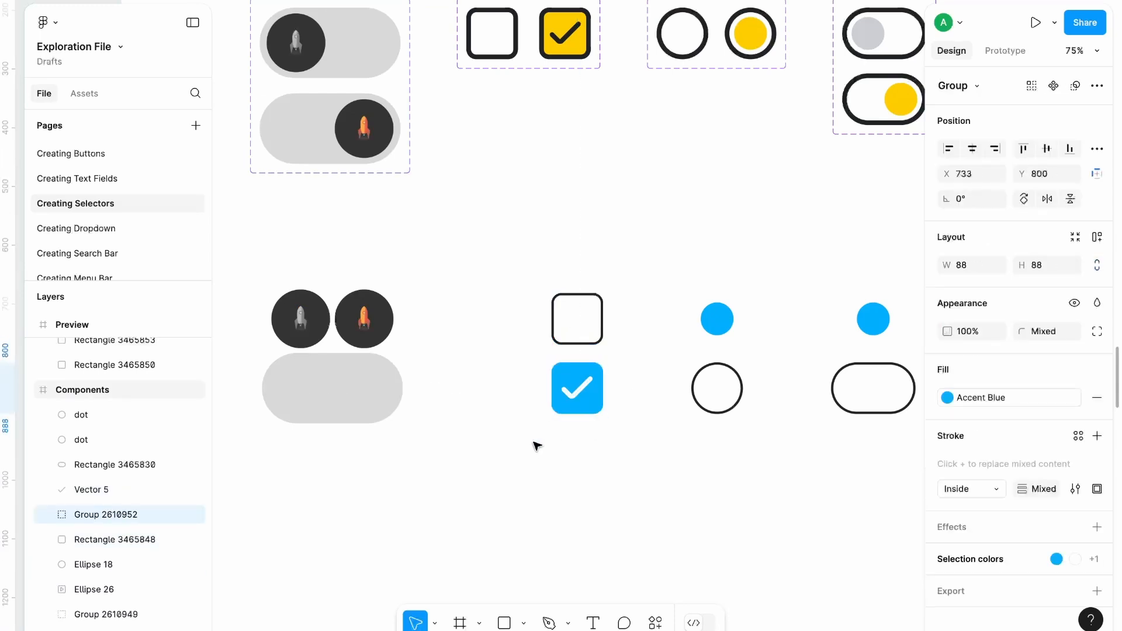
# Step: Combine the unchecked and checked checkbox groups into one component variant set
pyautogui.click(576, 319)
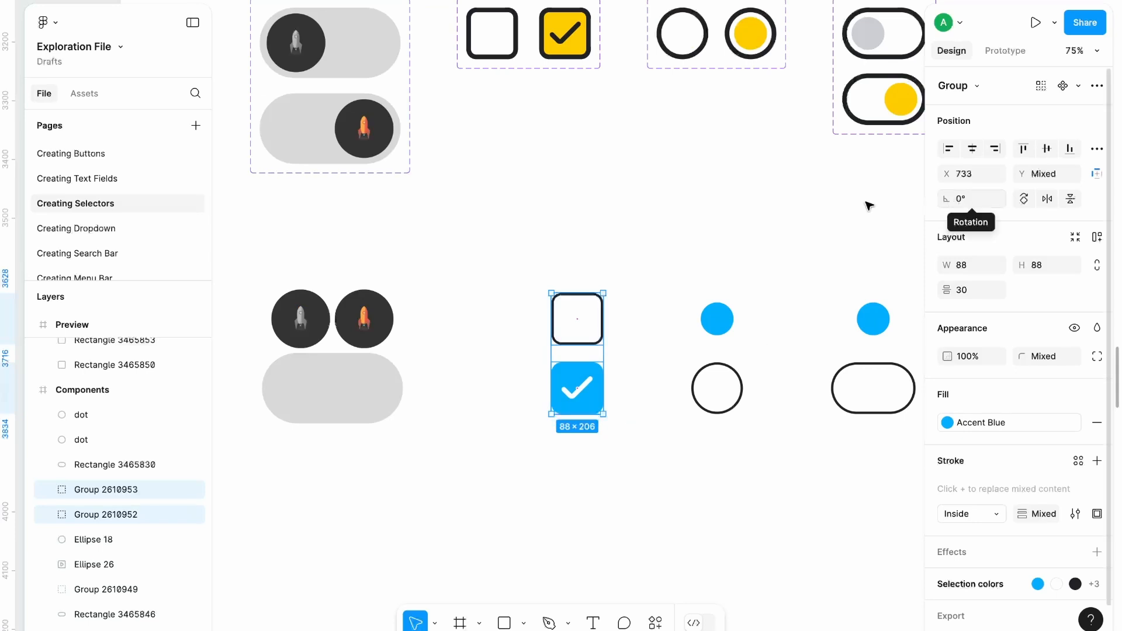
pyautogui.click(1096, 86)
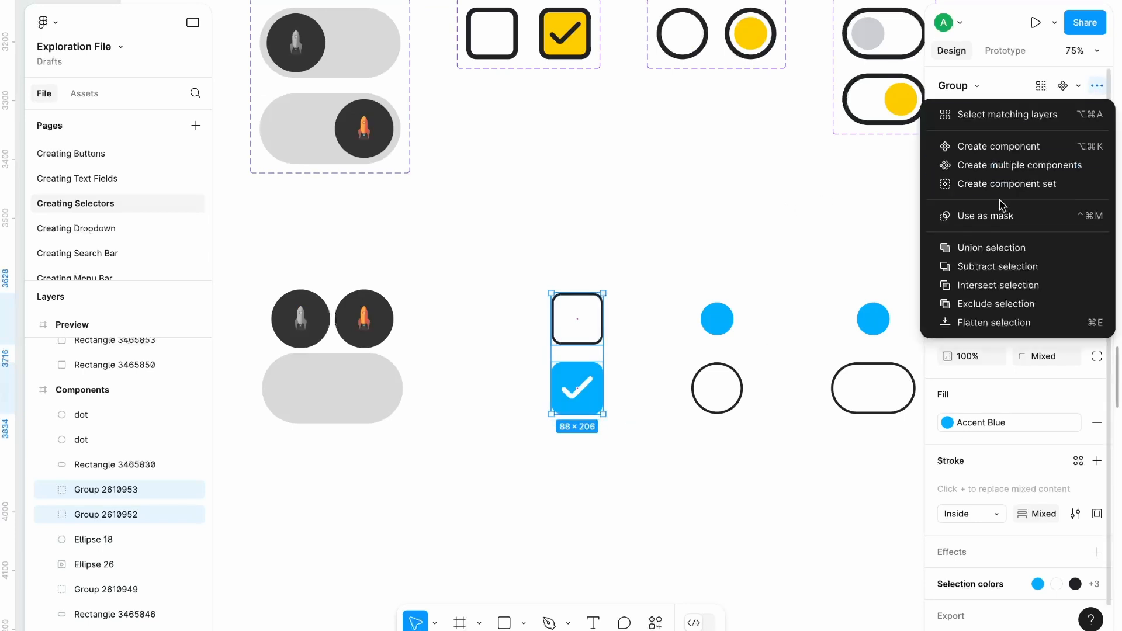
pyautogui.click(997, 146)
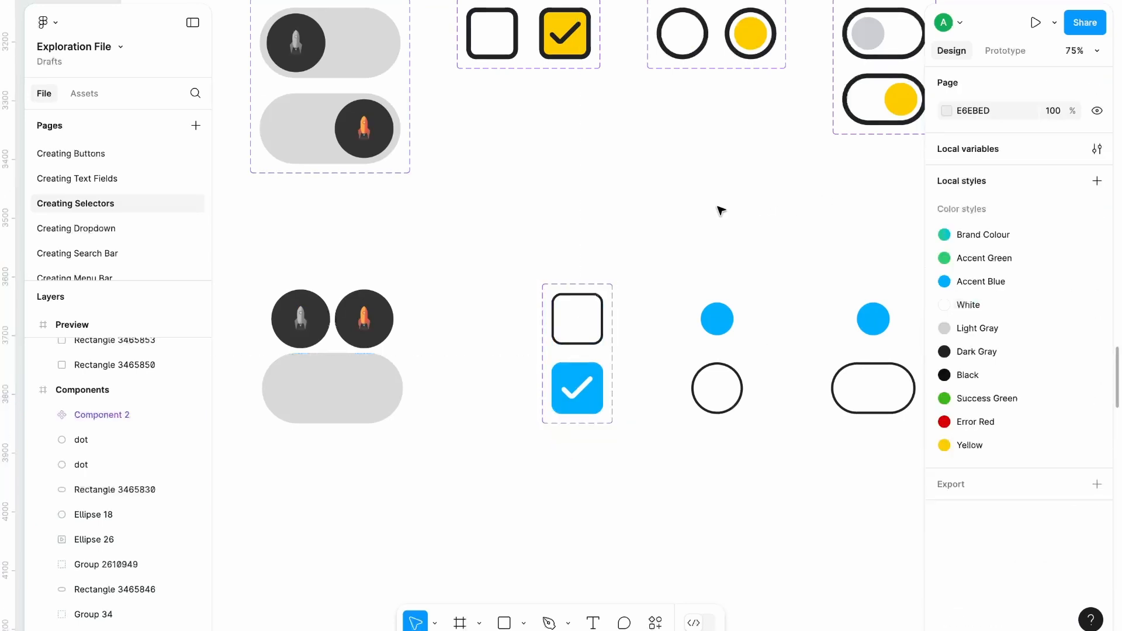
pyautogui.click(576, 354)
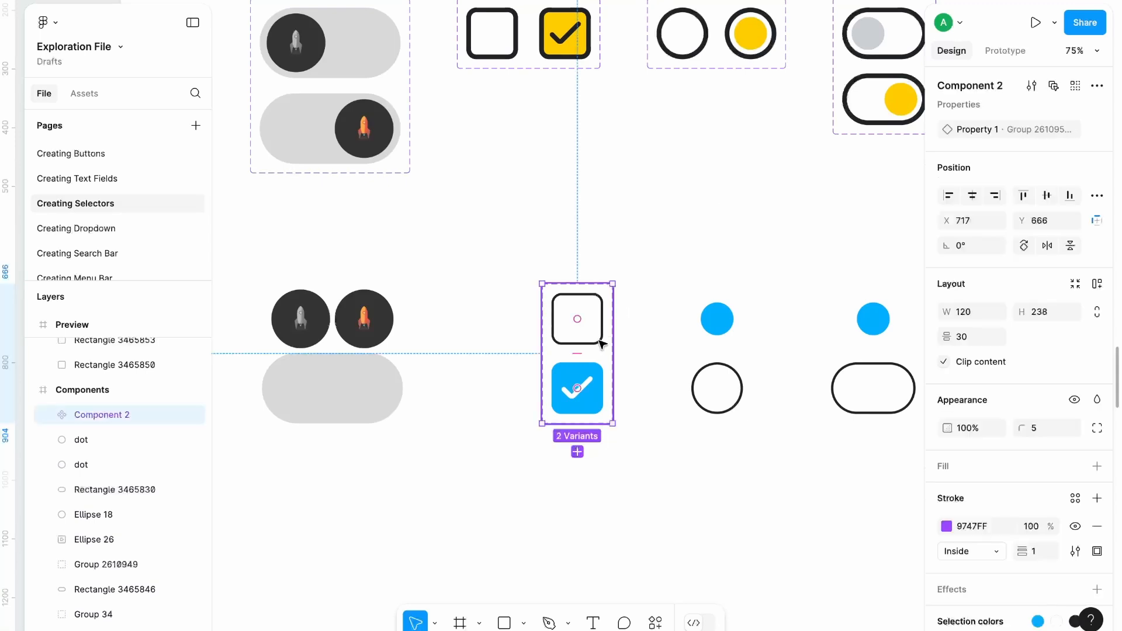
# Step: Add On click Change to interactions between the two checkbox variants with a dissolve transition
pyautogui.click(1005, 51)
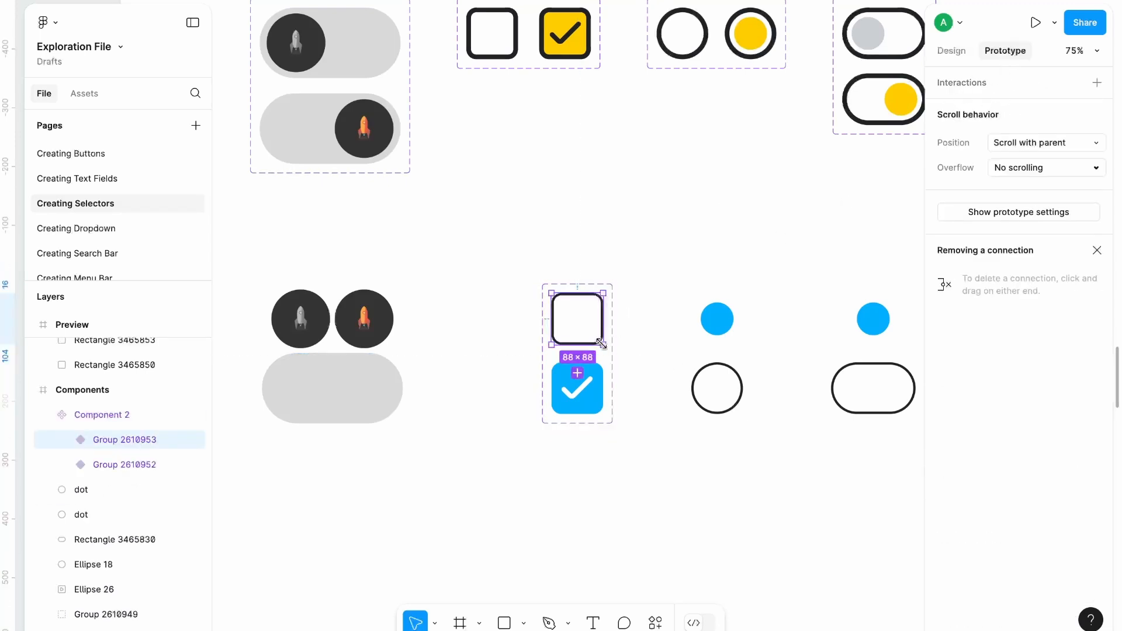
pyautogui.click(576, 374)
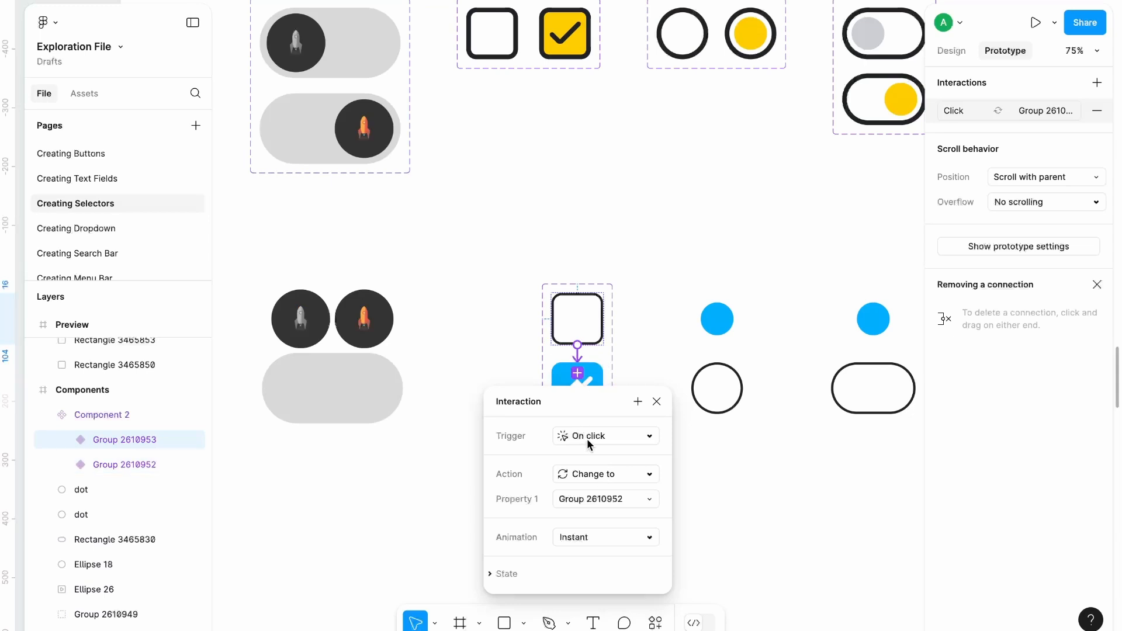
pyautogui.moveTo(604, 441)
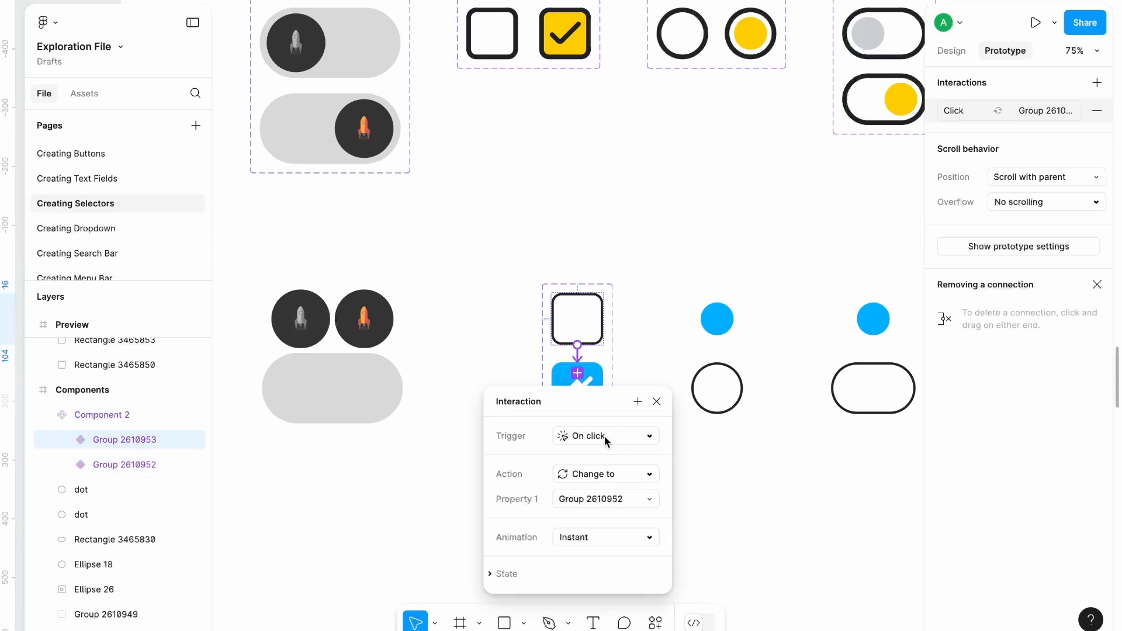
pyautogui.click(603, 538)
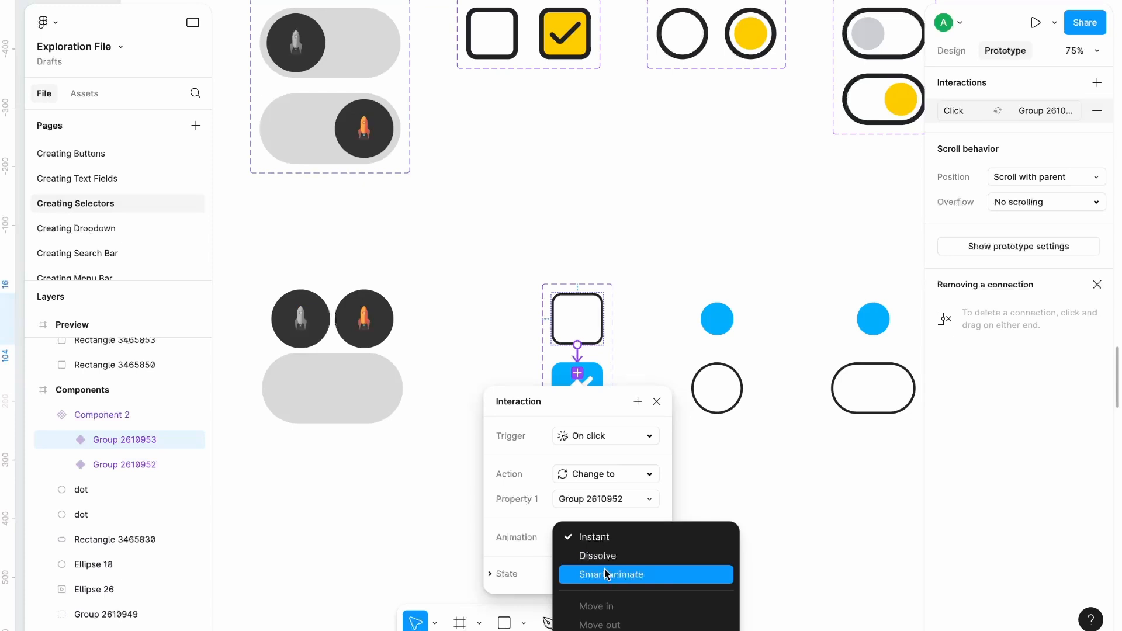
pyautogui.moveTo(608, 555)
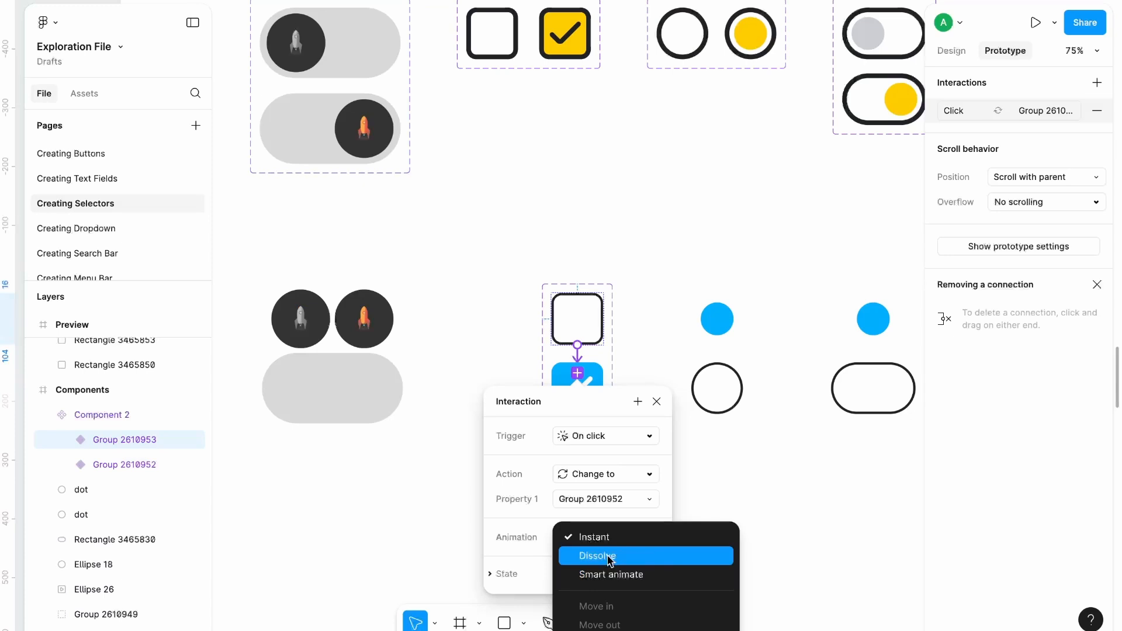
pyautogui.click(598, 555)
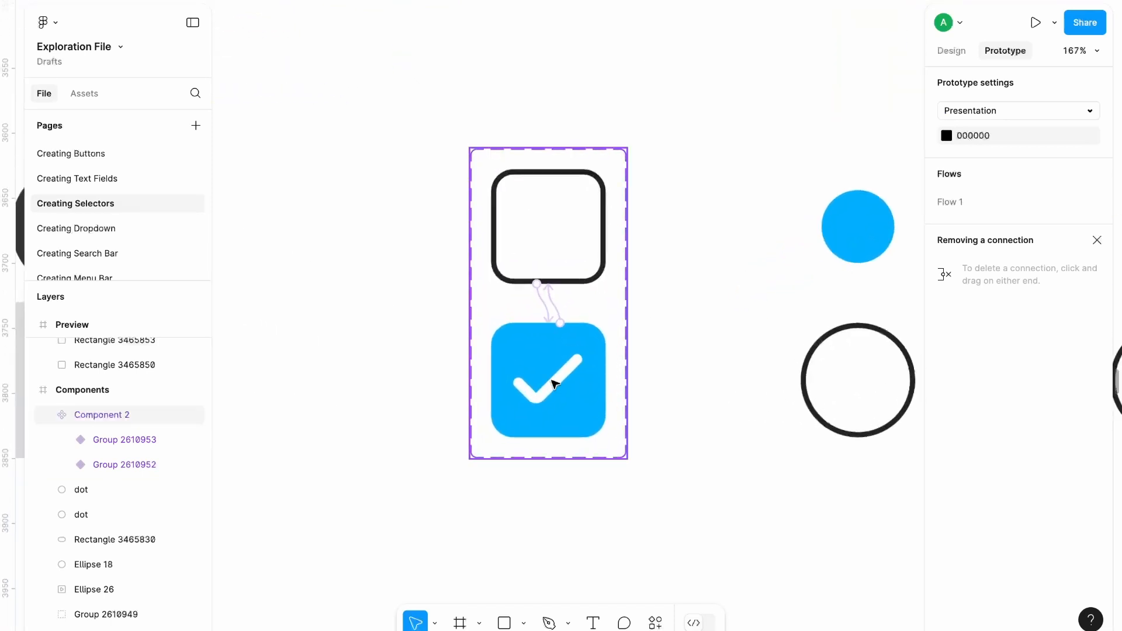
pyautogui.moveTo(611, 232)
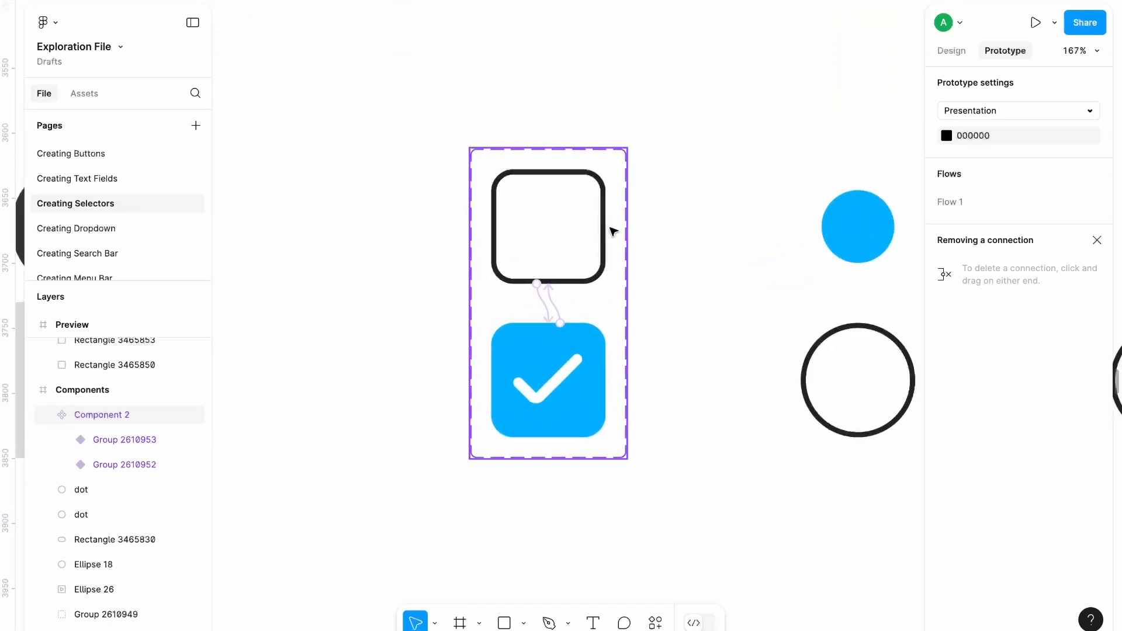
pyautogui.click(547, 379)
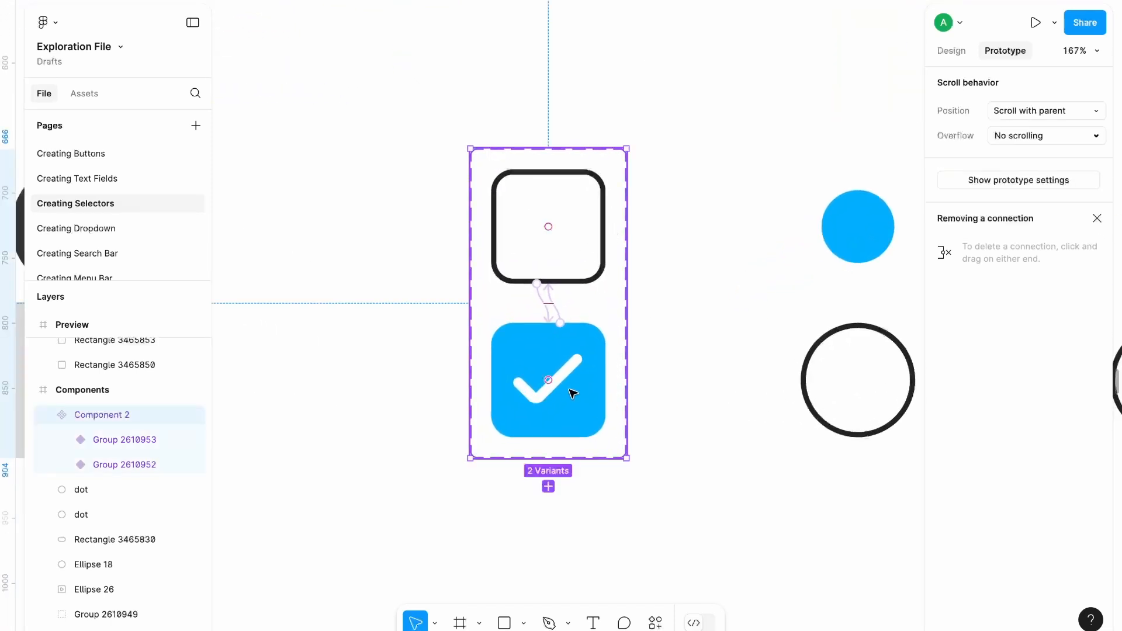
pyautogui.moveTo(554, 411)
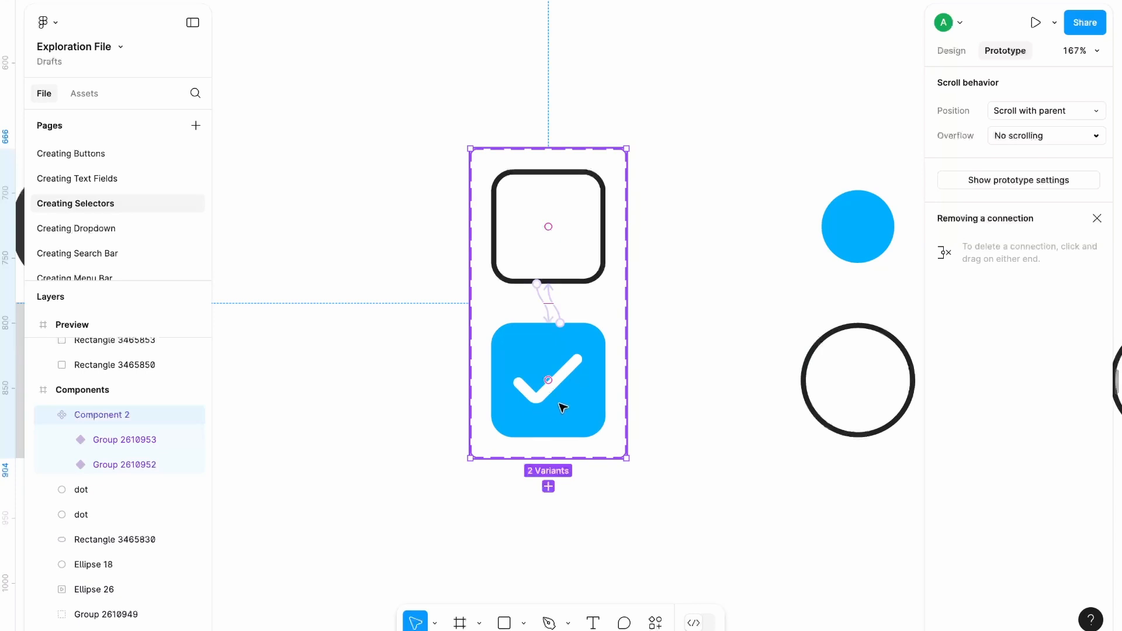
pyautogui.moveTo(573, 273)
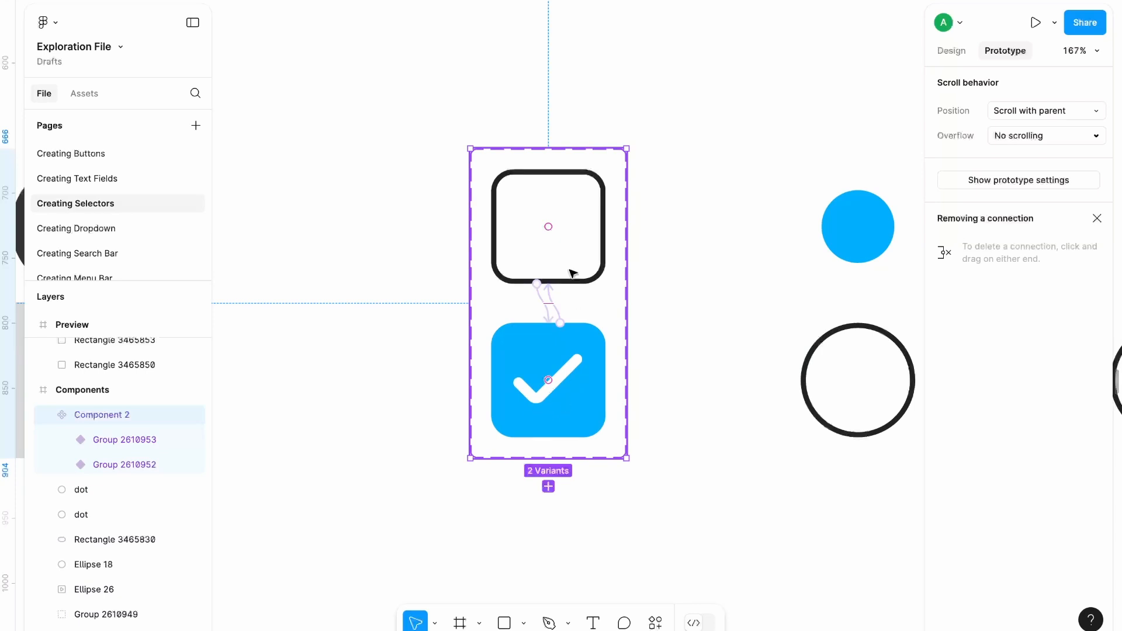
pyautogui.scroll(-3)
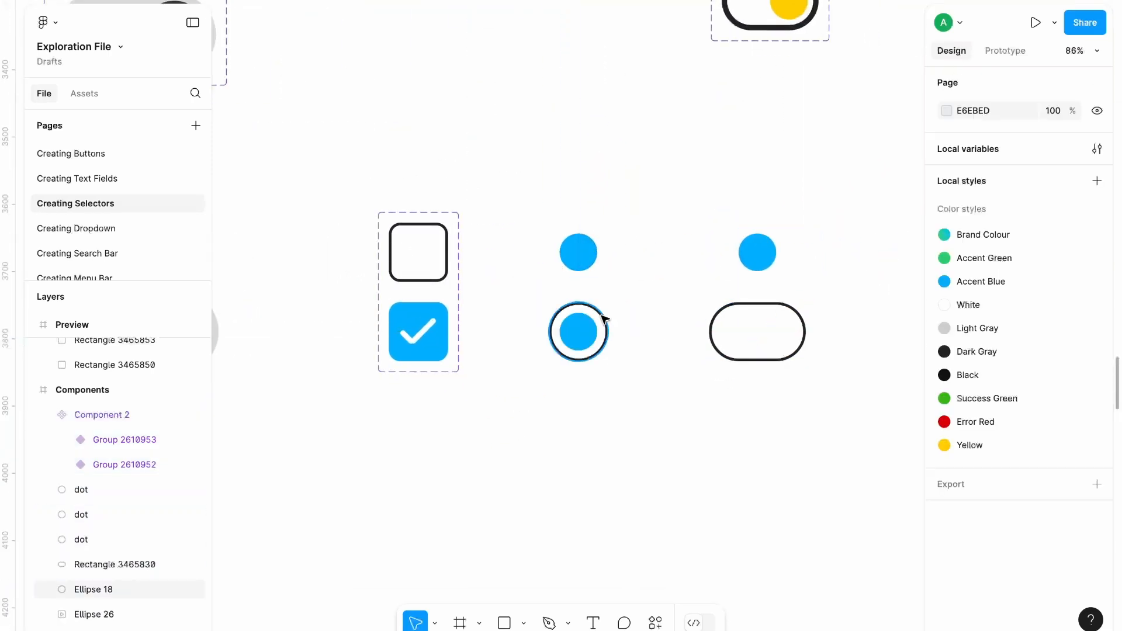
# Step: Make the radio button and toggle state pairs into variant sets with click interactions swapping states
pyautogui.click(577, 253)
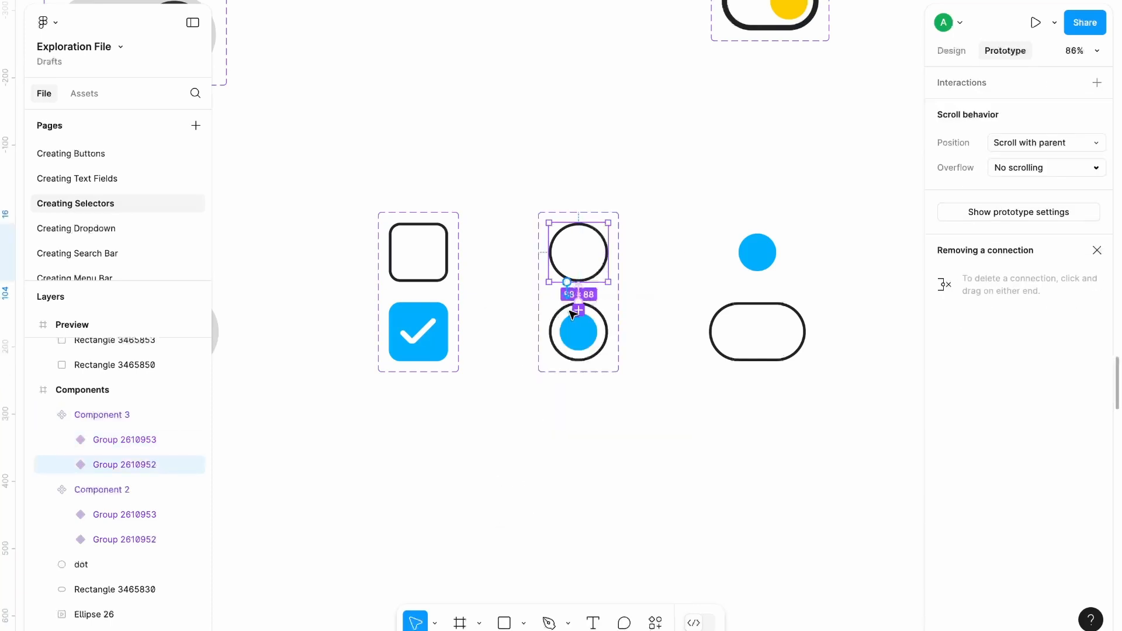
pyautogui.click(757, 331)
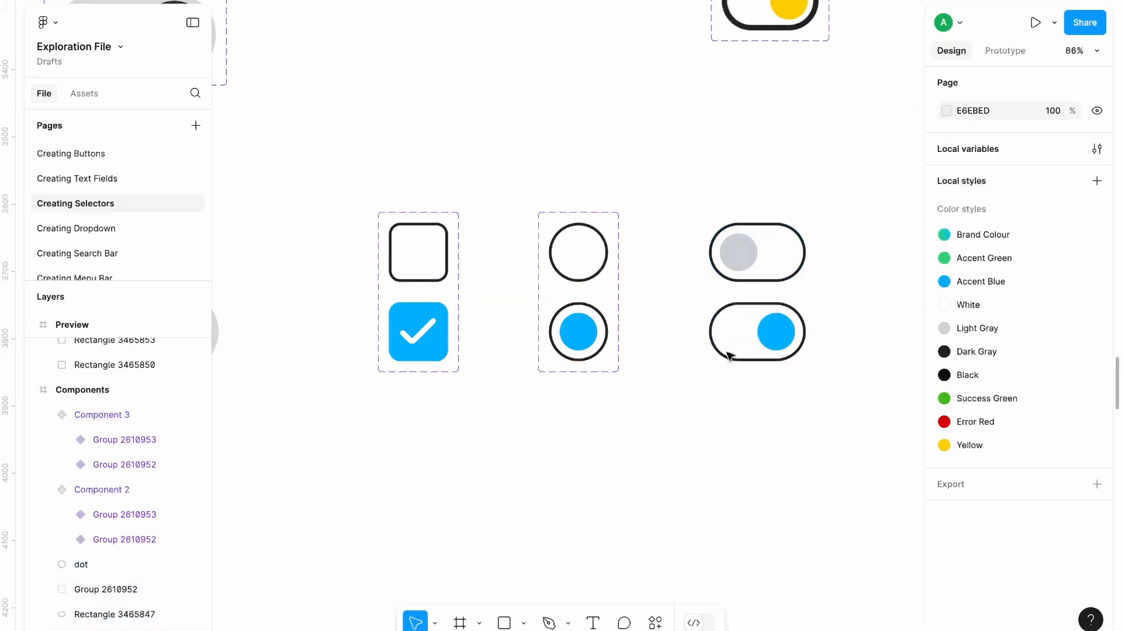
pyautogui.click(756, 253)
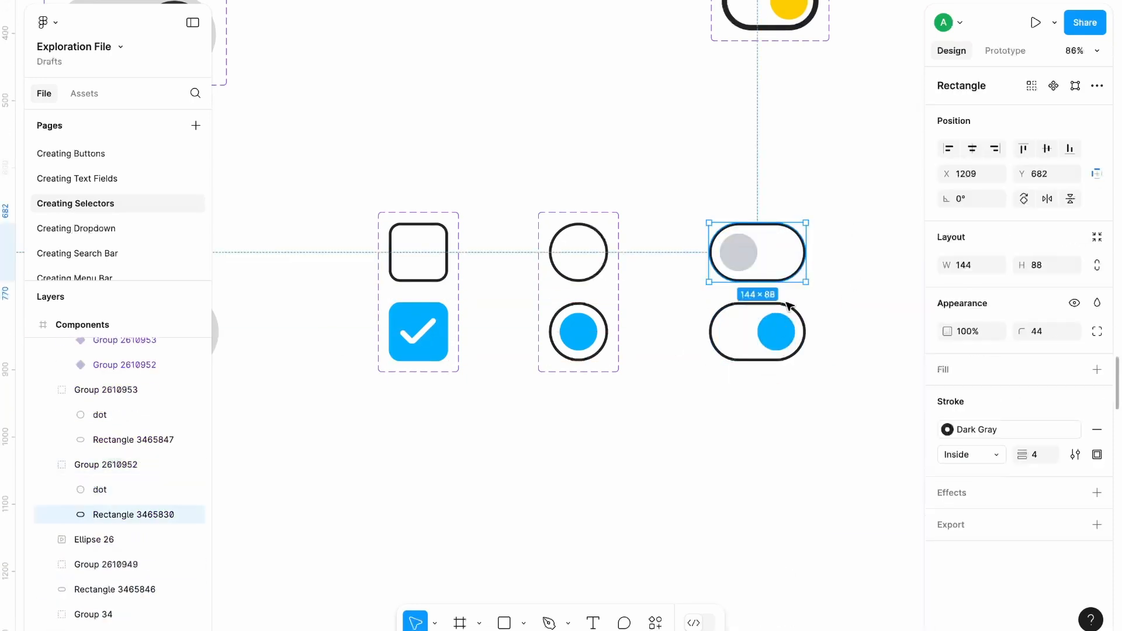
pyautogui.click(1098, 85)
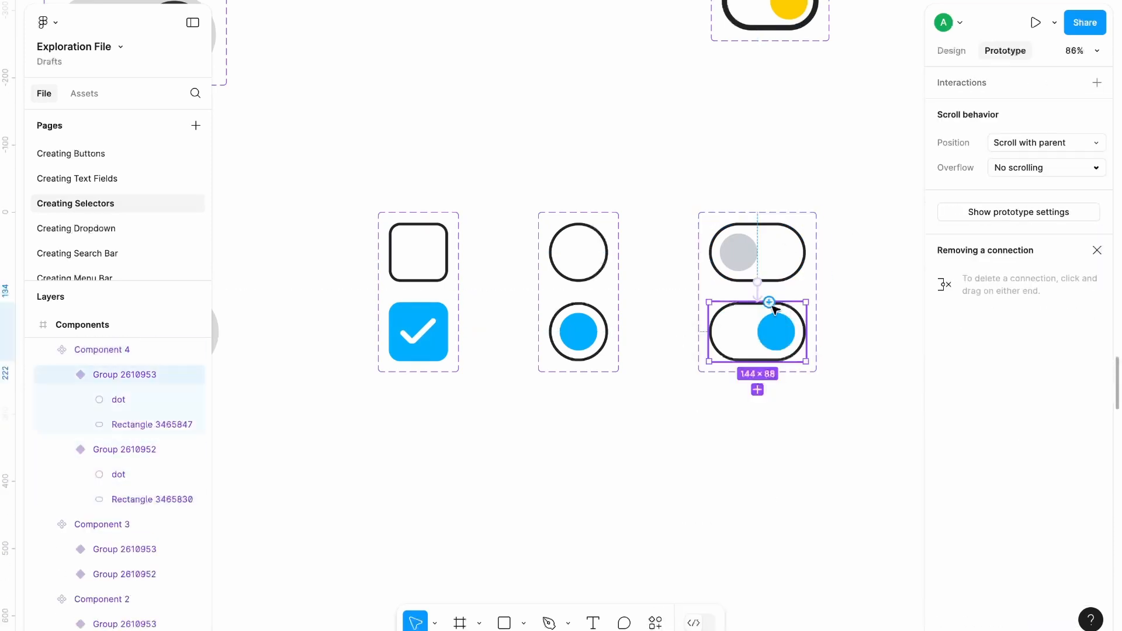
pyautogui.click(769, 302)
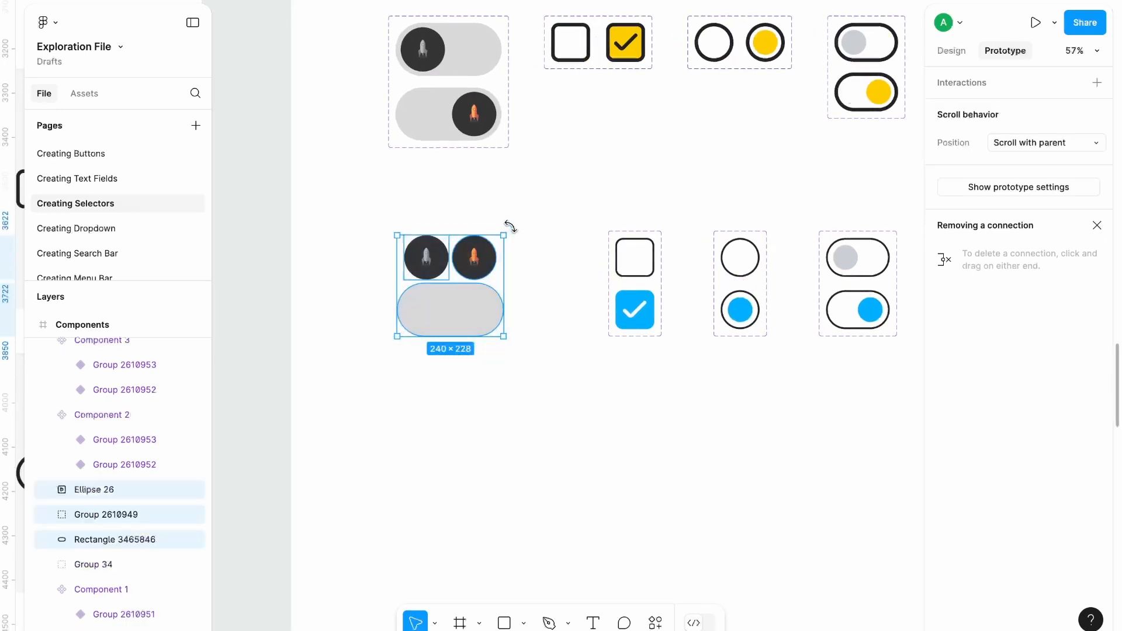
# Step: Turn the two rocket toggle states into a variant set connected by an On click Change to interaction
pyautogui.click(950, 50)
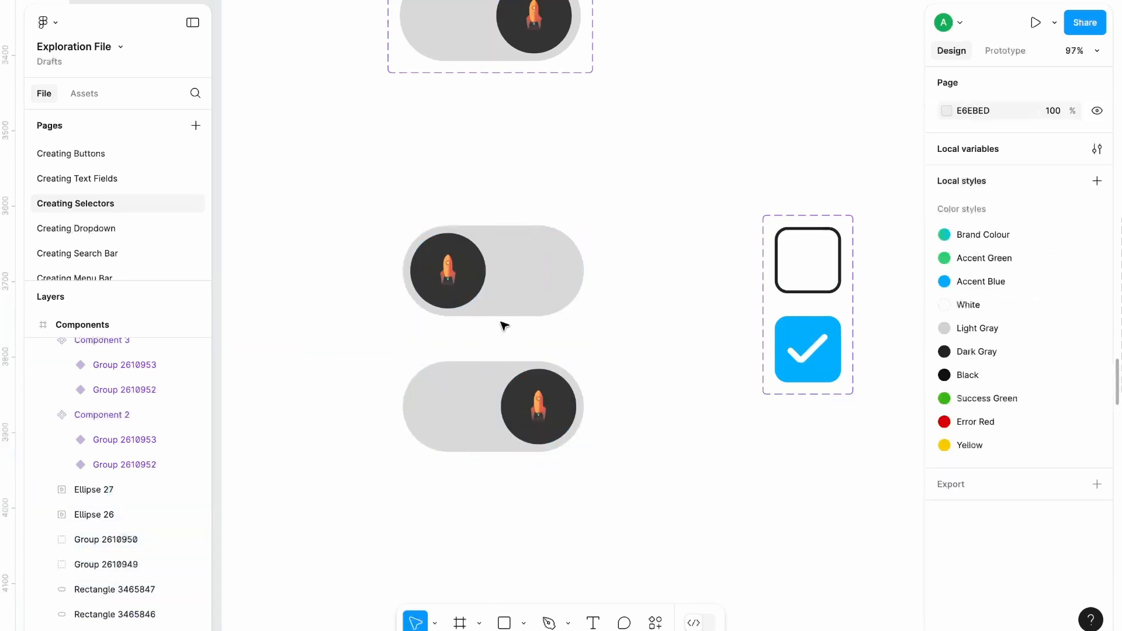
pyautogui.click(492, 269)
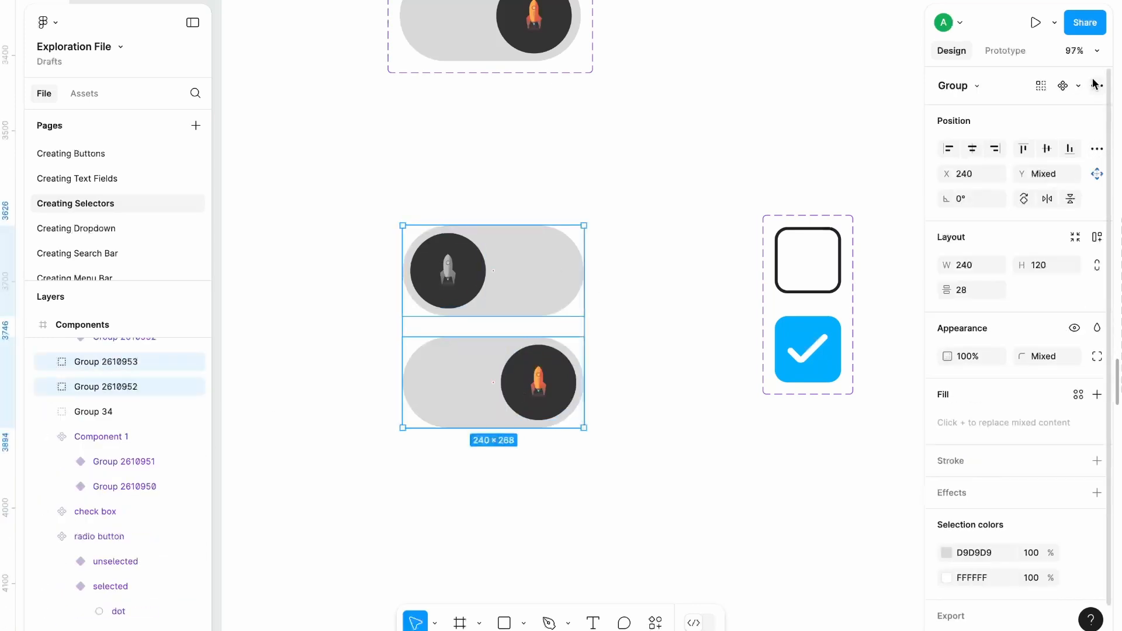
pyautogui.click(1005, 50)
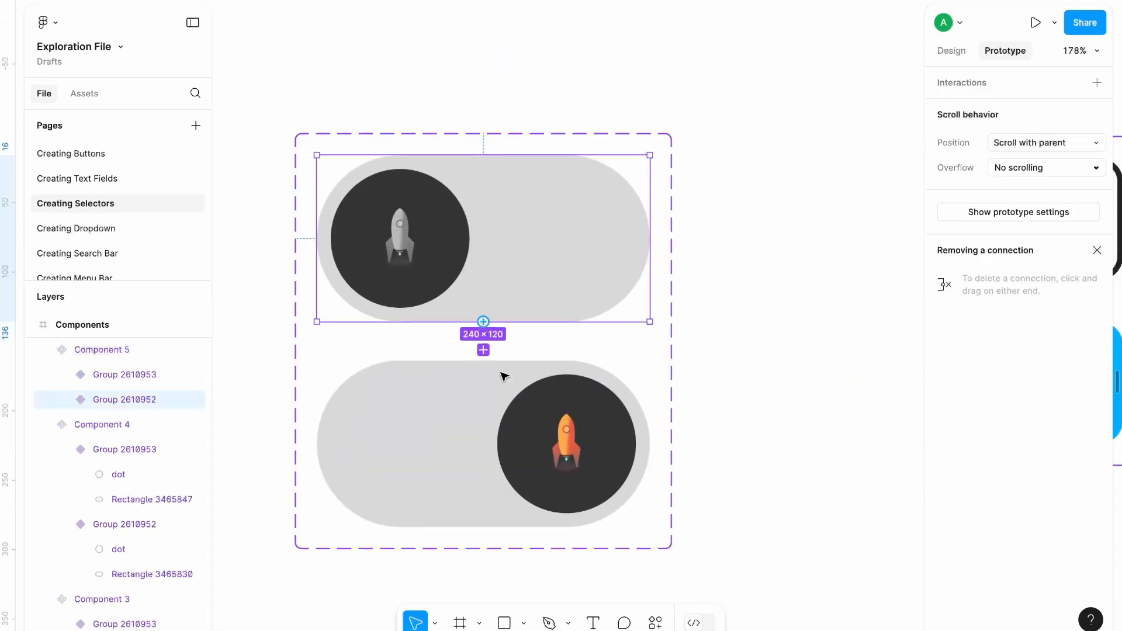
pyautogui.moveTo(483, 322); pyautogui.dragTo(493, 359)
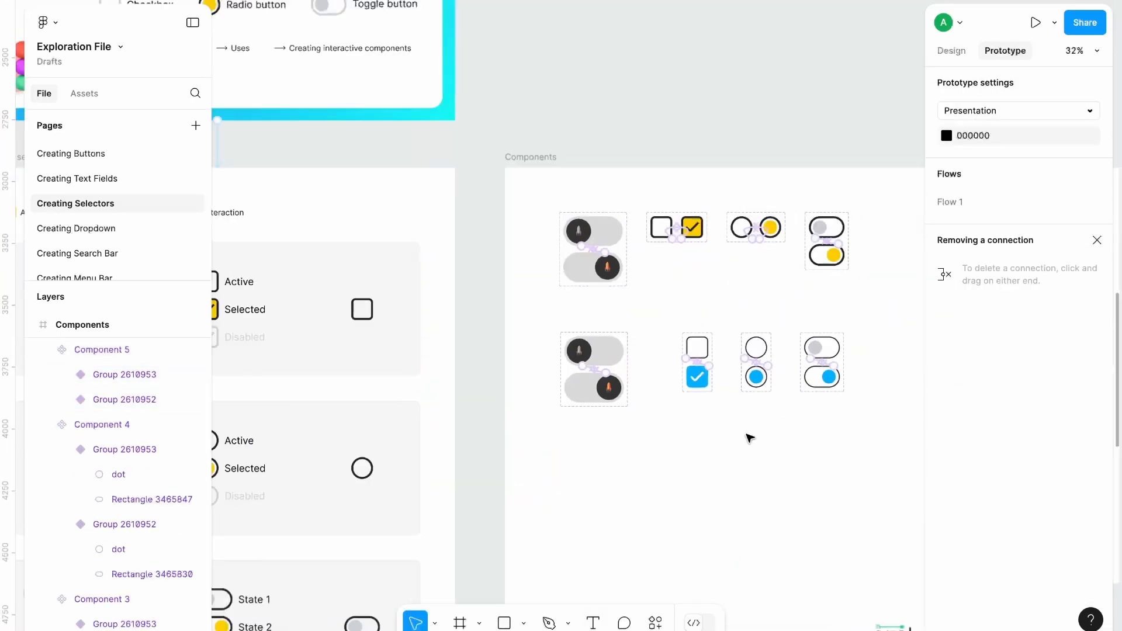
pyautogui.scroll(-3)
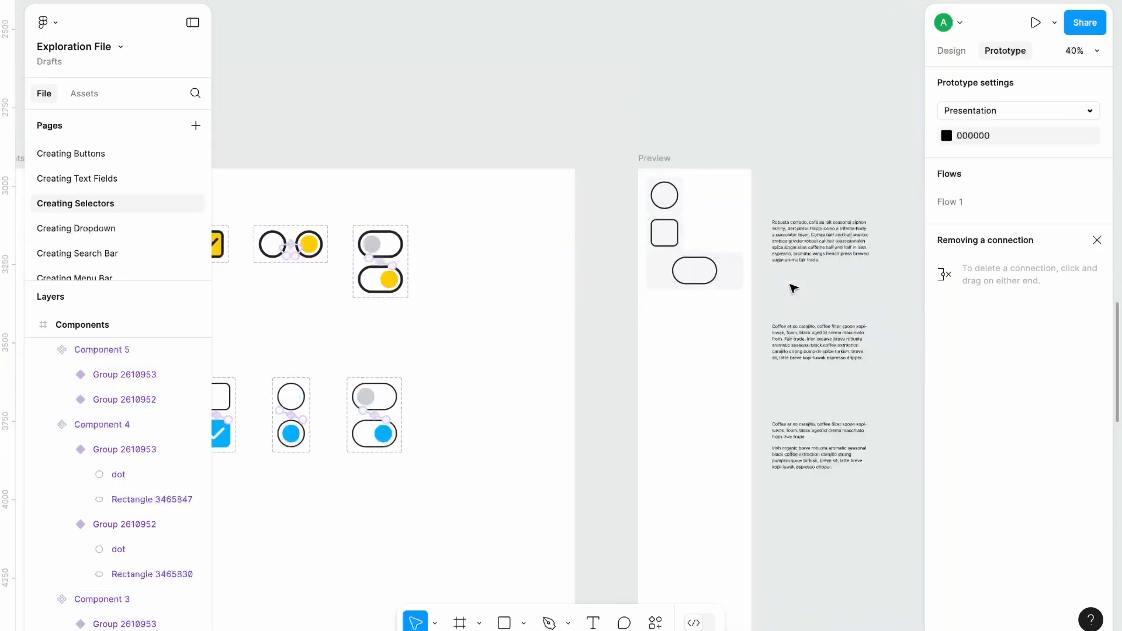
pyautogui.moveTo(772, 294)
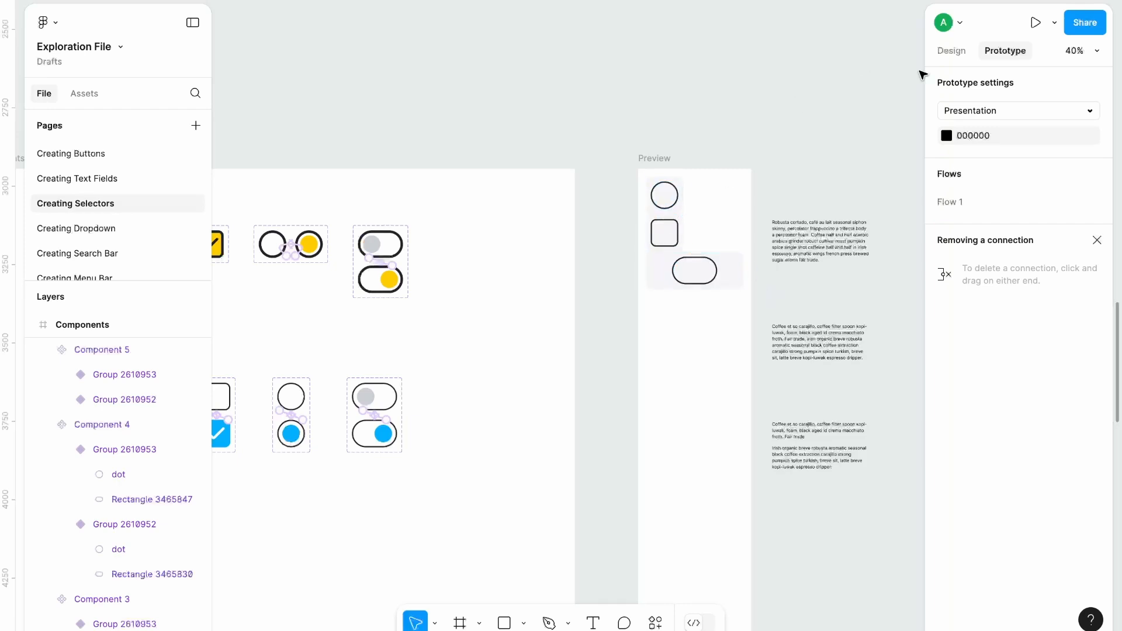
# Step: Browse Assets > Local assets > Creating Selectors to reach the selector component sets
pyautogui.click(952, 51)
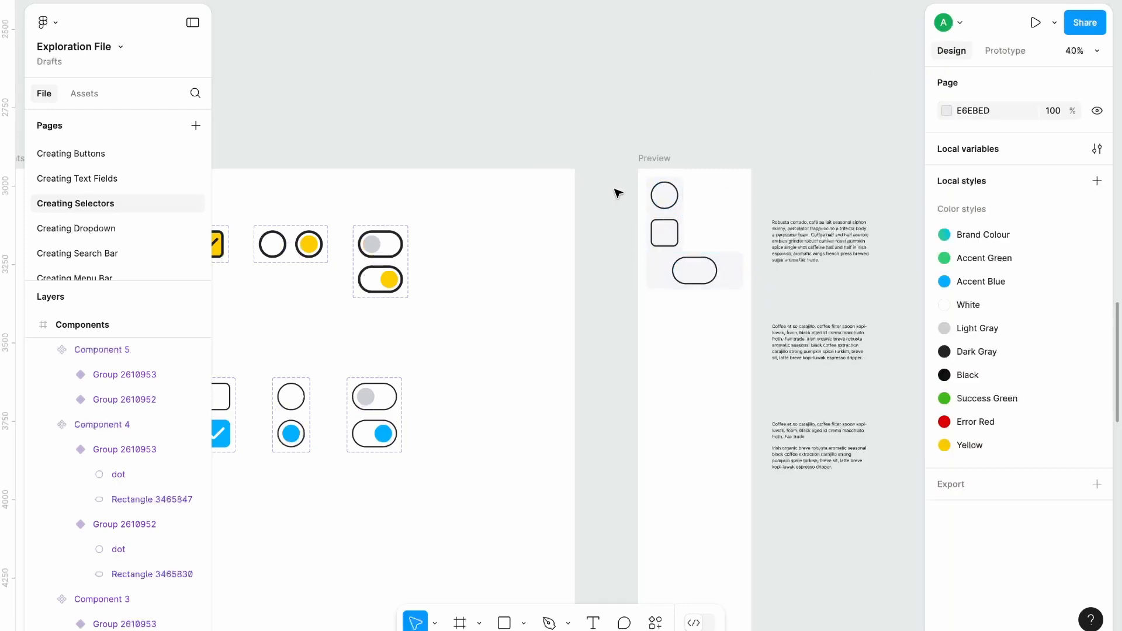
pyautogui.click(663, 195)
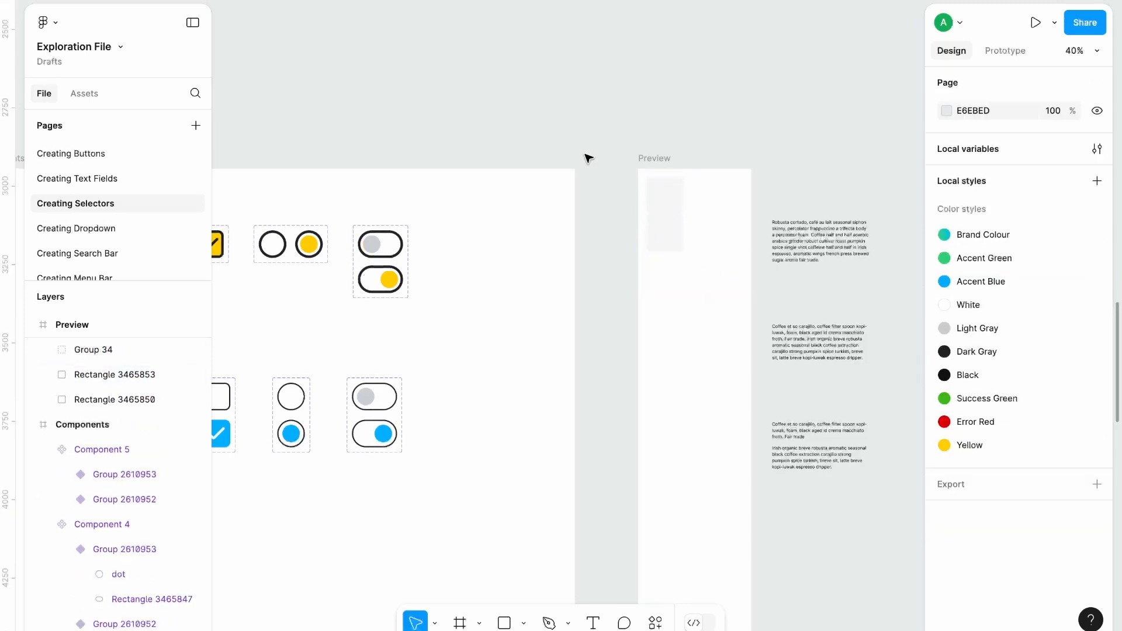
pyautogui.click(84, 93)
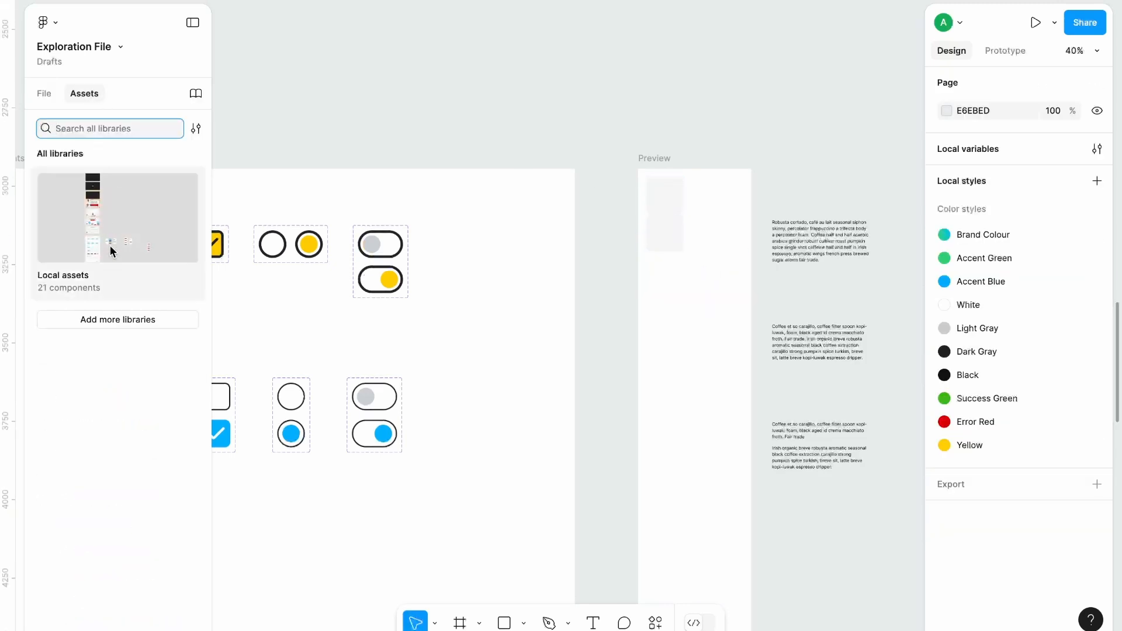
pyautogui.click(117, 218)
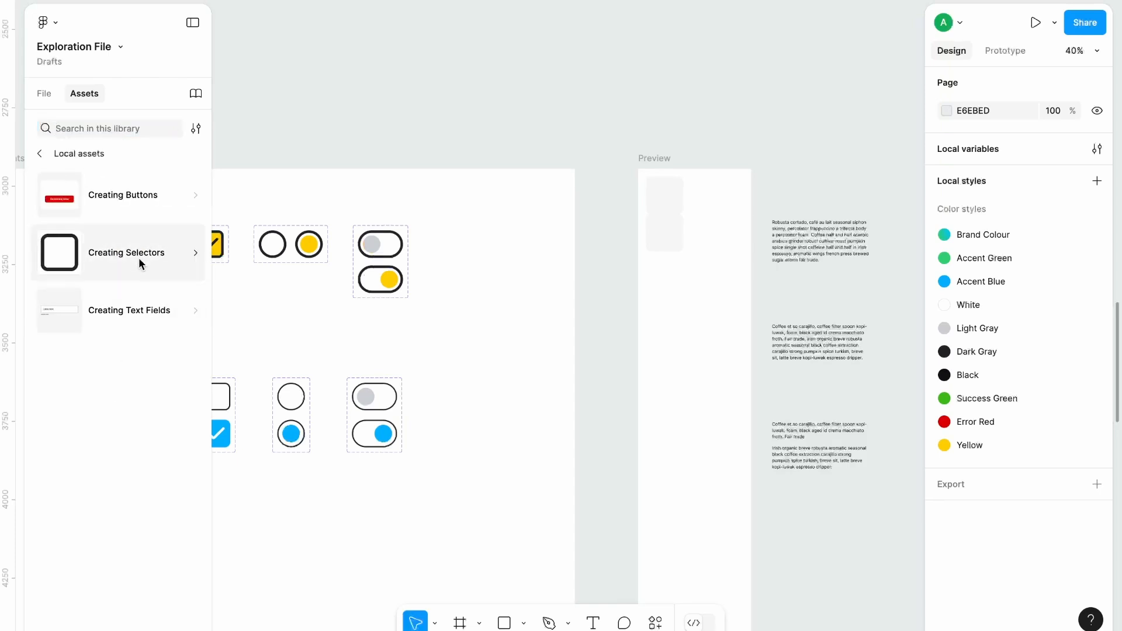
pyautogui.click(126, 253)
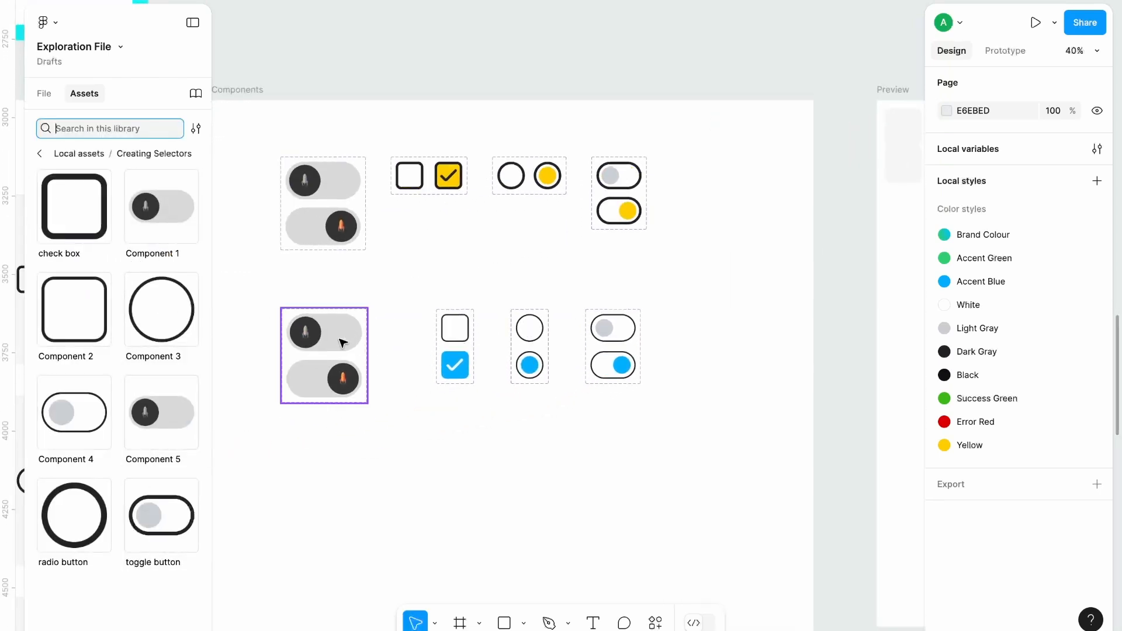
pyautogui.click(322, 355)
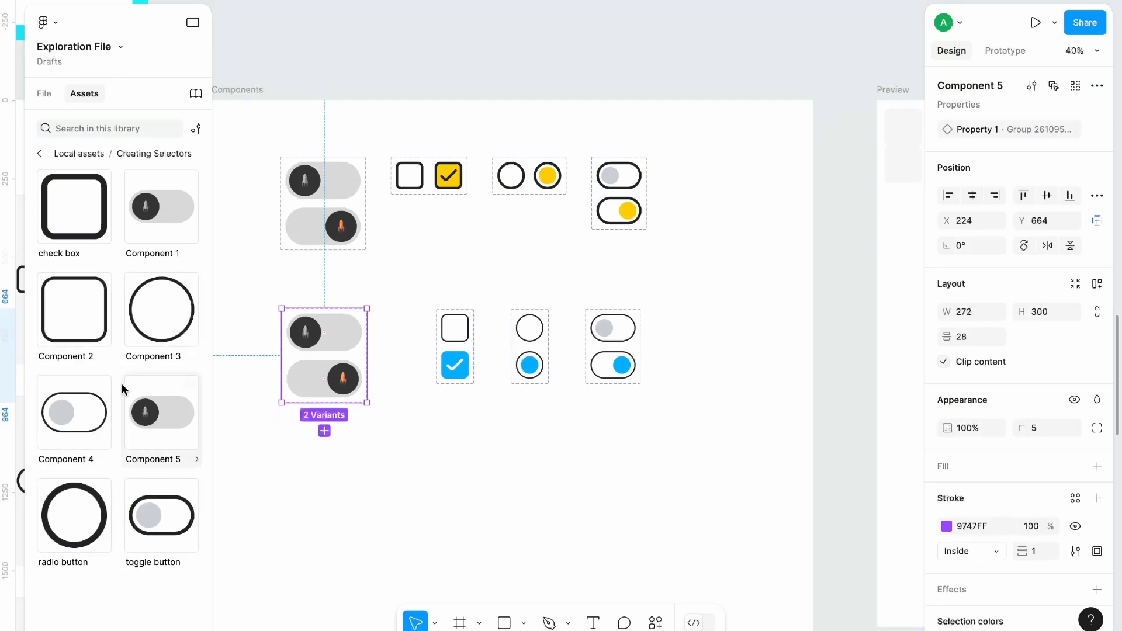
pyautogui.moveTo(161, 421)
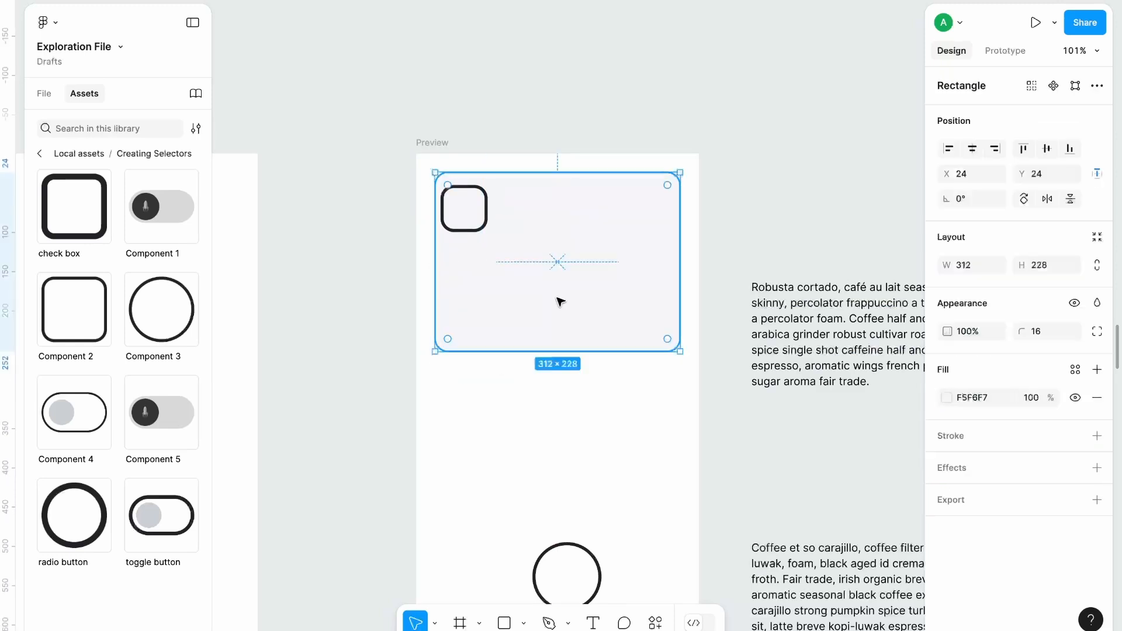
# Step: Place checkbox, radio and toggle instances into the Preview frame's grey sample-text cards
pyautogui.click(564, 301)
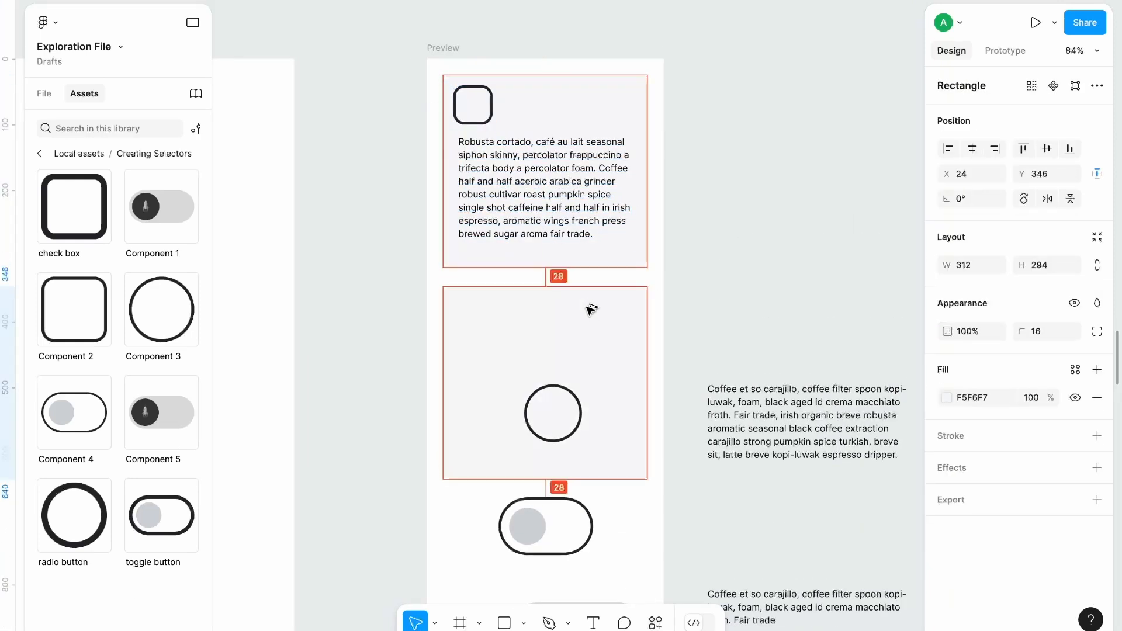
pyautogui.click(553, 414)
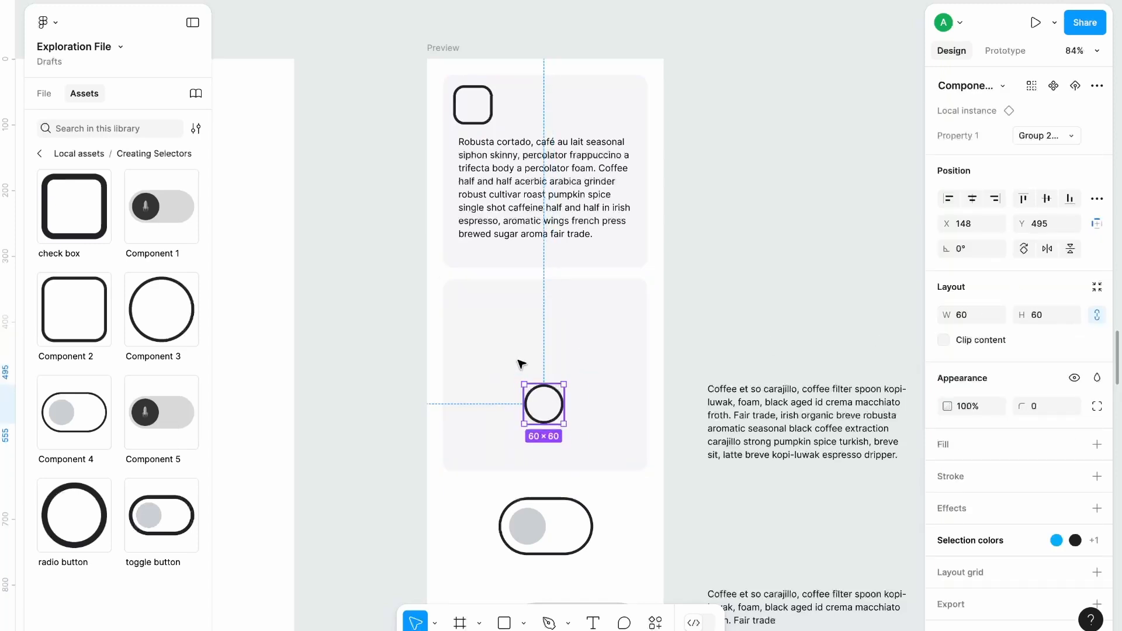
pyautogui.click(559, 378)
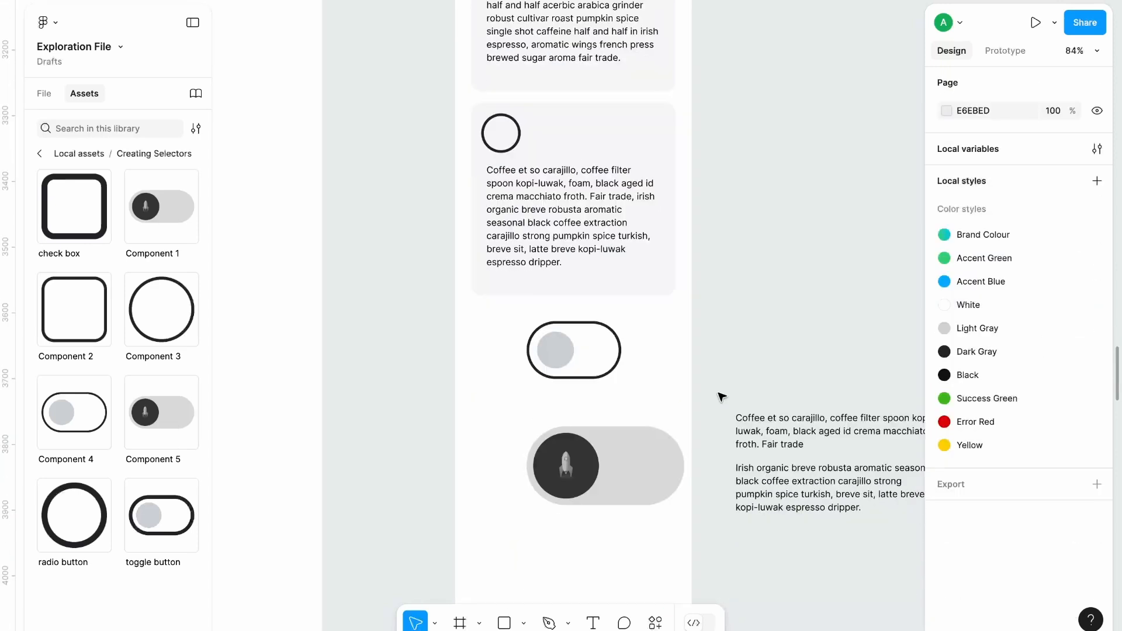
pyautogui.click(572, 350)
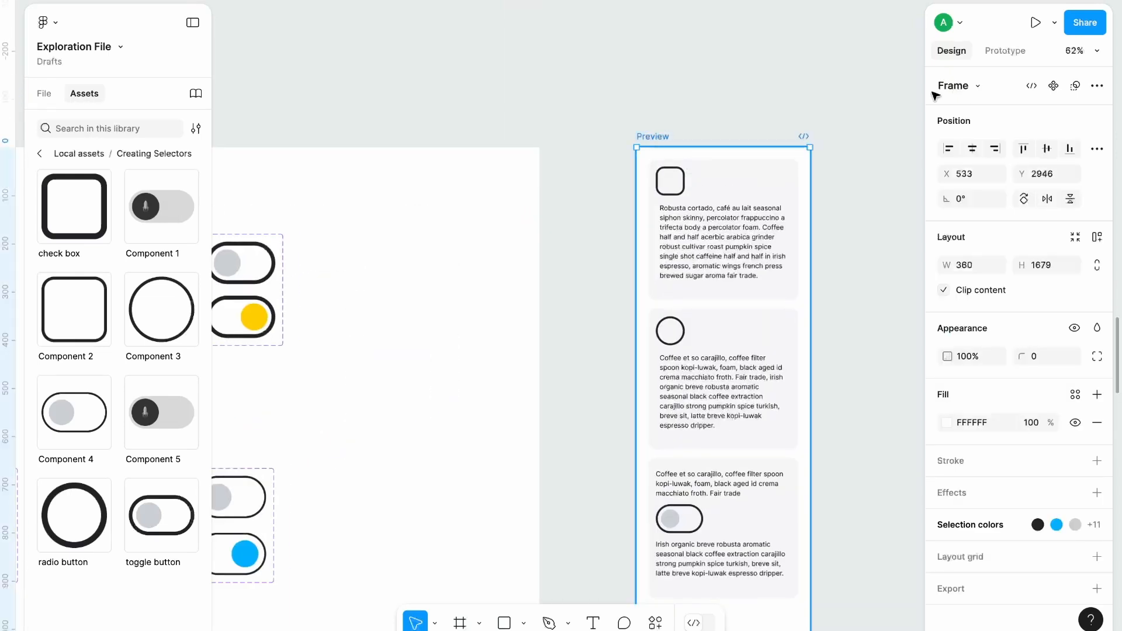
# Step: Run the Preview page as a prototype framed as an Android Large phone
pyautogui.click(1053, 22)
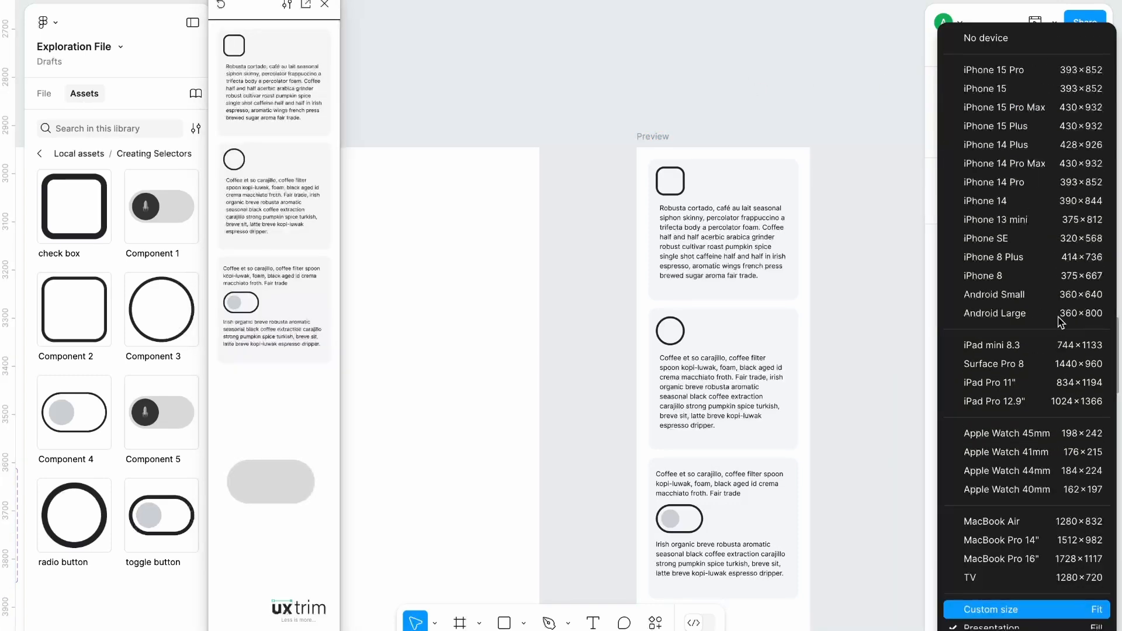
pyautogui.click(995, 313)
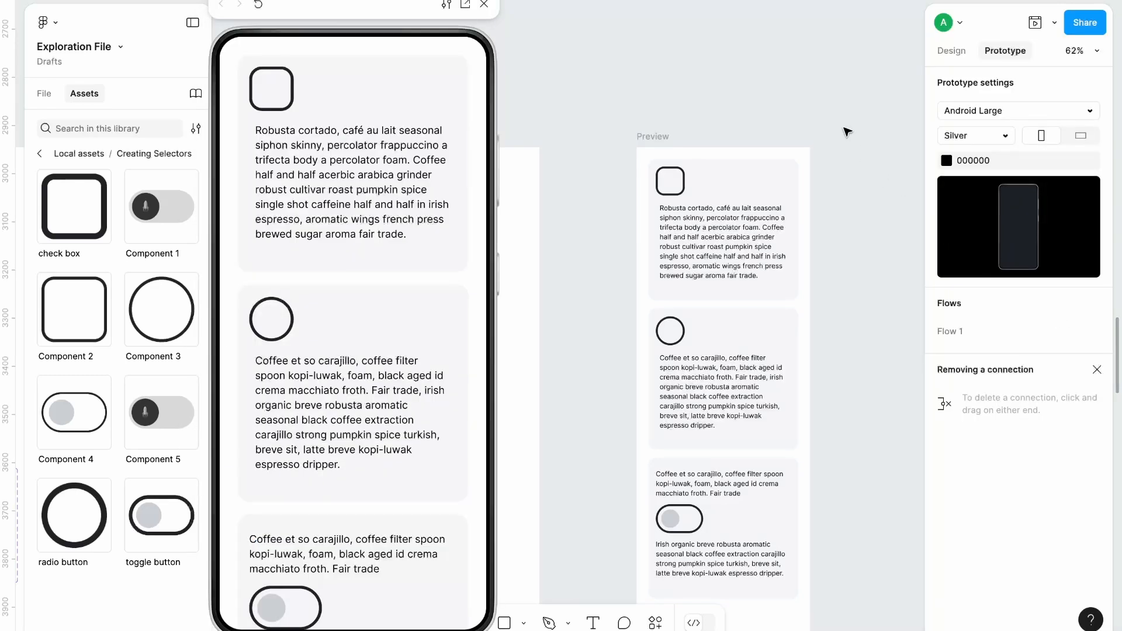
pyautogui.moveTo(876, 51)
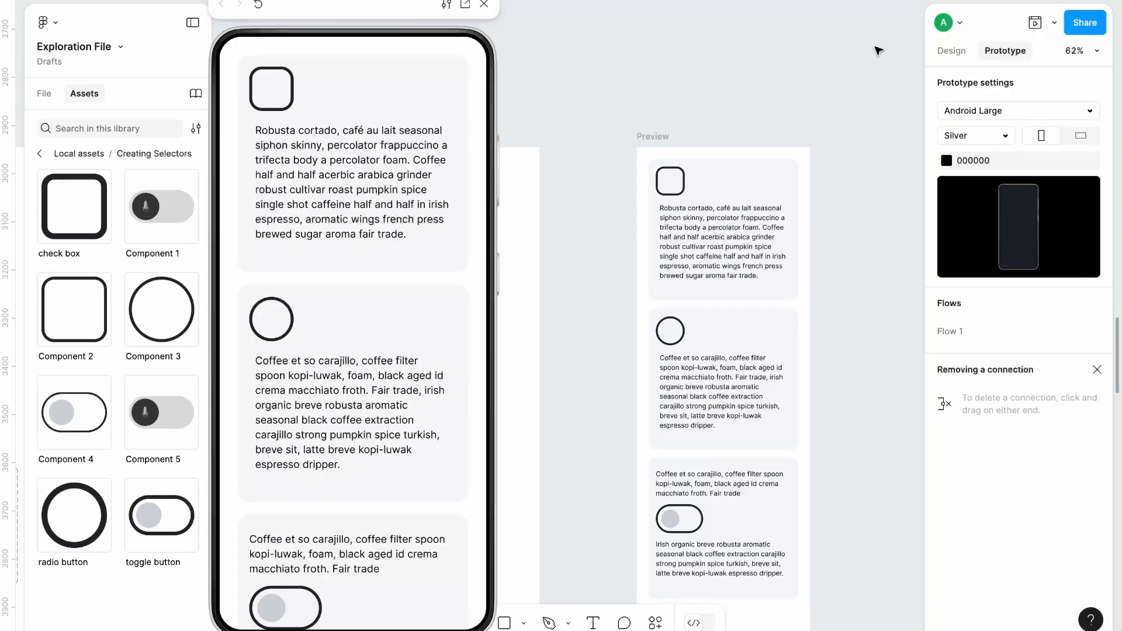
pyautogui.moveTo(566, 34)
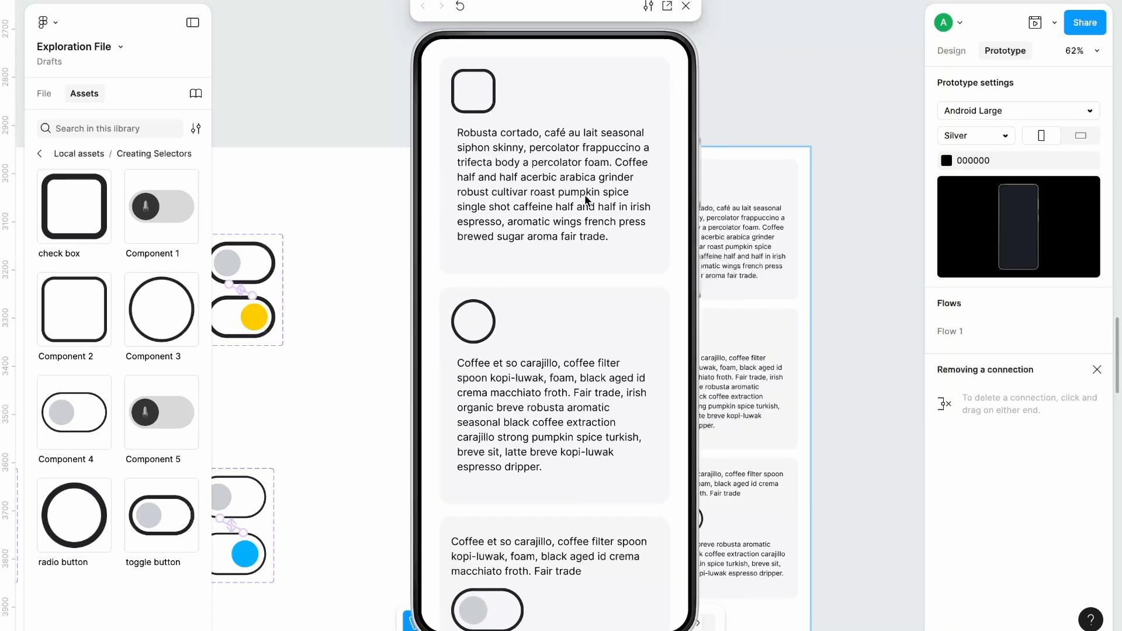
# Step: Tick the checkbox blue and switch the rocket toggle on in the running prototype
pyautogui.click(473, 92)
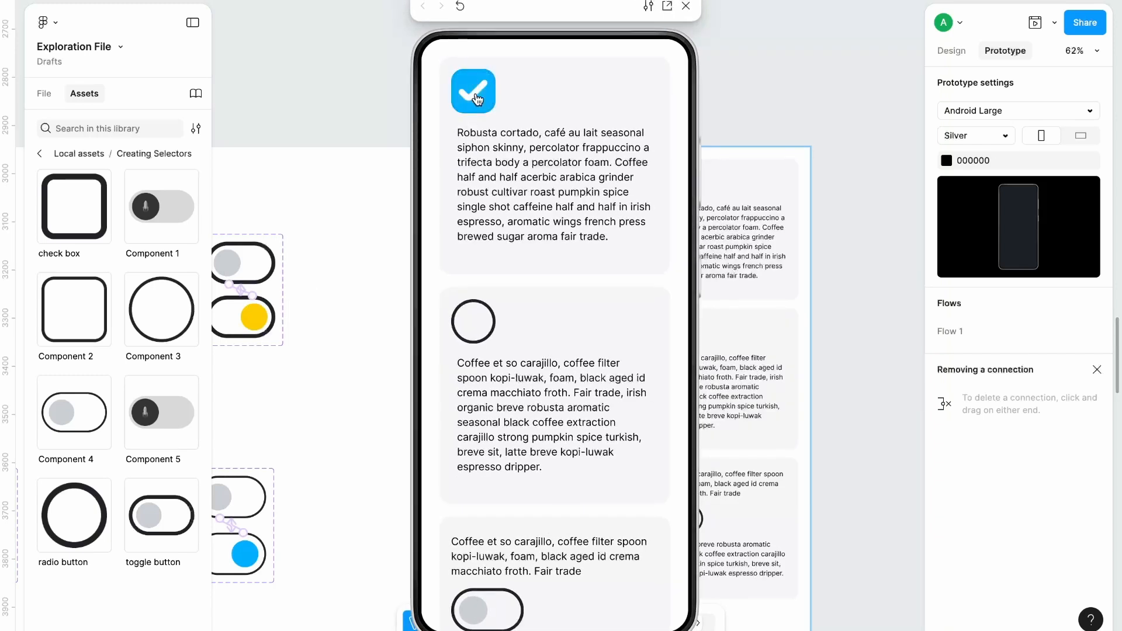
pyautogui.moveTo(460, 298)
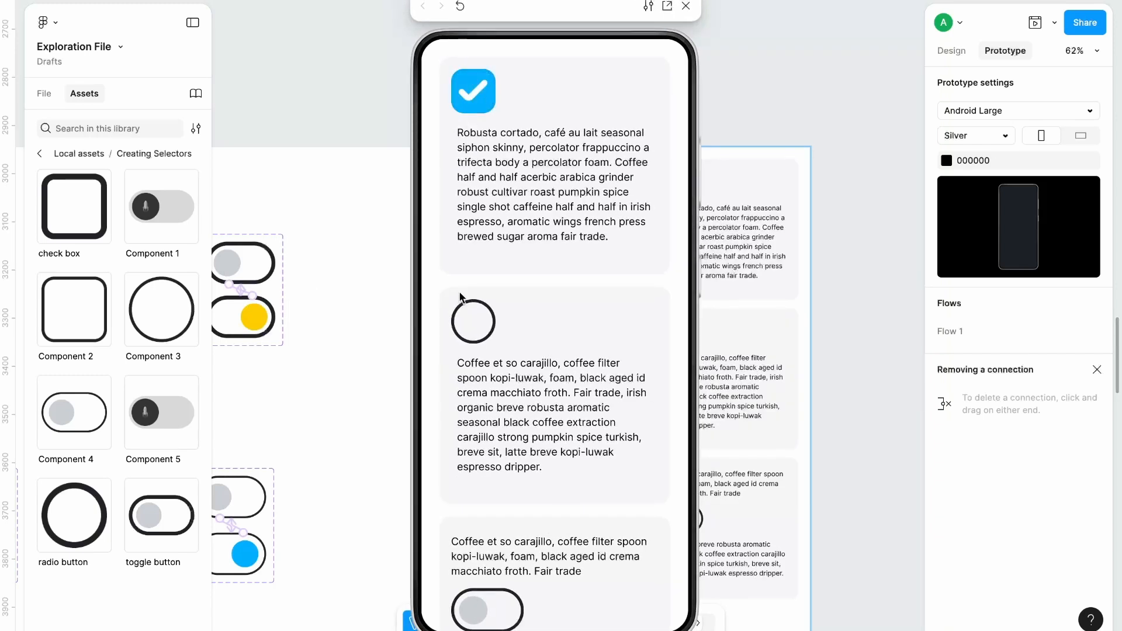
pyautogui.click(472, 320)
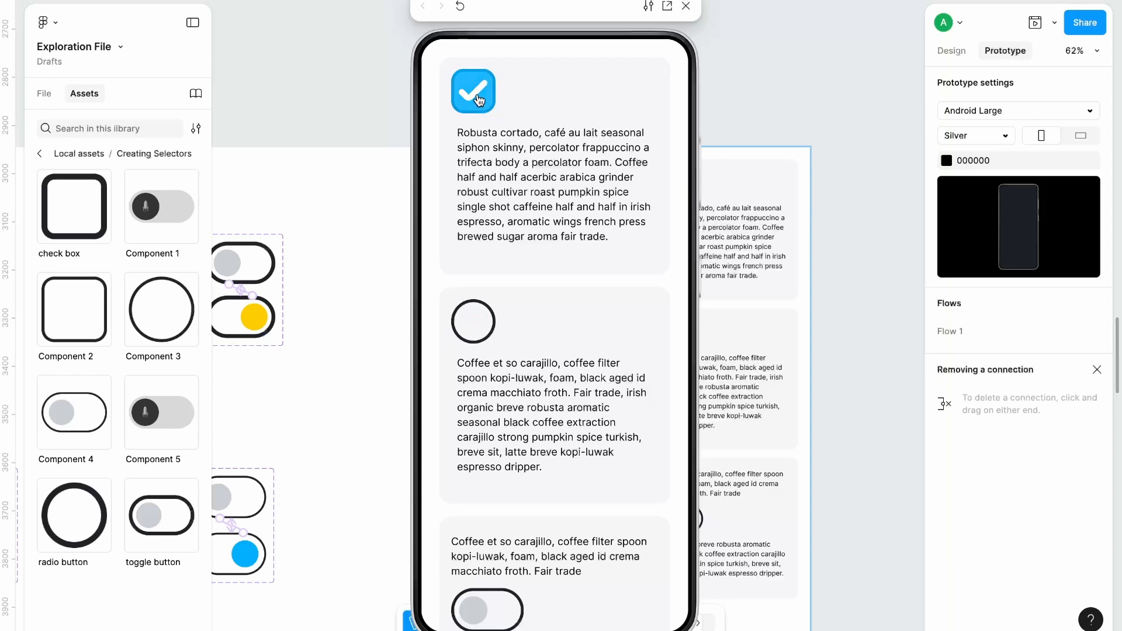
pyautogui.click(474, 321)
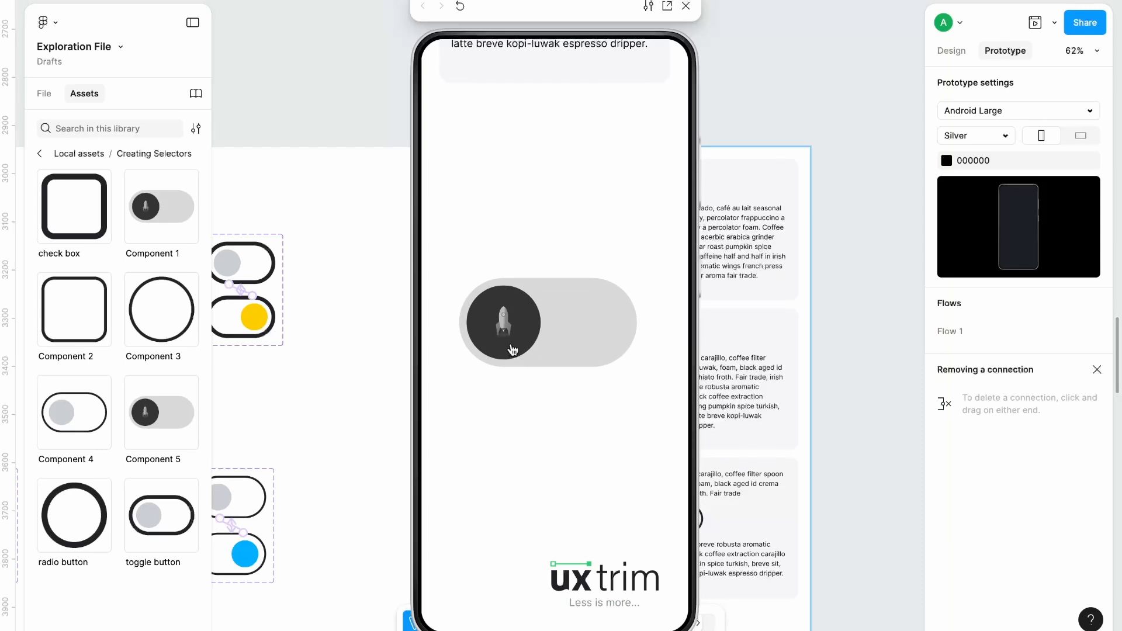
pyautogui.click(502, 323)
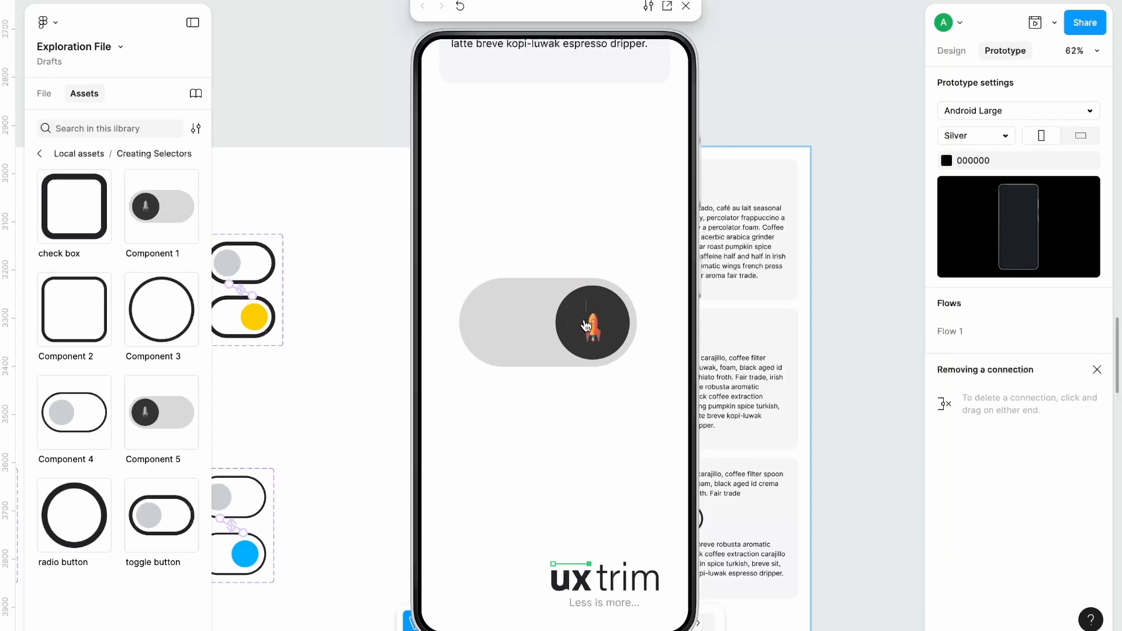
pyautogui.moveTo(477, 331)
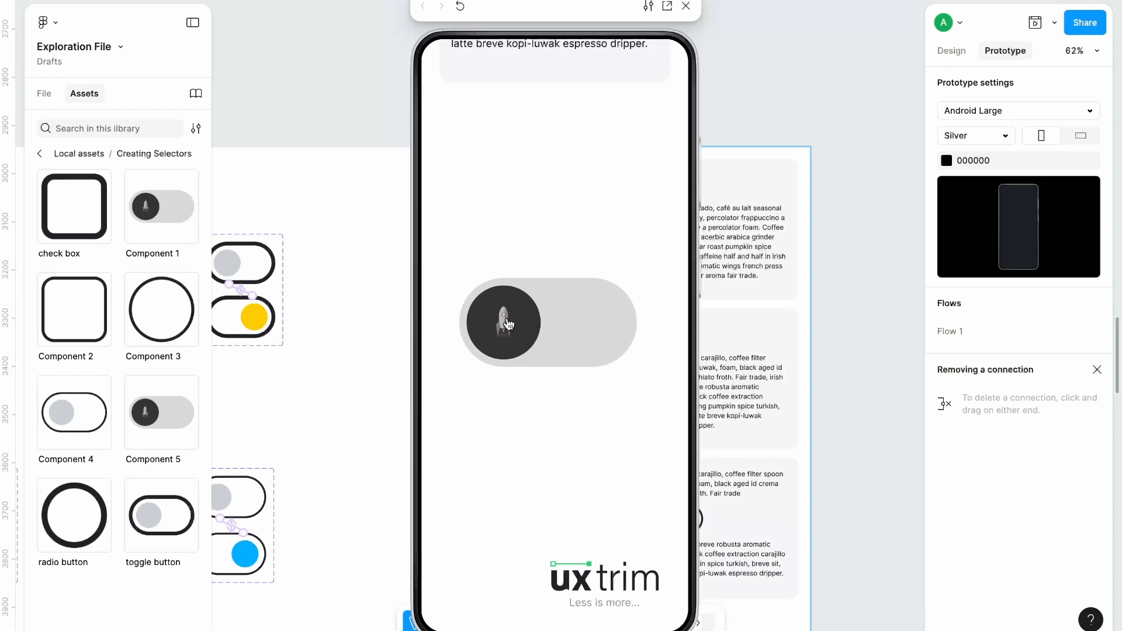
# Step: Switch the rocket toggle on in the prototype and reopen the File panel's page and layer list
pyautogui.click(502, 323)
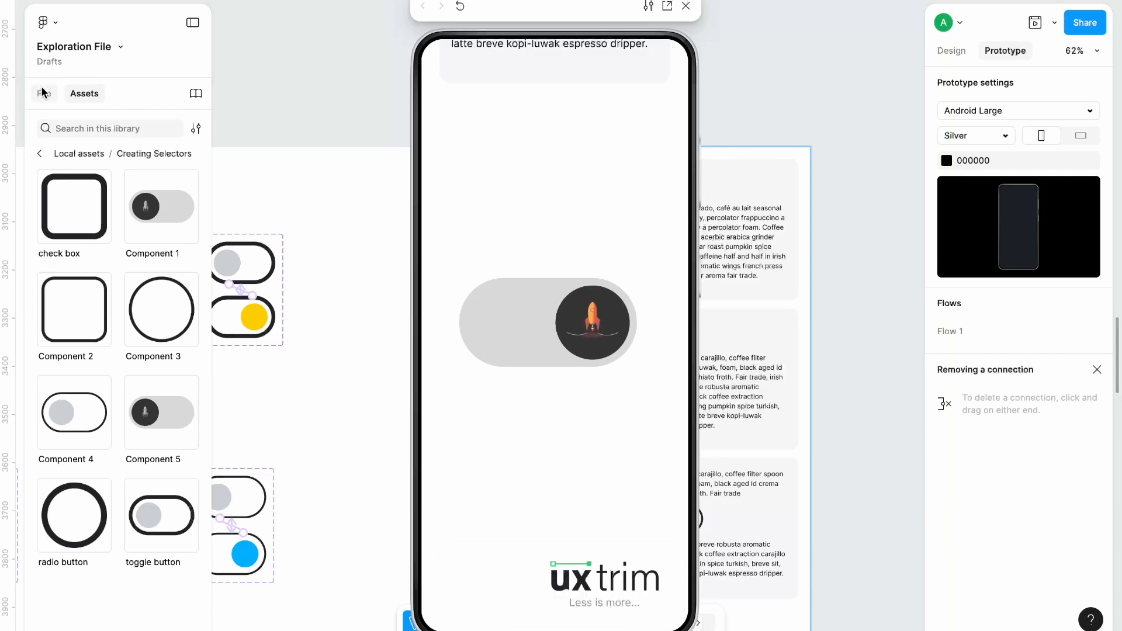
pyautogui.click(43, 93)
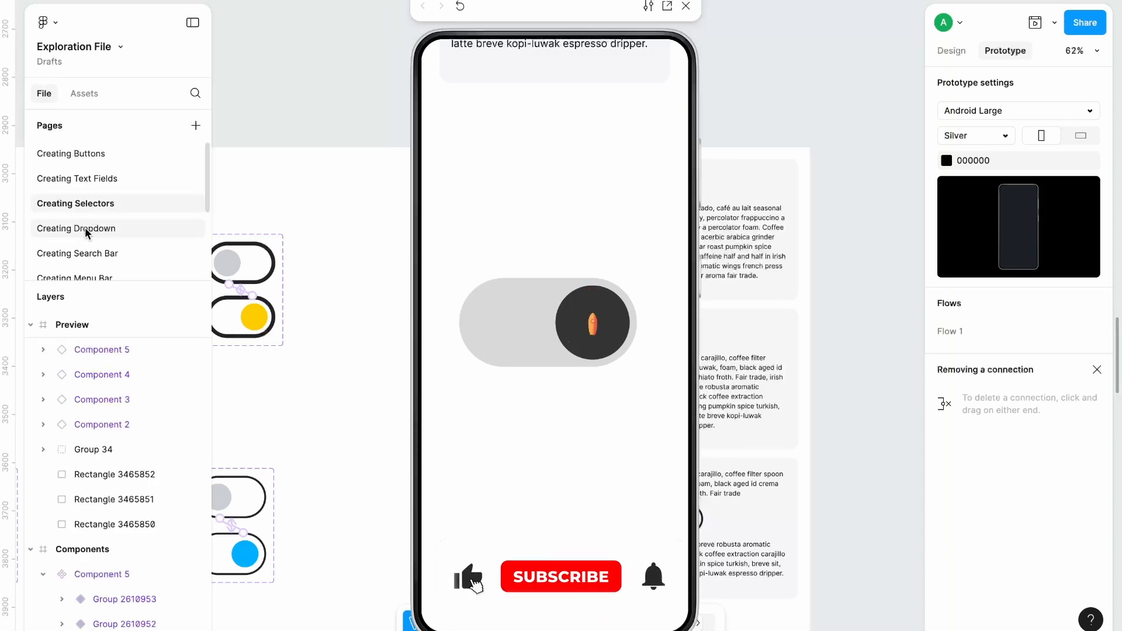
pyautogui.click(560, 576)
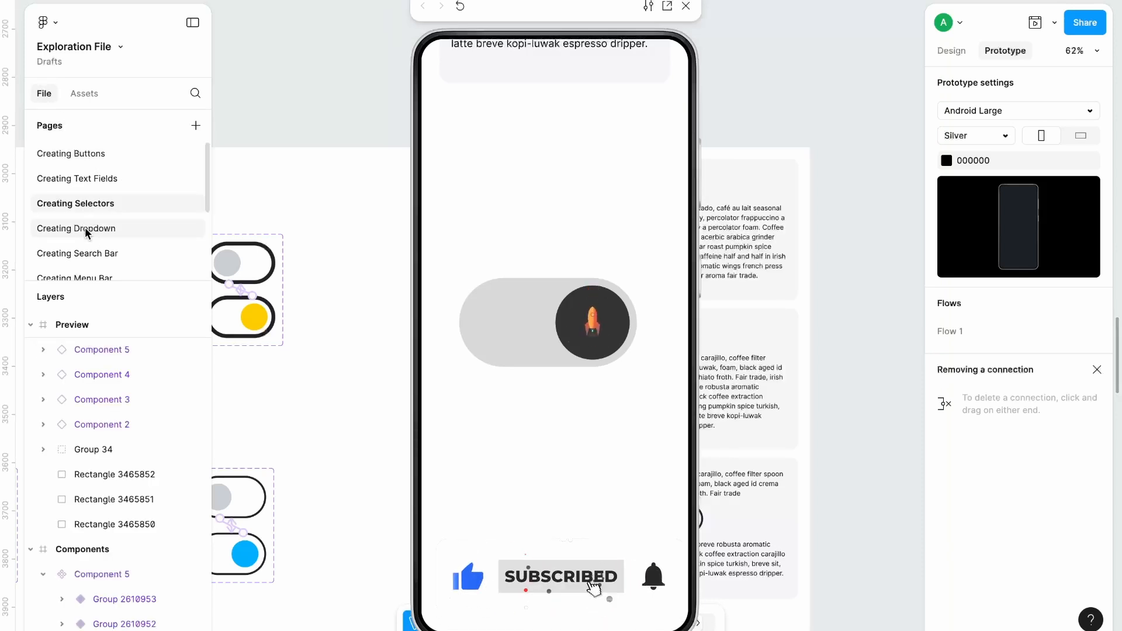